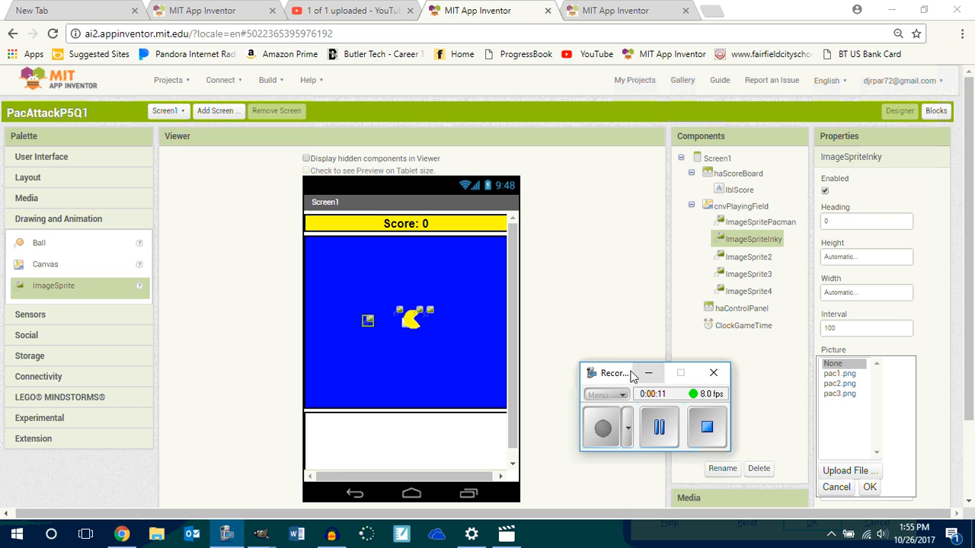
Step: Select ImageSprite2 and rename it to ImageSpriteBlinky
left_click(713, 373)
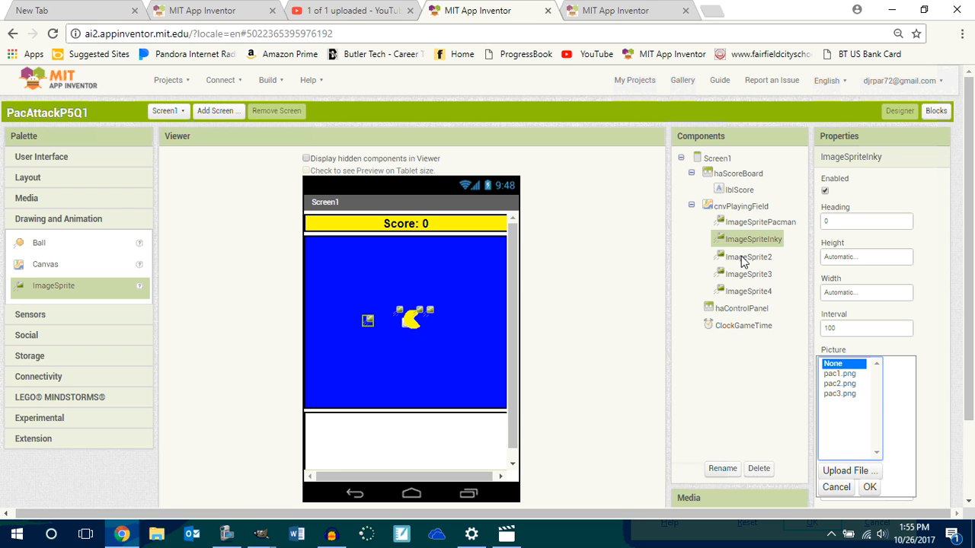
left_click(747, 257)
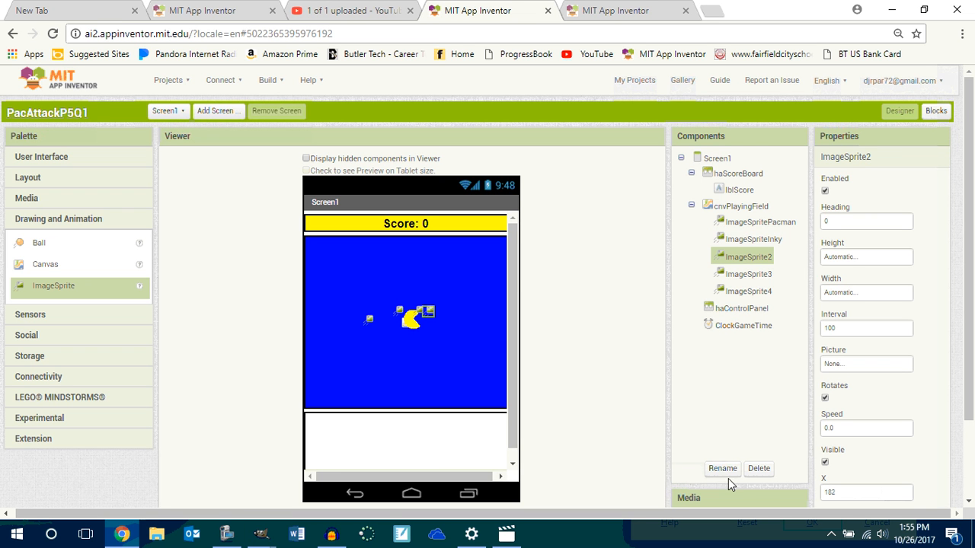
left_click(721, 469)
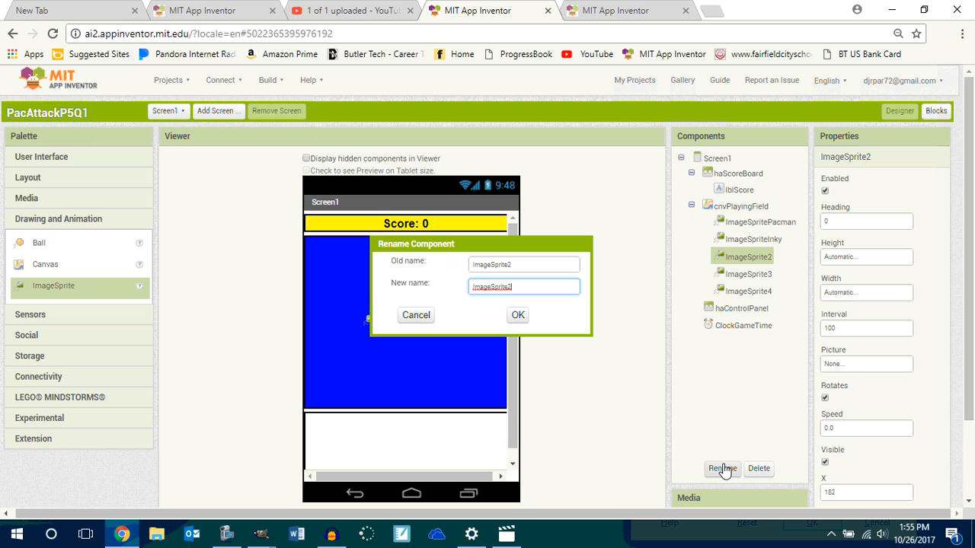
key("Backspace")
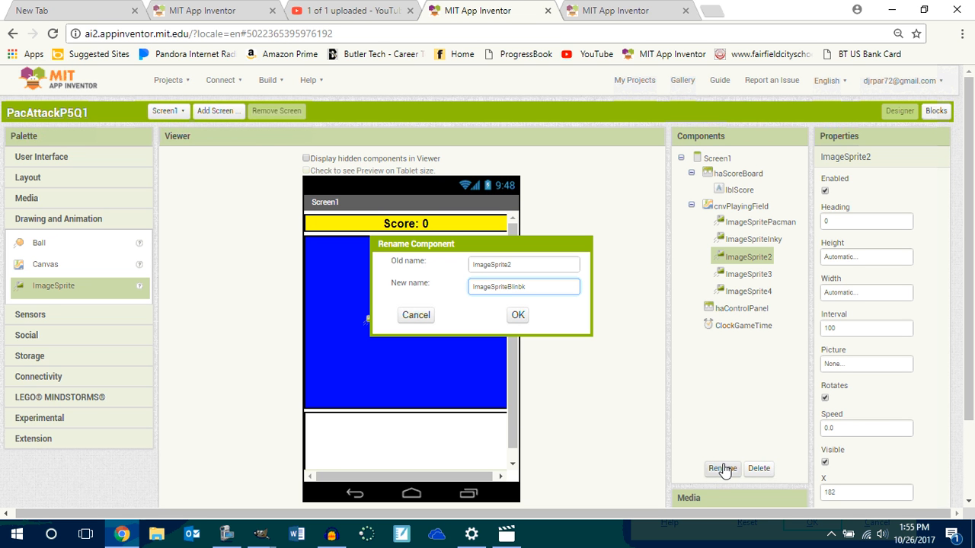
key("Backspace")
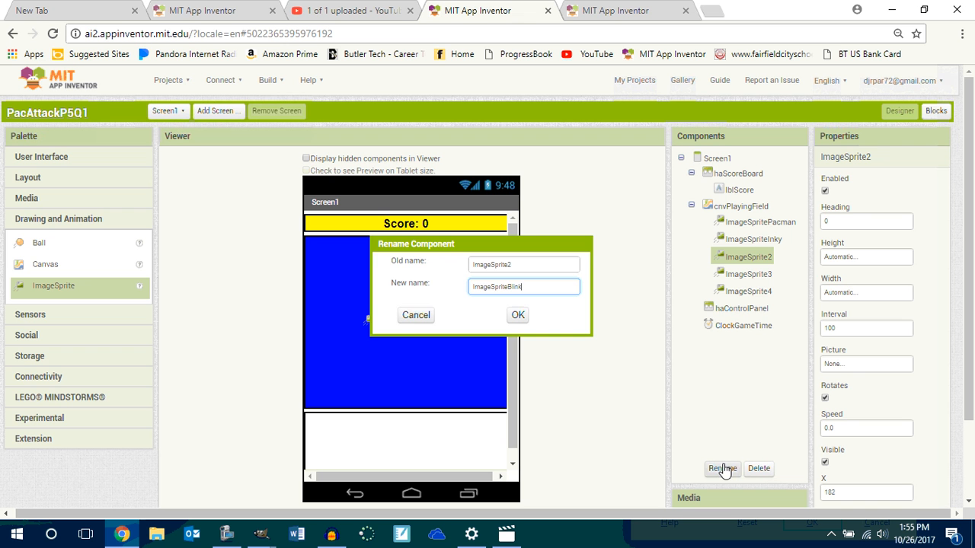
left_click(517, 315)
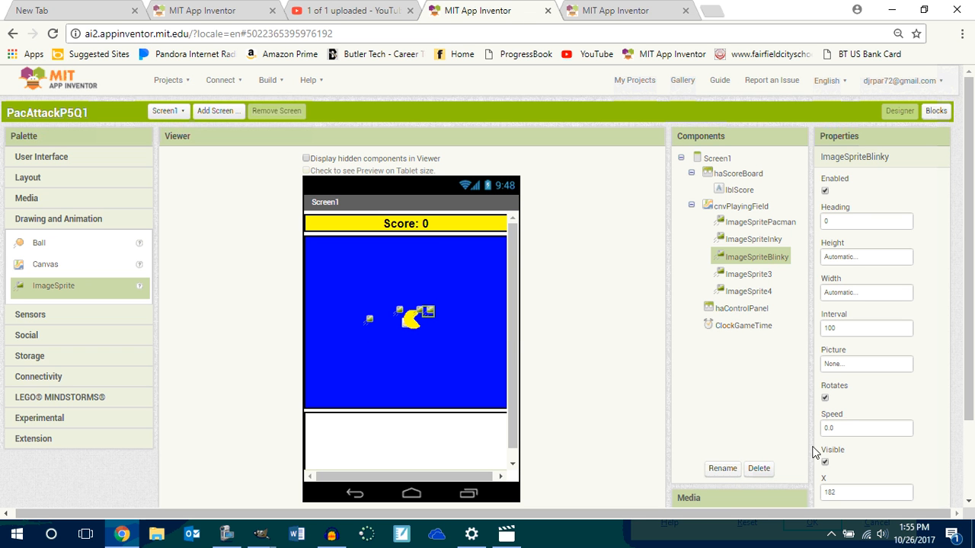
Step: Make this the current session, dismiss the welcome dialog, and go to My Projects
left_click(722, 468)
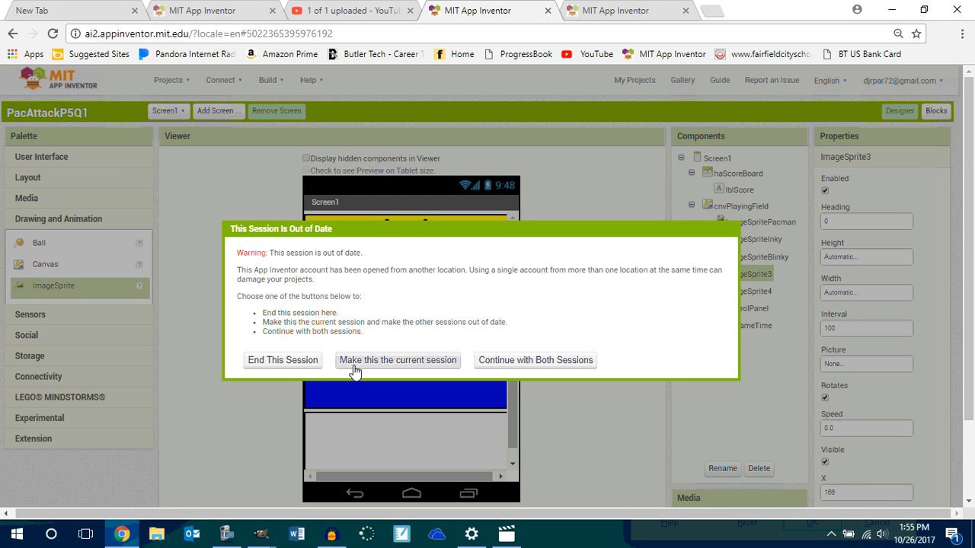
left_click(283, 361)
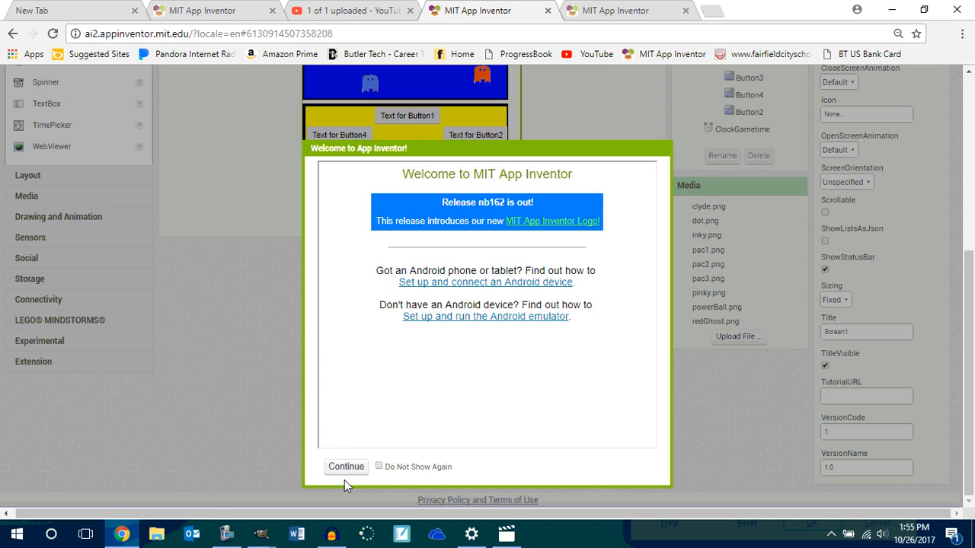
left_click(346, 467)
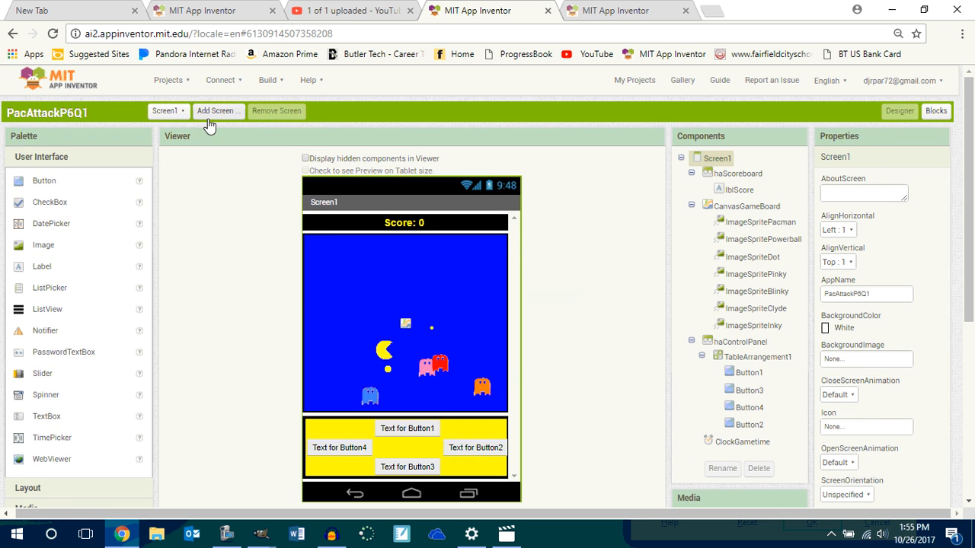
left_click(635, 80)
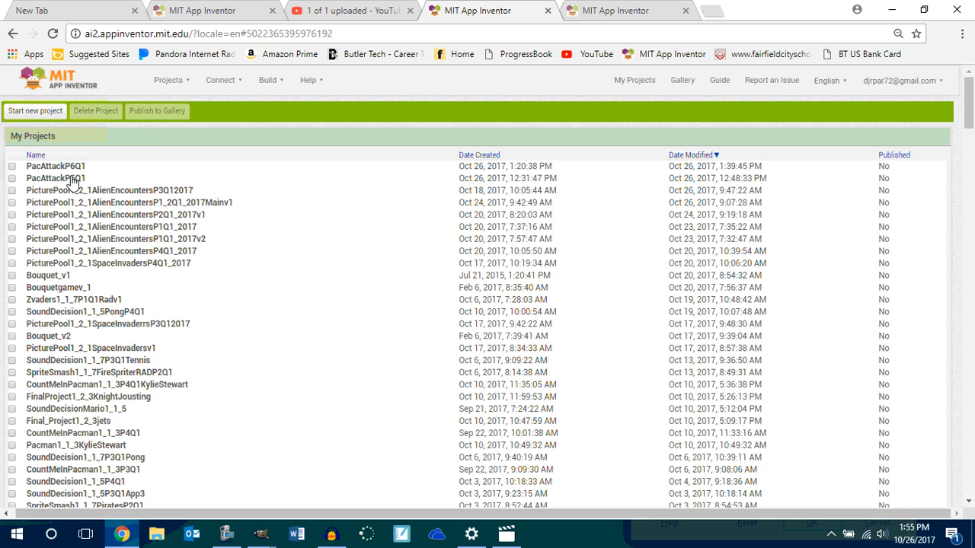
Step: Open PacAttackP5Q1 and rename ImageSprite2 to ImageSpriteBlinky
left_click(55, 178)
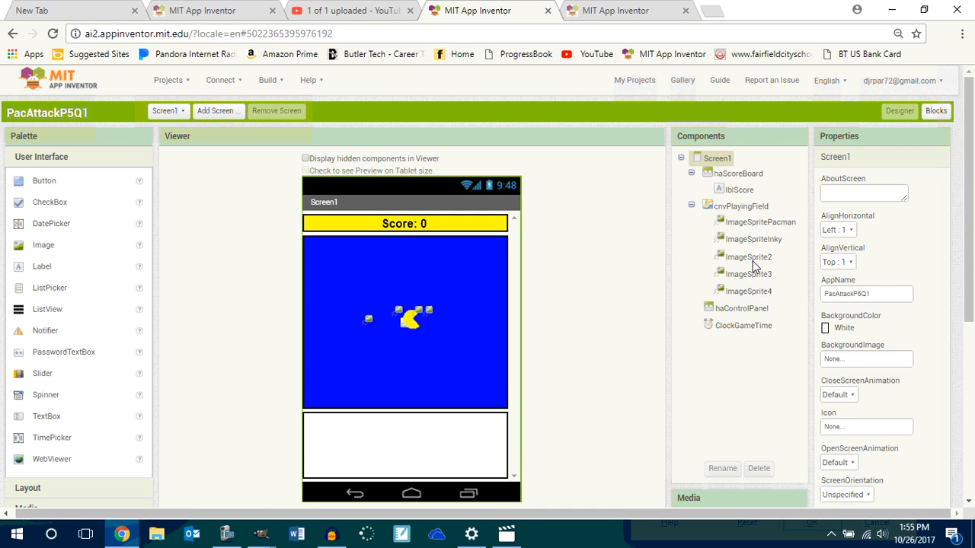
left_click(722, 468)
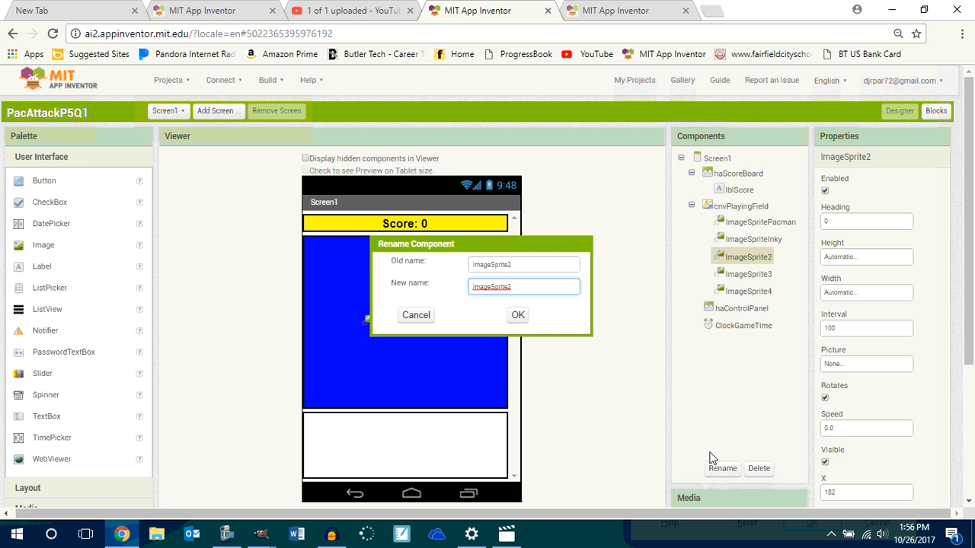
type("Bl")
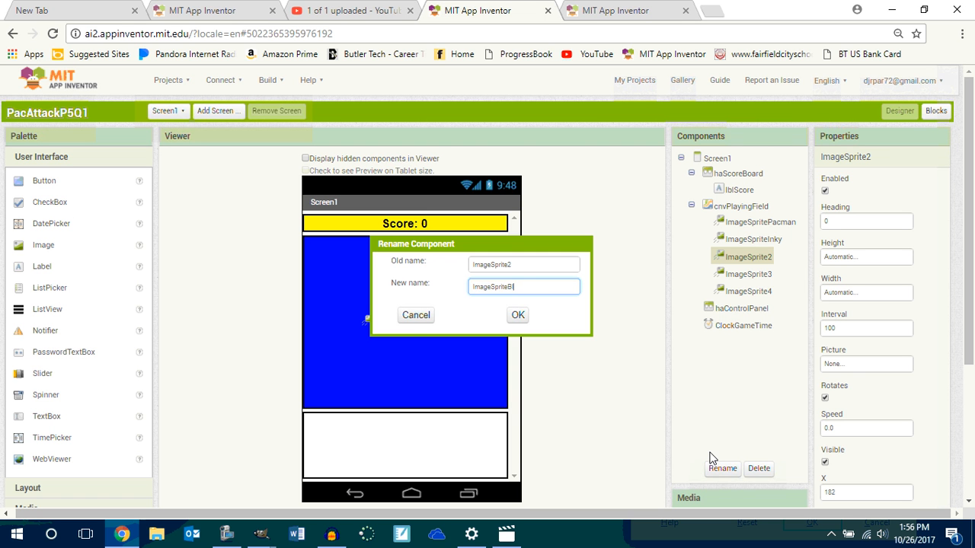
left_click(517, 315)
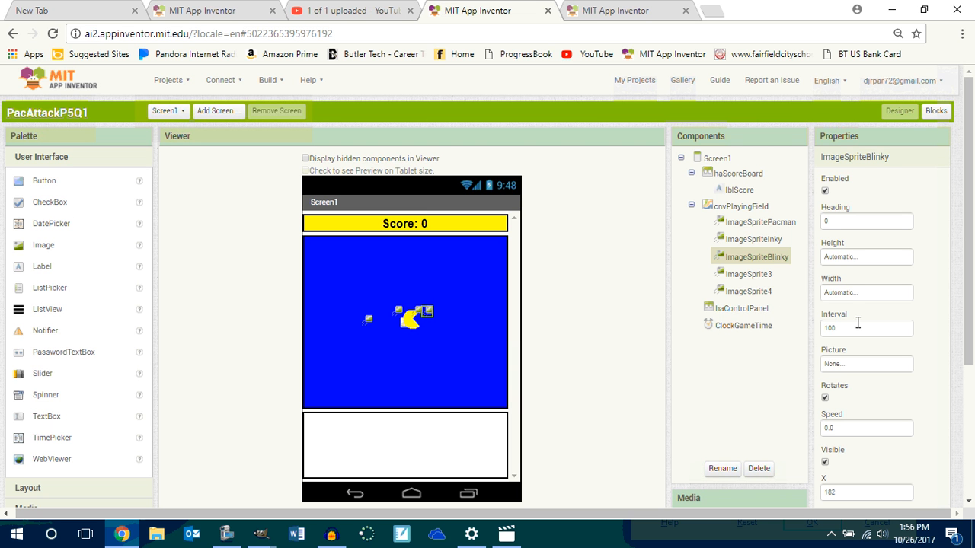
Step: Rename ImageSprite3 to ImageSpritePinky and ImageSprite4 to ImageSpriteClyde
left_click(721, 469)
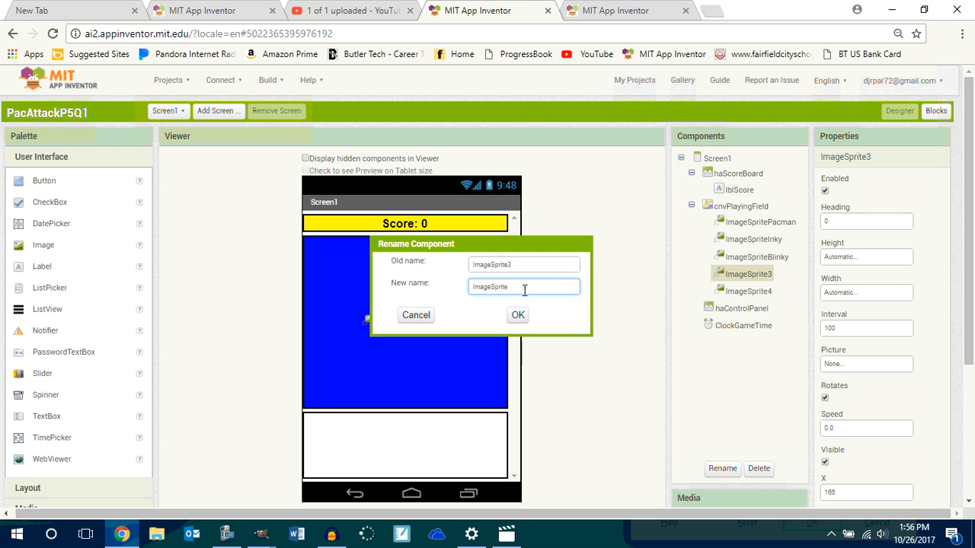
left_click(517, 315)
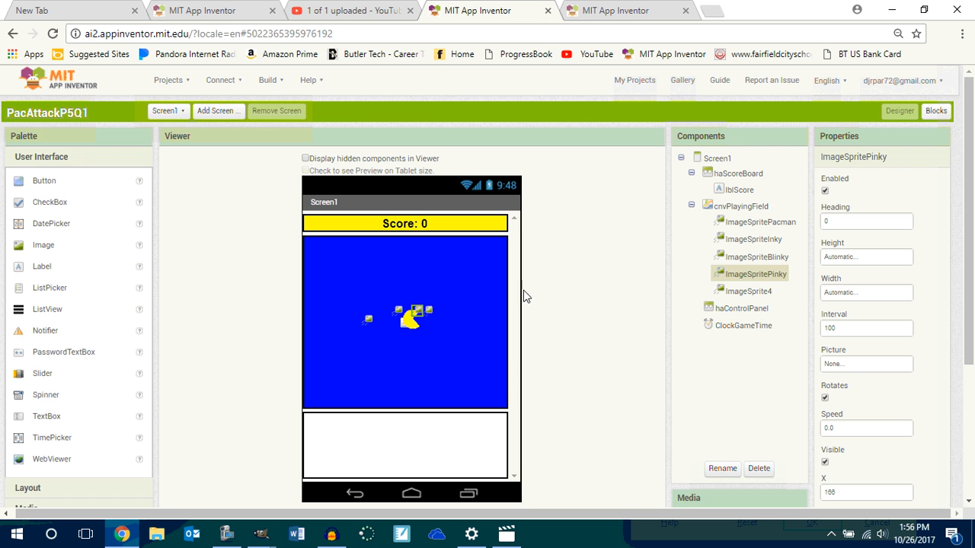
left_click(748, 290)
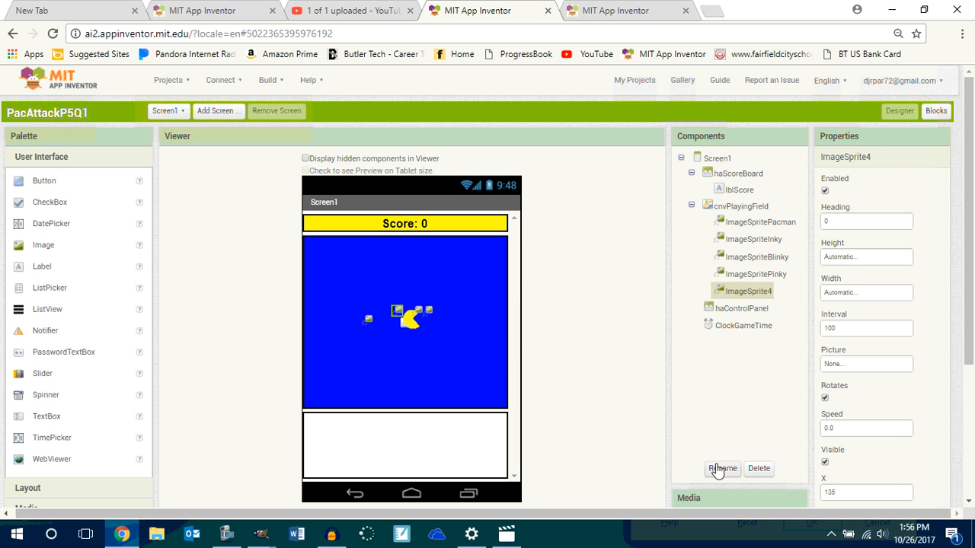
left_click(721, 468)
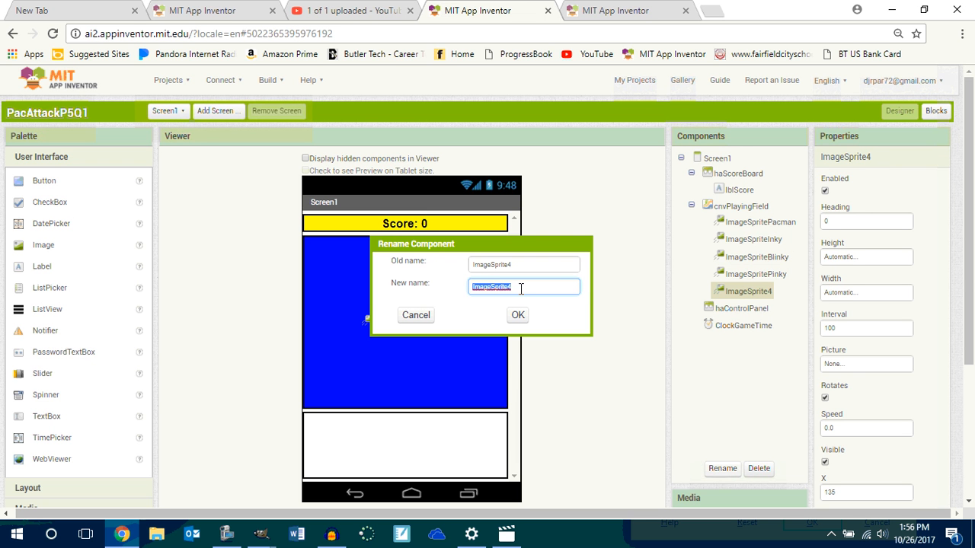
type("ImageSprite")
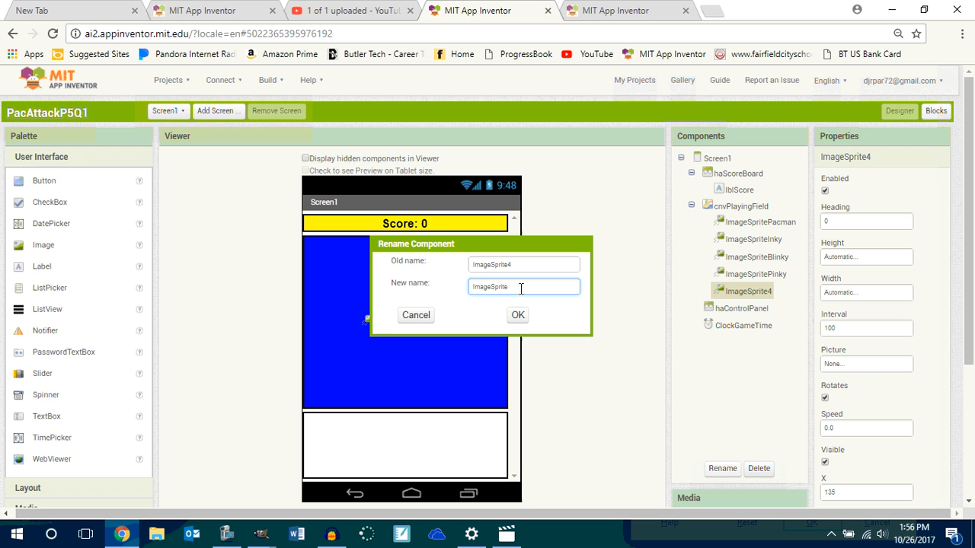
left_click(517, 315)
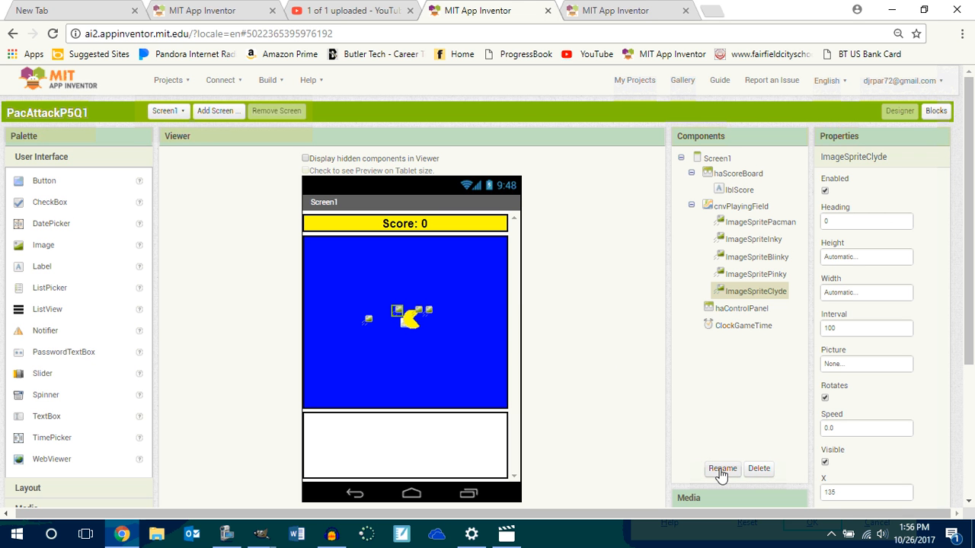
Step: Upload inky.png from 2017-2018 > P5 IT Gimp 2.8 > PacAttack as ImageSpriteInky's picture
left_click(754, 239)
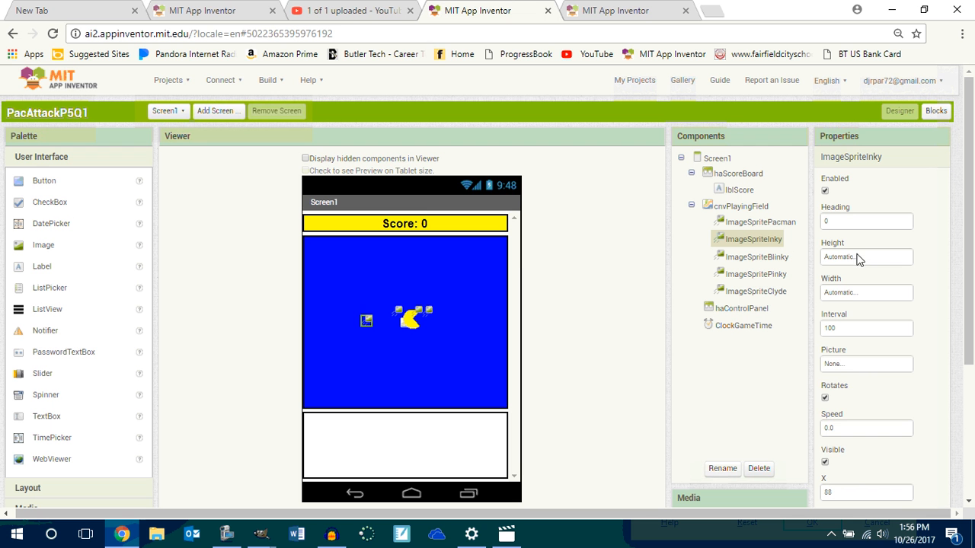
left_click(850, 470)
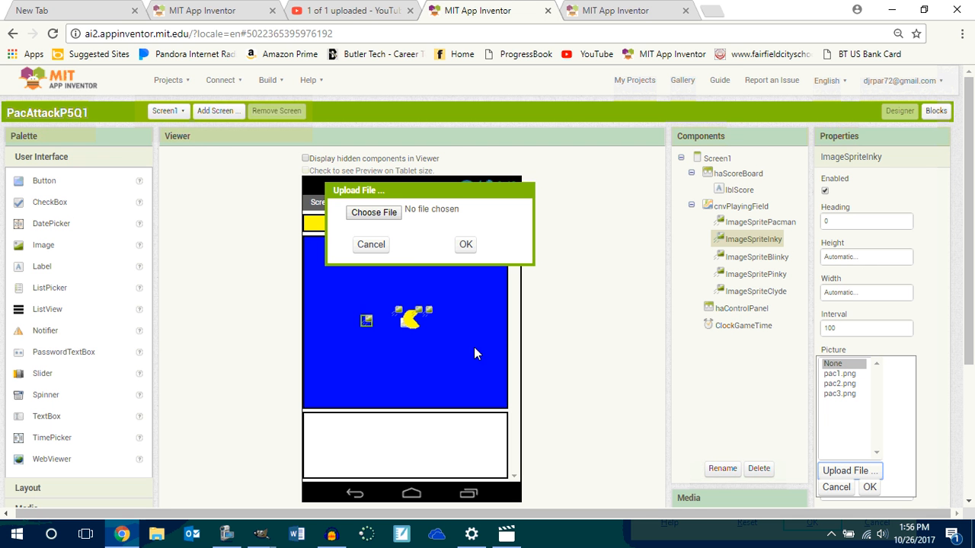
left_click(373, 213)
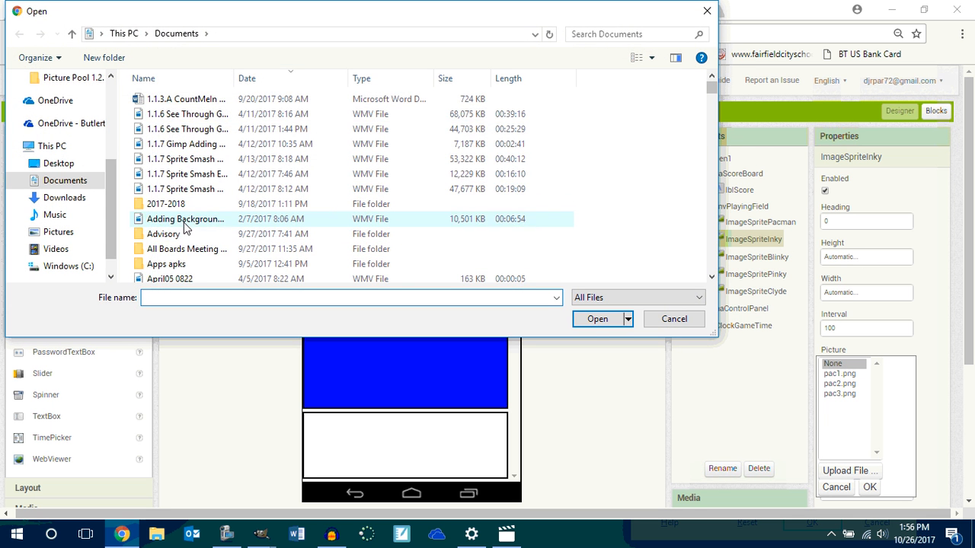
double_click(166, 203)
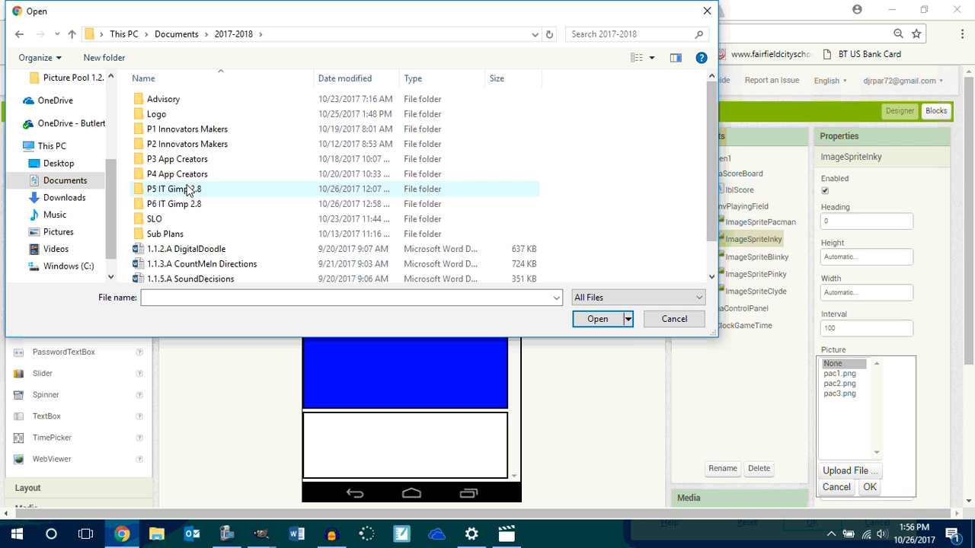
mouse_move(173, 189)
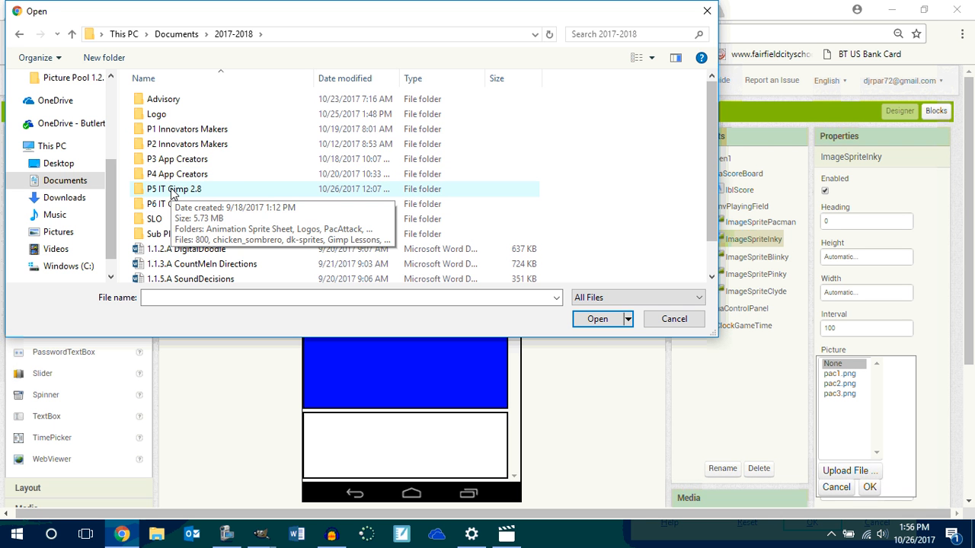
double_click(173, 189)
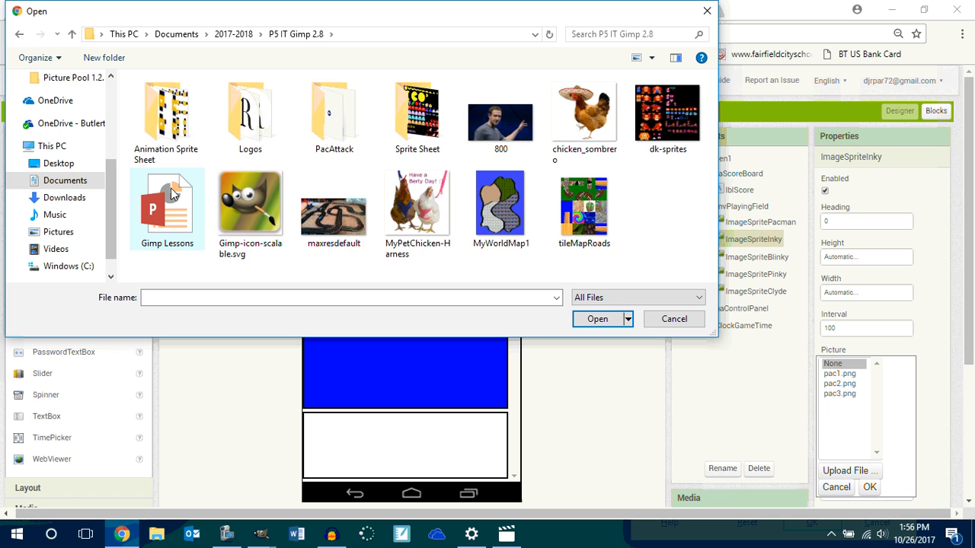
mouse_move(333, 114)
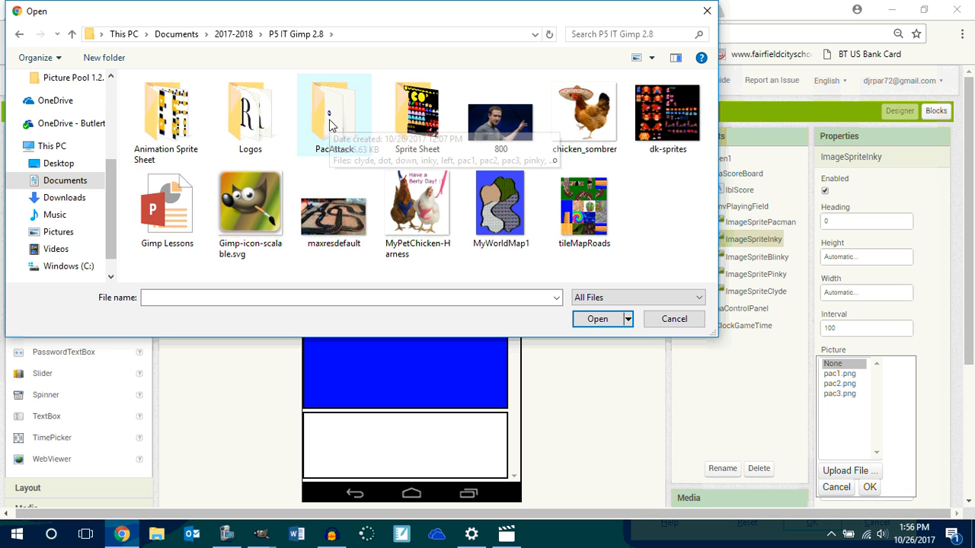
double_click(334, 114)
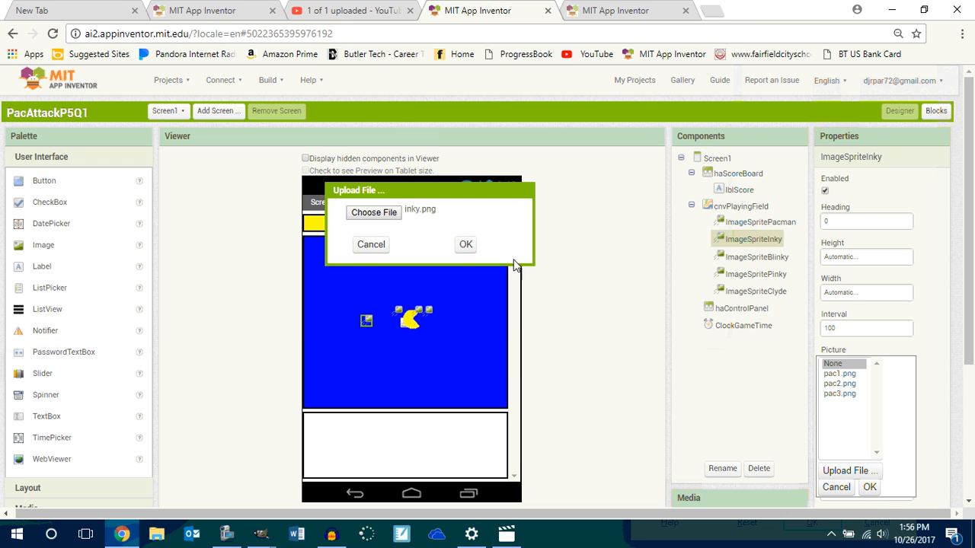
left_click(465, 244)
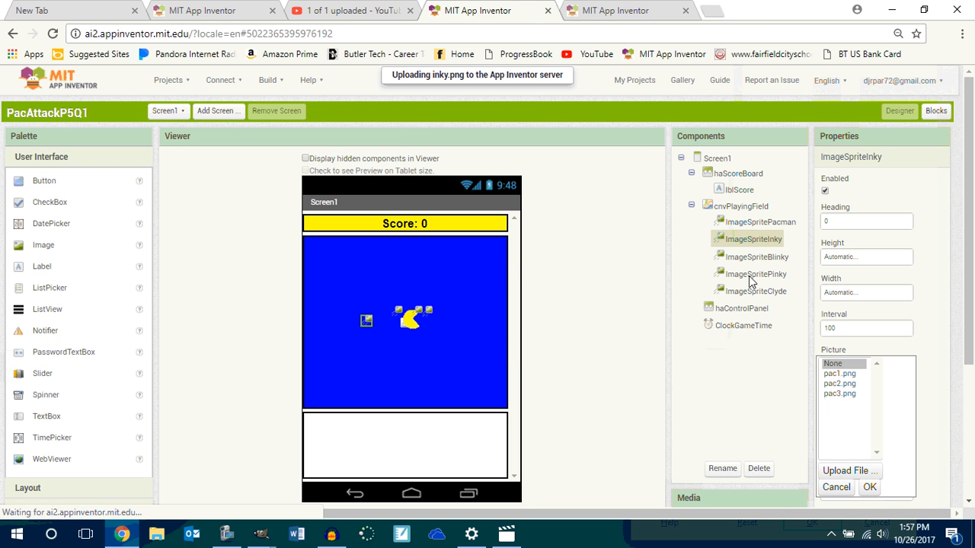
Step: Upload redGhost.png as ImageSpriteBlinky's picture
left_click(755, 256)
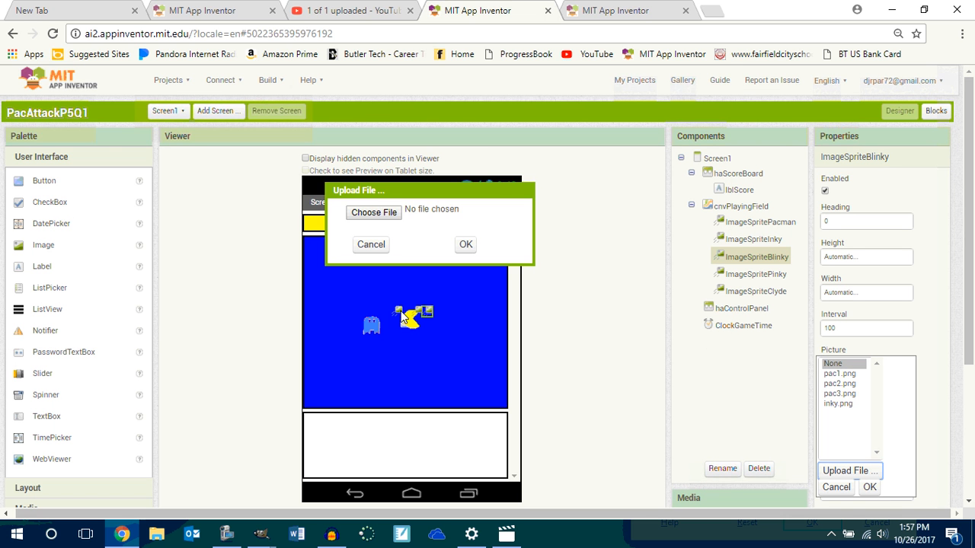
left_click(373, 212)
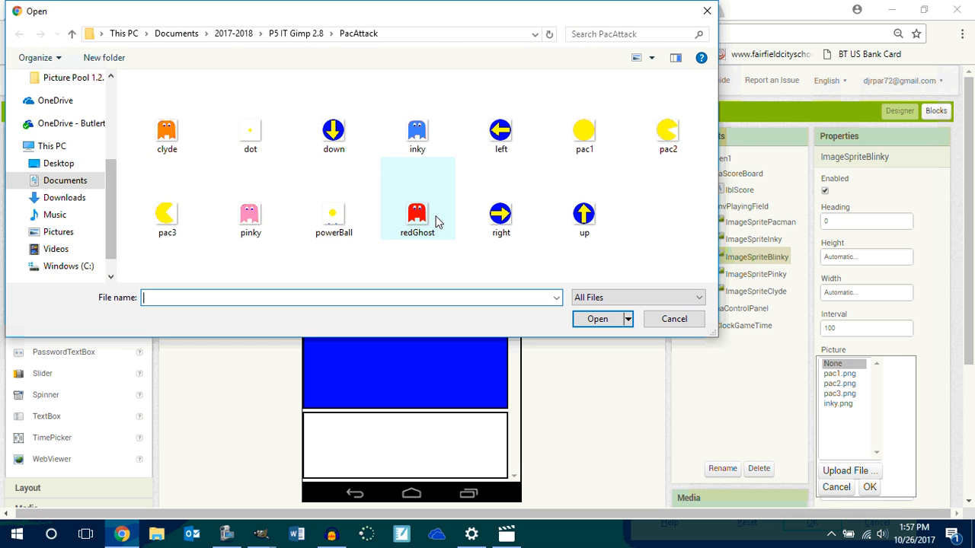
left_click(416, 213)
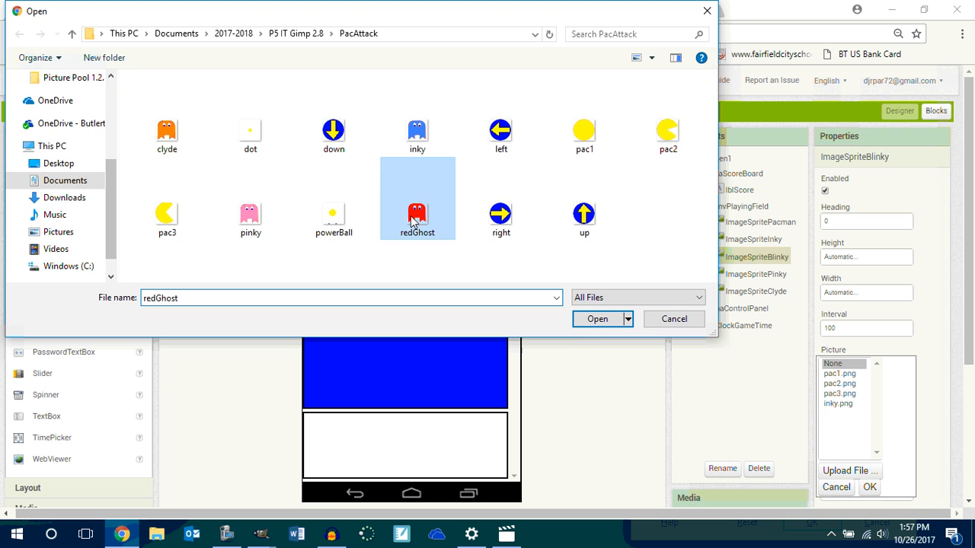
left_click(597, 319)
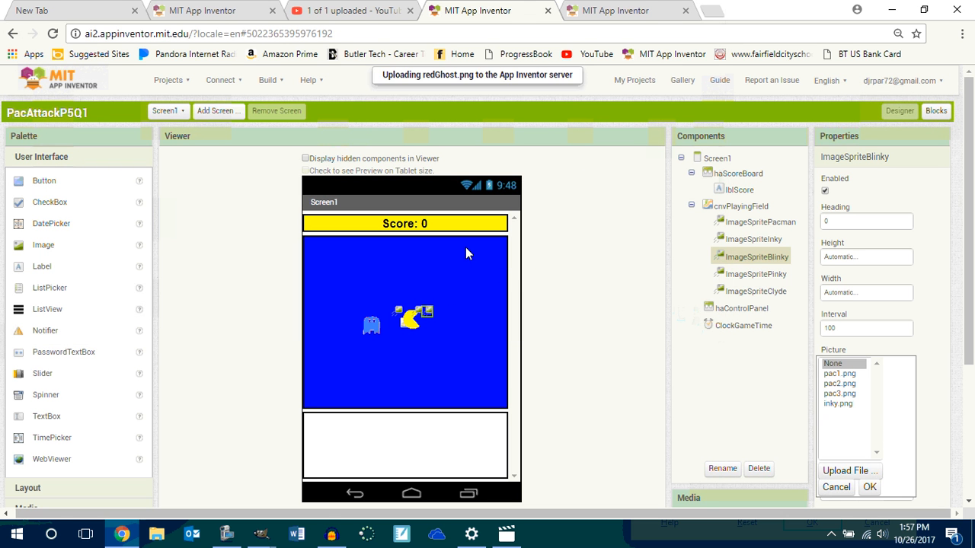
Step: Upload pinky.png and set it as ImageSpritePinky's picture
left_click(756, 274)
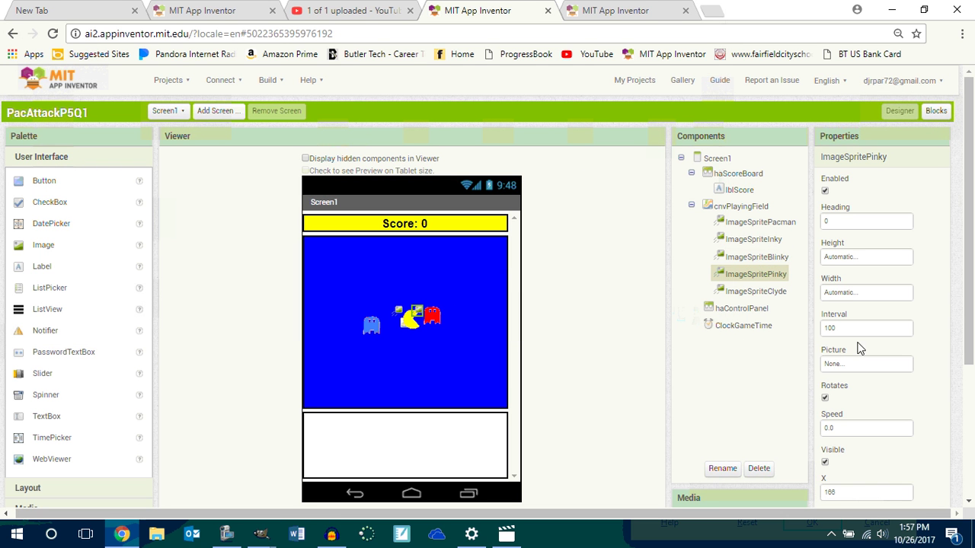
left_click(866, 363)
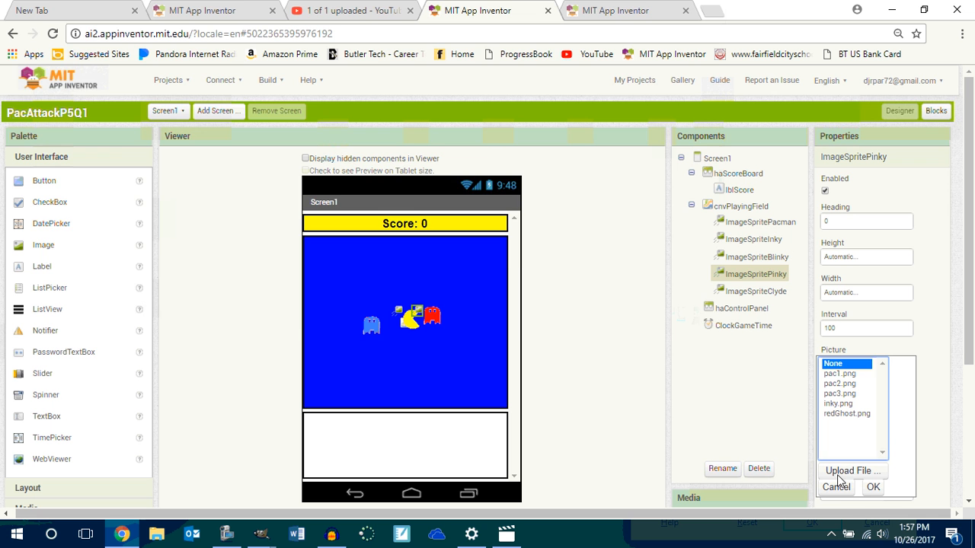
left_click(850, 471)
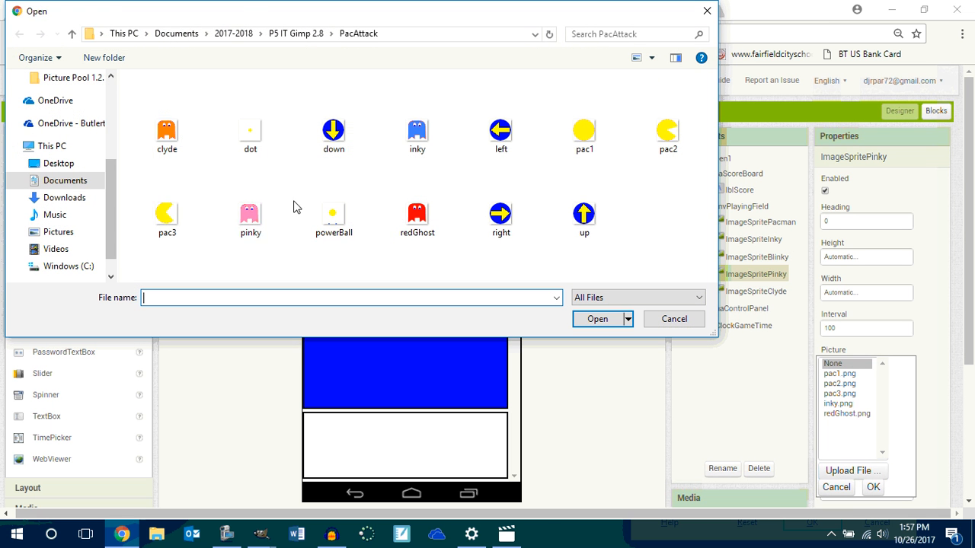
left_click(250, 217)
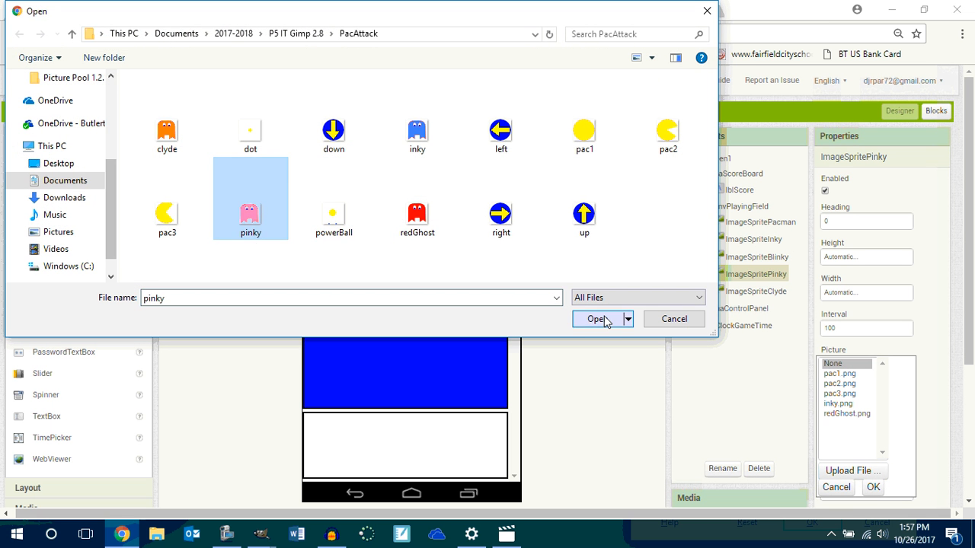
left_click(597, 318)
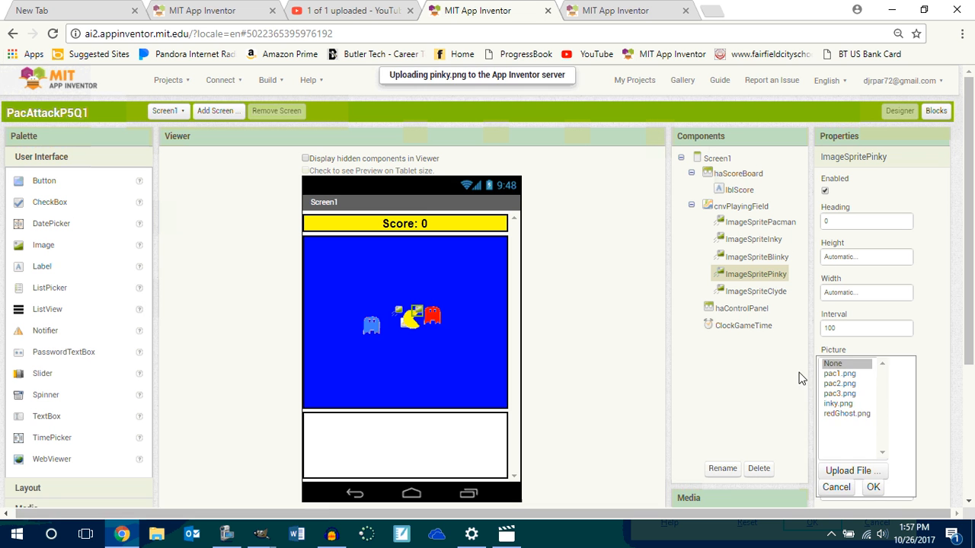
left_click(873, 488)
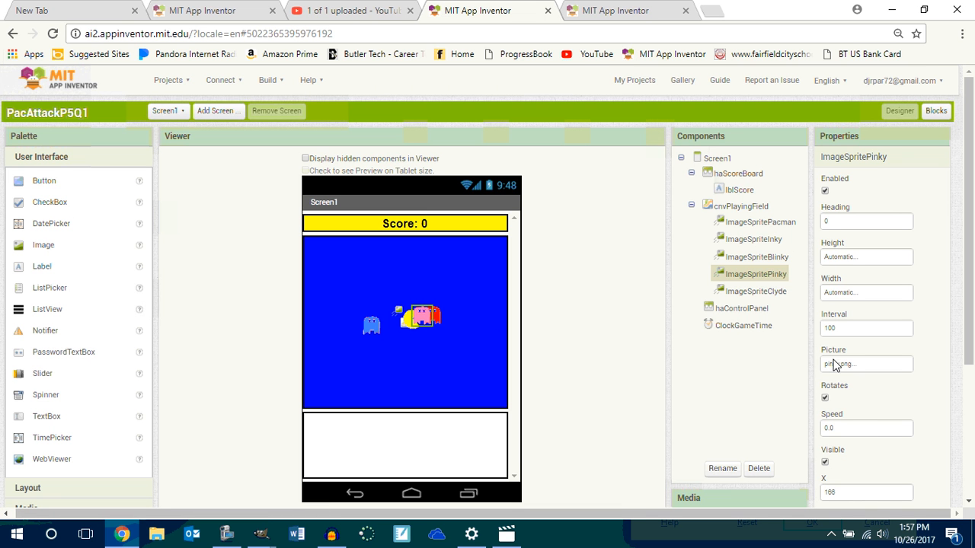
Step: Upload clyde.png as ImageSpriteClyde's picture
left_click(755, 291)
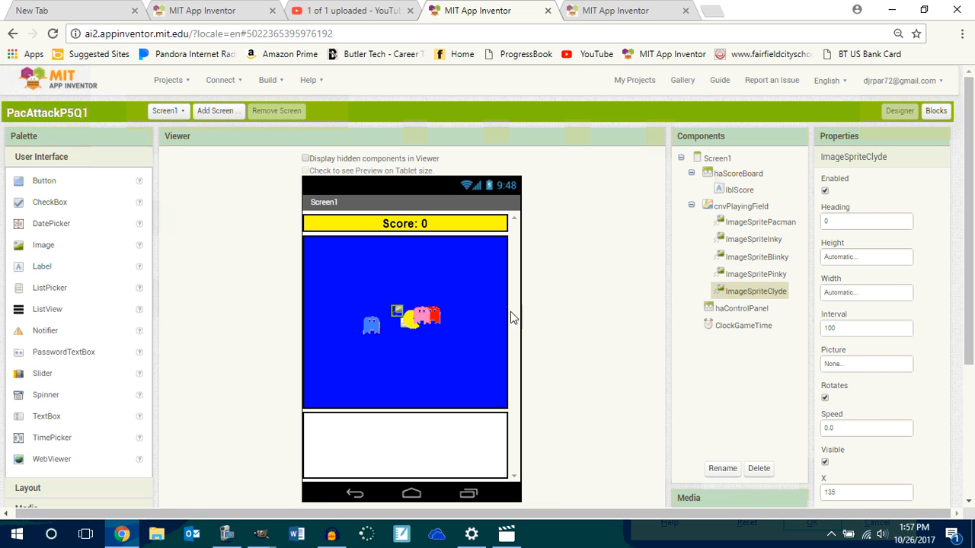
mouse_move(872, 371)
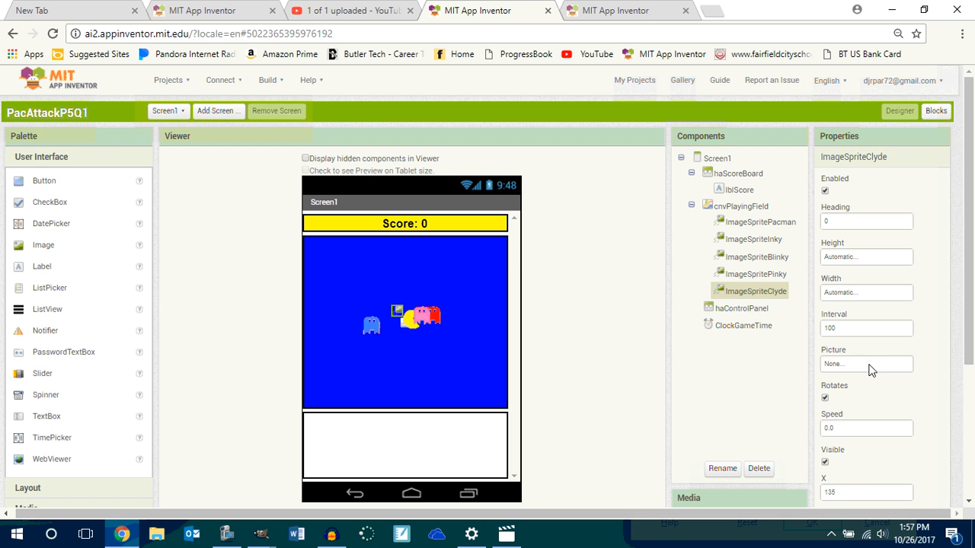
left_click(865, 363)
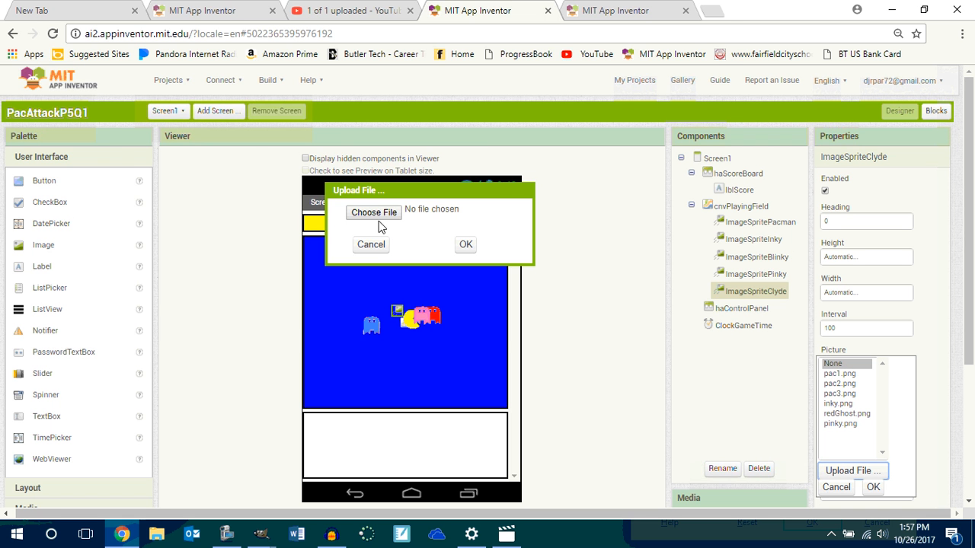
left_click(374, 212)
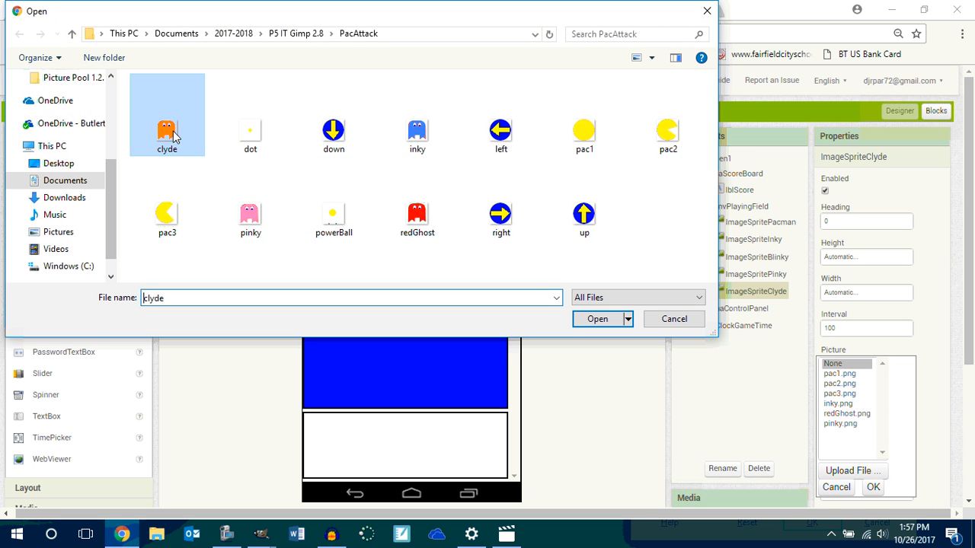
left_click(597, 318)
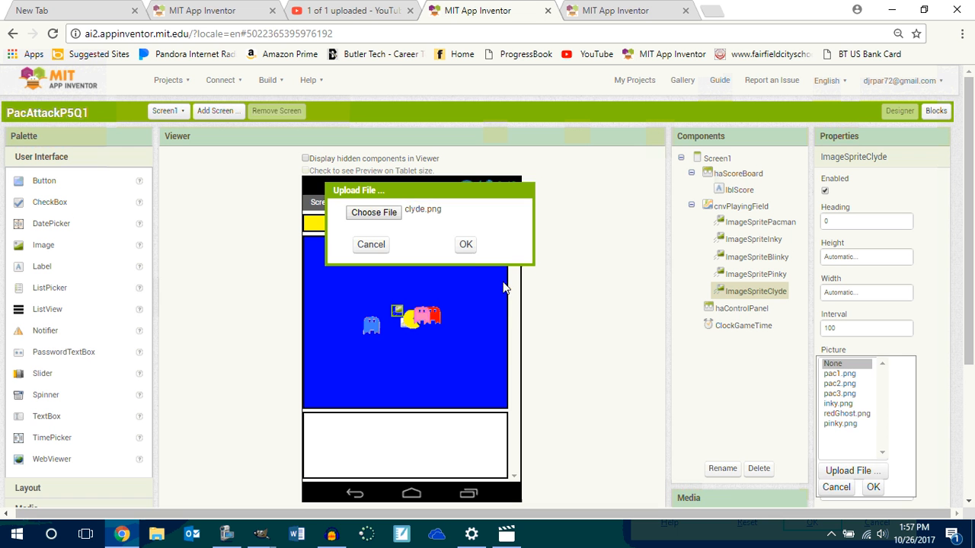
left_click(465, 245)
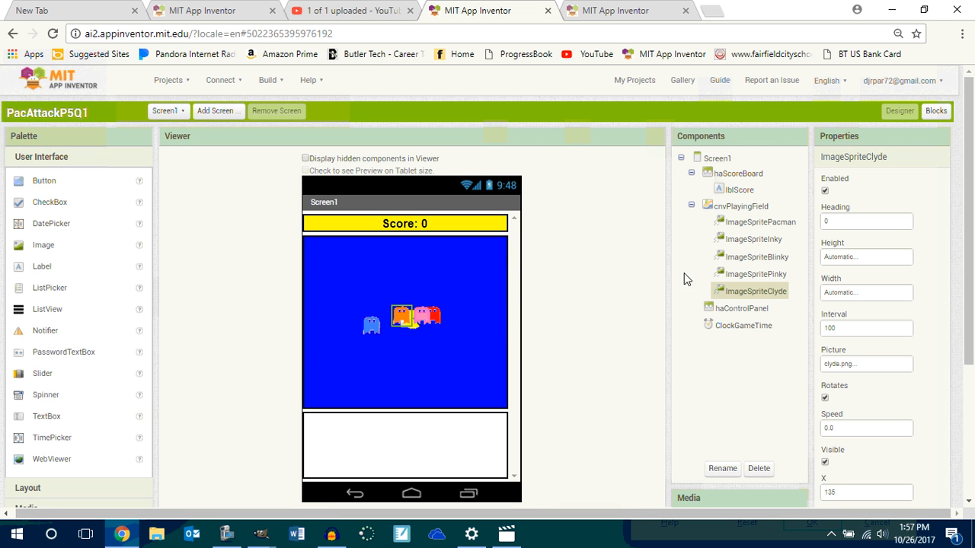
mouse_move(403, 319)
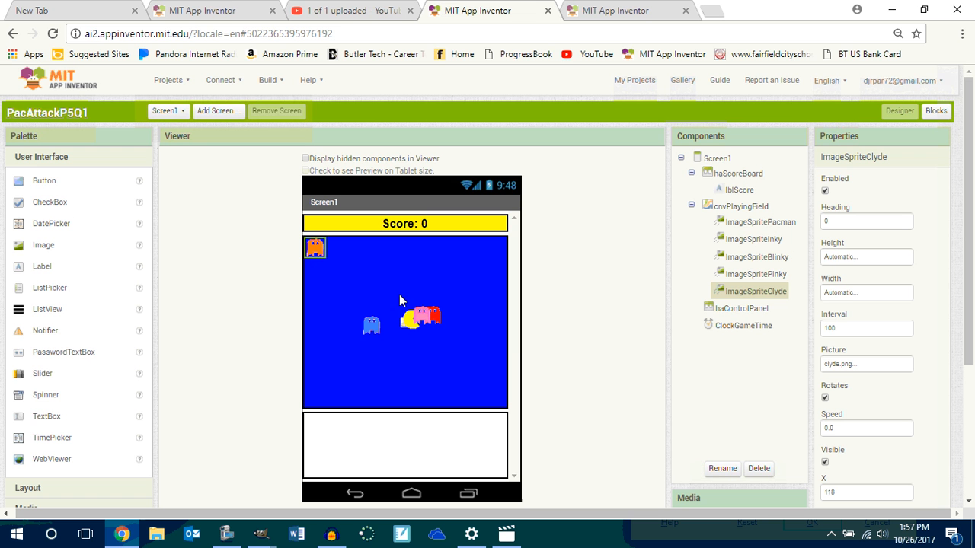
mouse_move(434, 323)
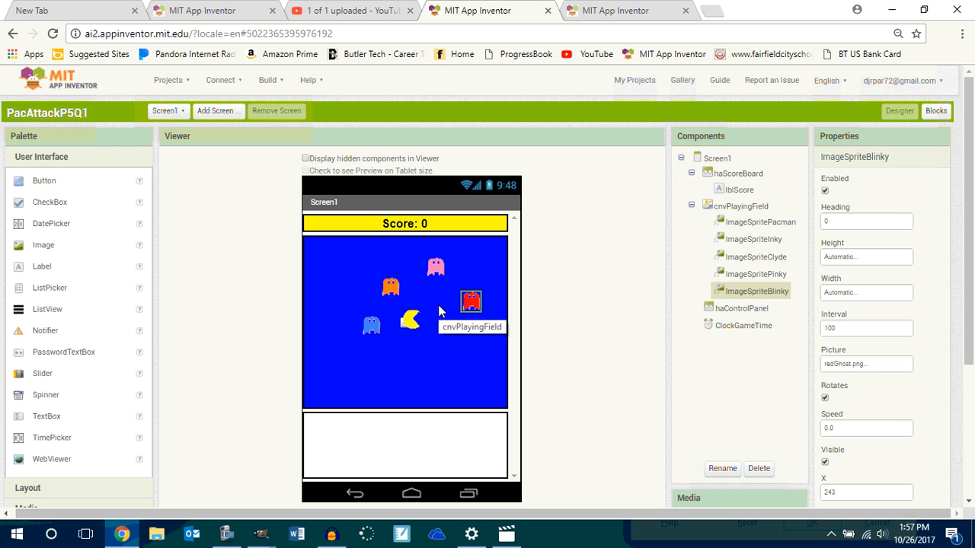
Step: Scroll down the designer to view the spread-out sprites on the playing field
scroll("down", 3)
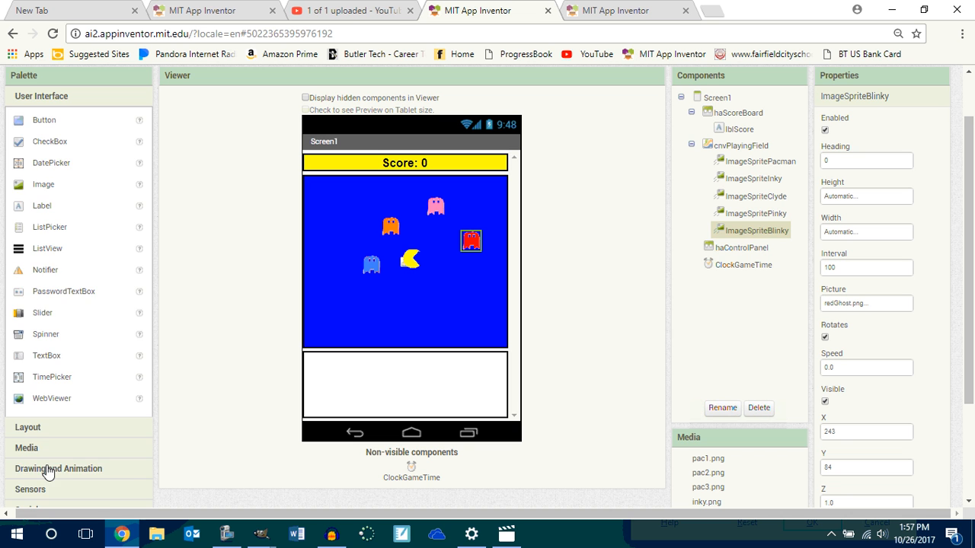
Step: From the Drawing and Animation sprites, rename two to ImageSpriteDot and ImageSpritePowerball
left_click(58, 468)
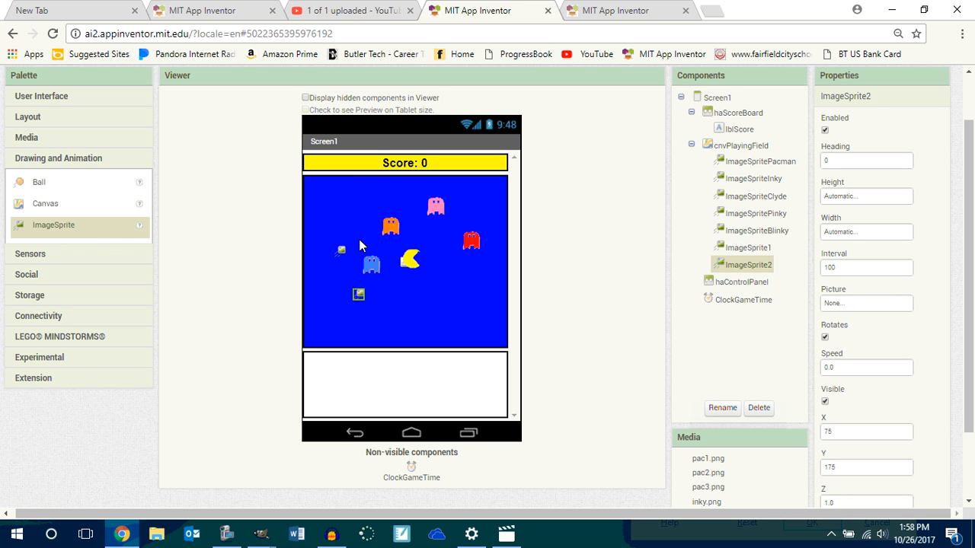
left_click(721, 407)
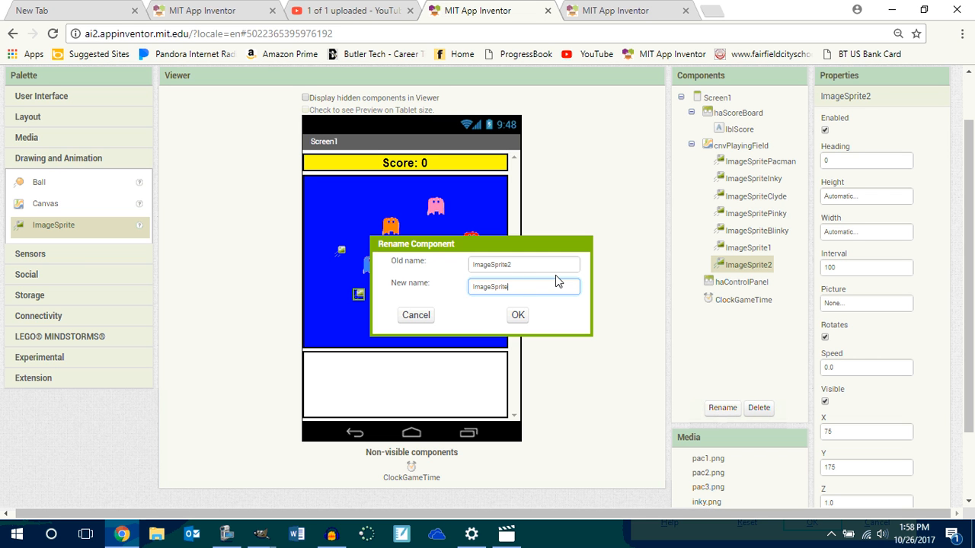
left_click(517, 314)
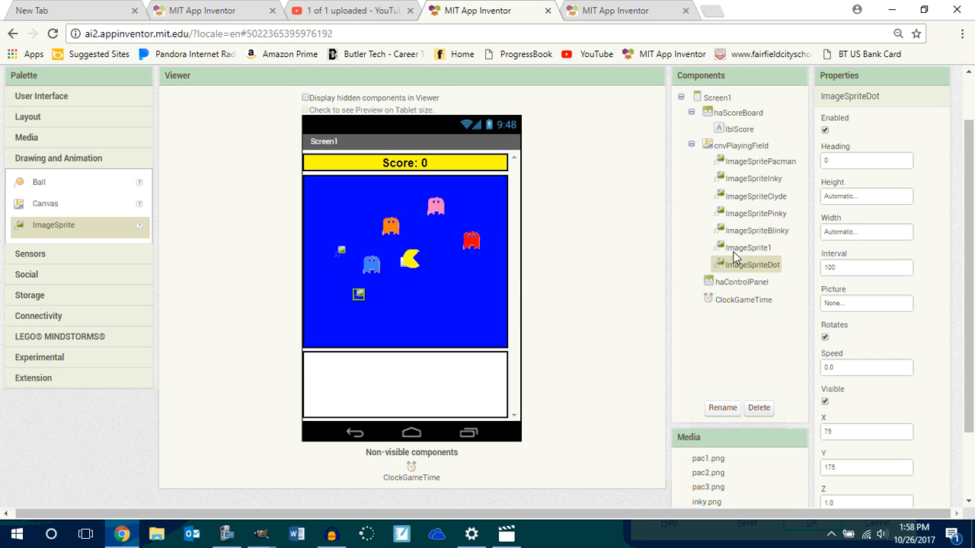
left_click(722, 408)
type("ImageSpriteP")
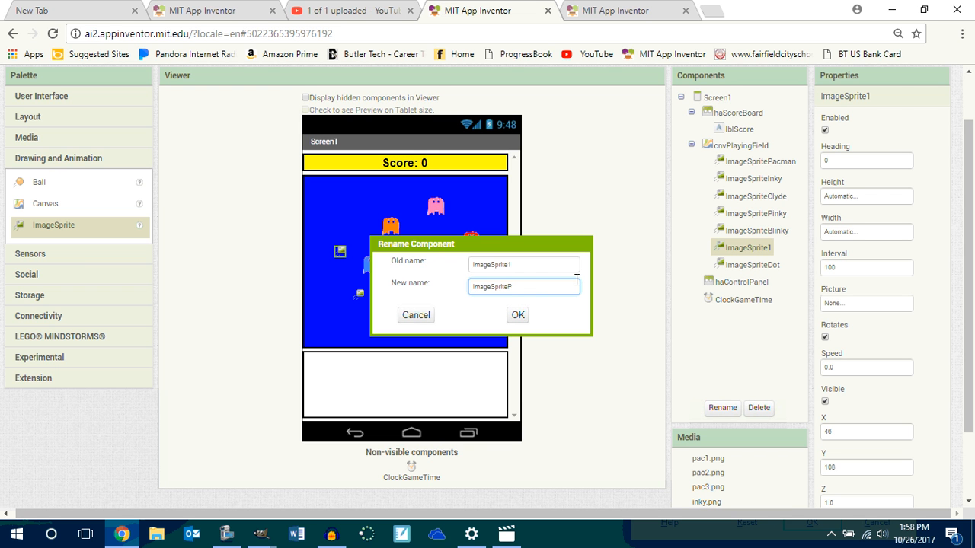
left_click(517, 315)
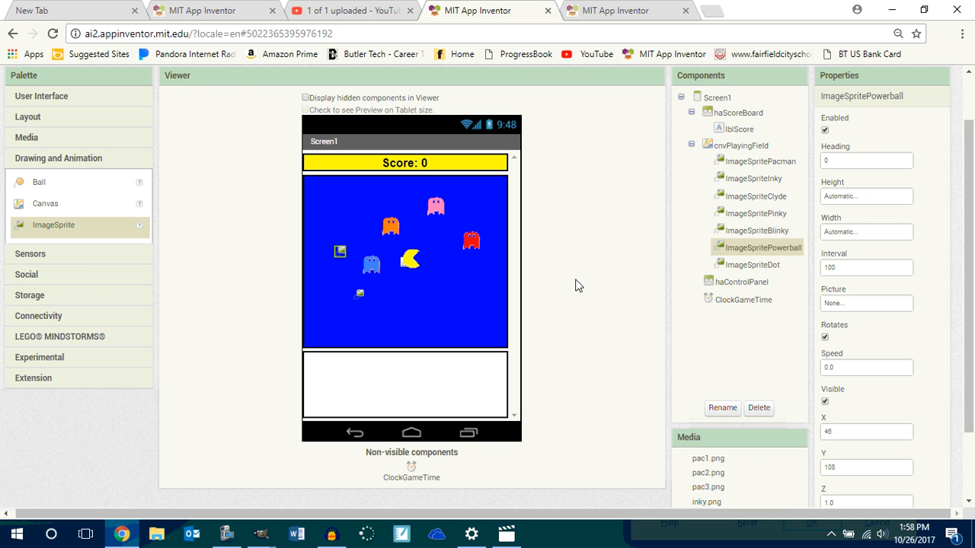
Step: Upload powerBall.png as ImageSpritePowerball's picture
left_click(866, 303)
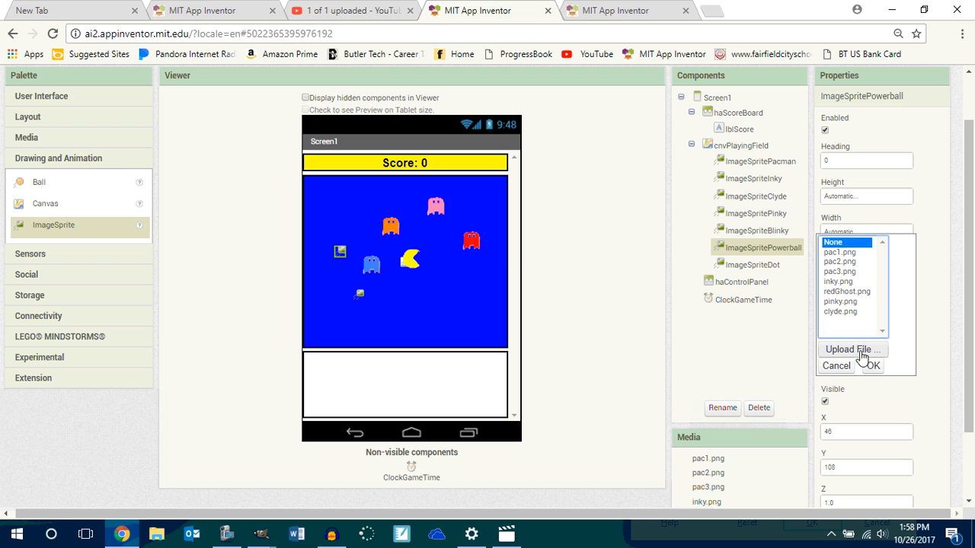
left_click(851, 349)
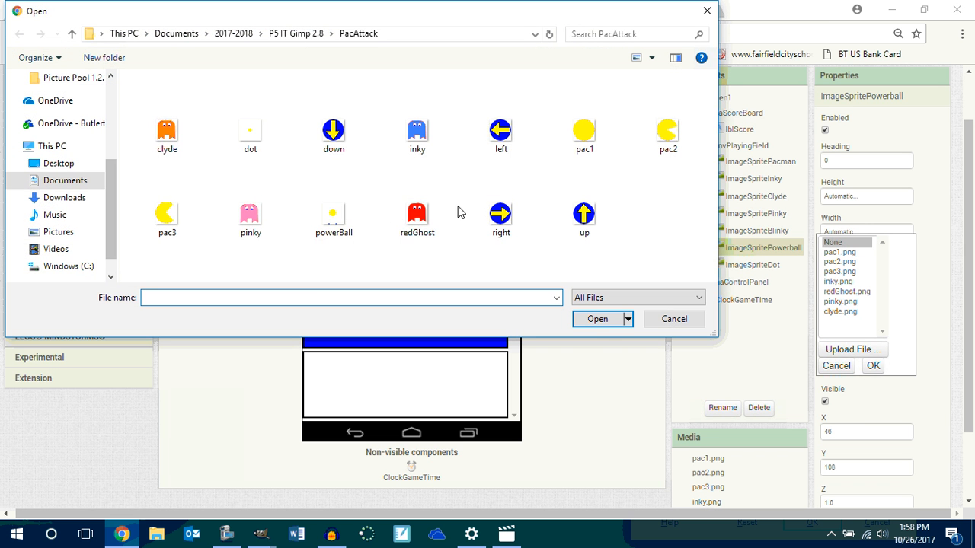
left_click(597, 318)
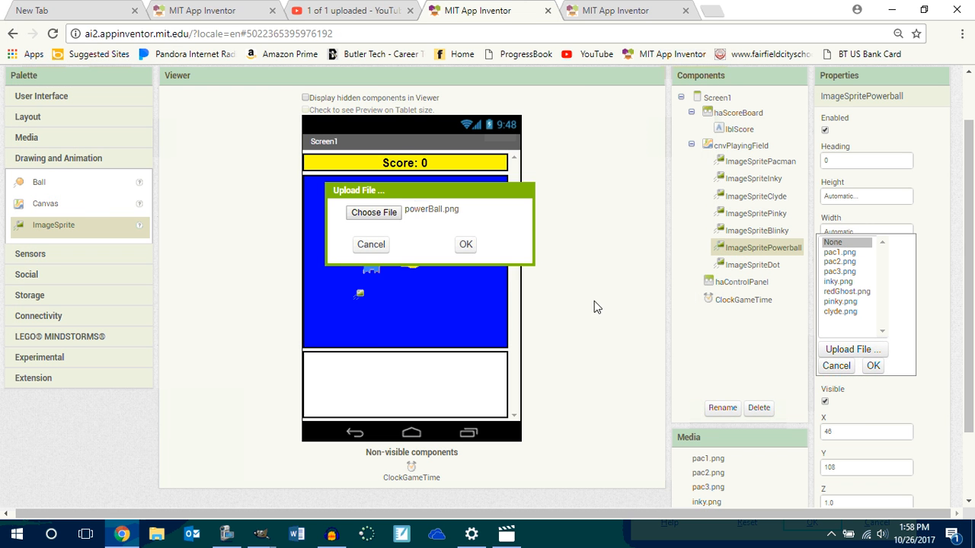
left_click(465, 244)
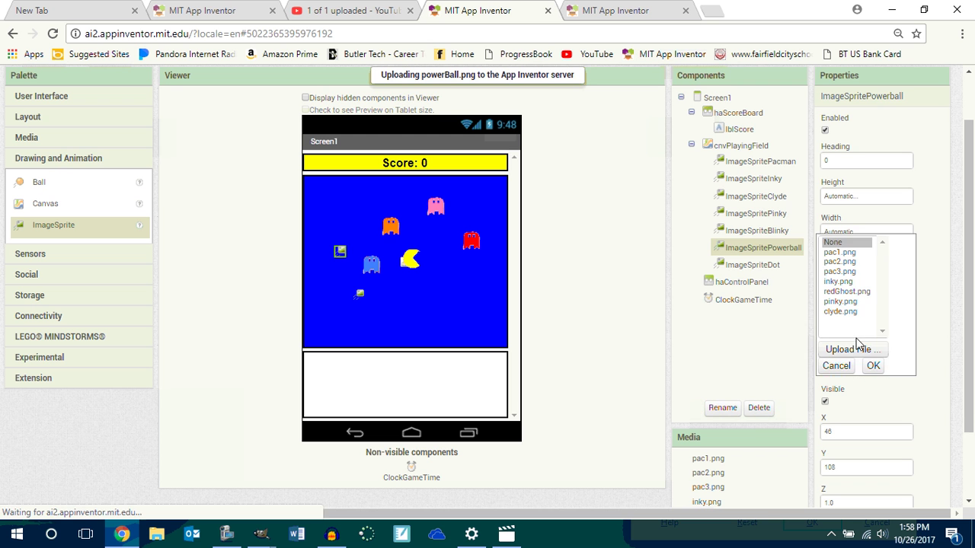
Step: Upload dot.png and apply it as ImageSpriteDot's picture
left_click(751, 264)
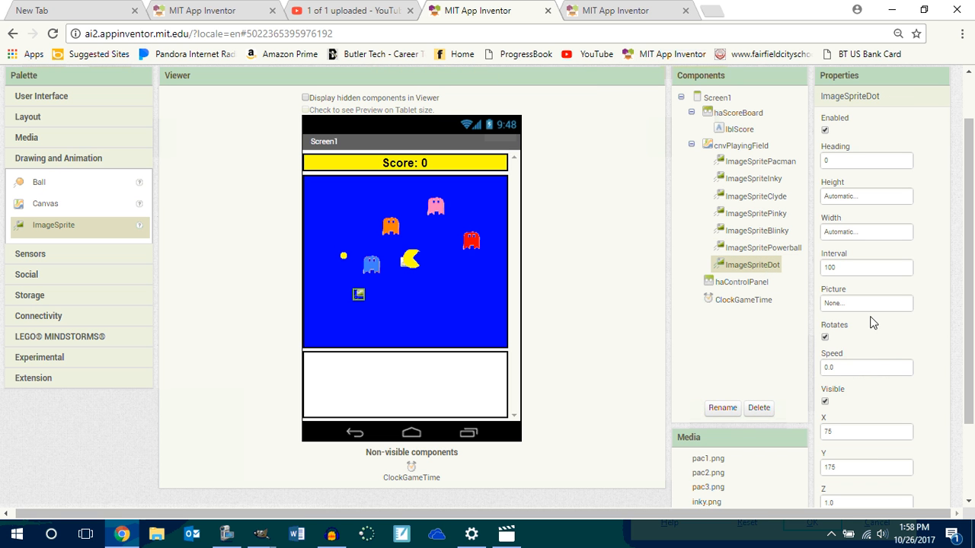
left_click(866, 303)
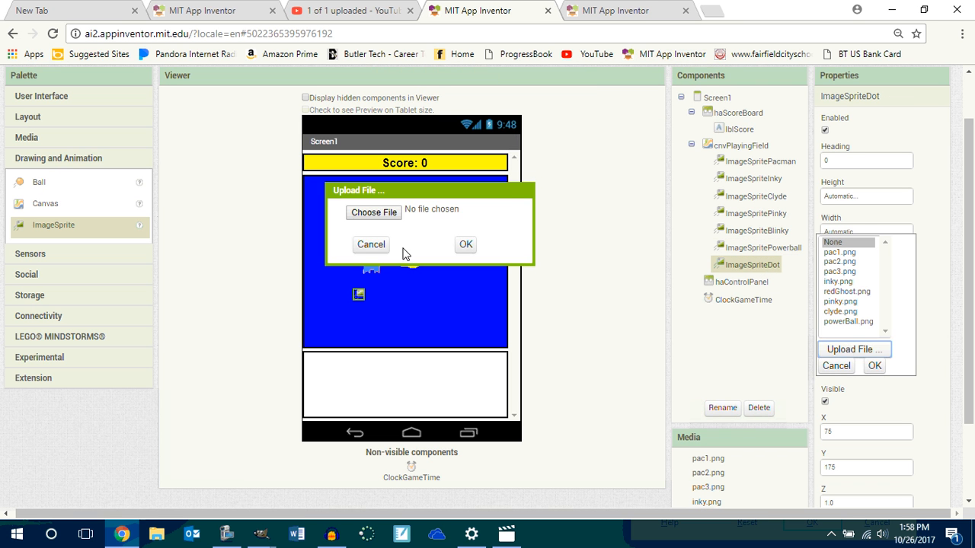
left_click(373, 212)
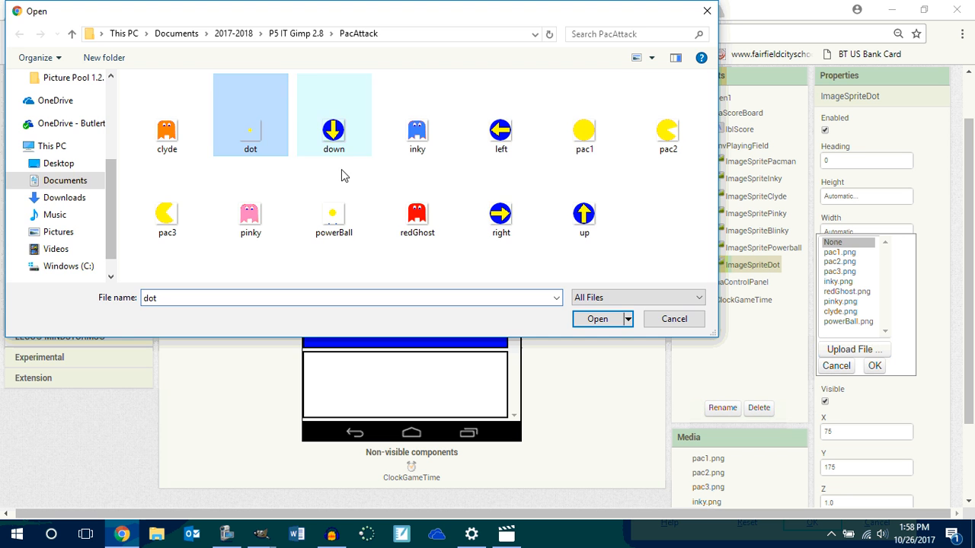
left_click(597, 319)
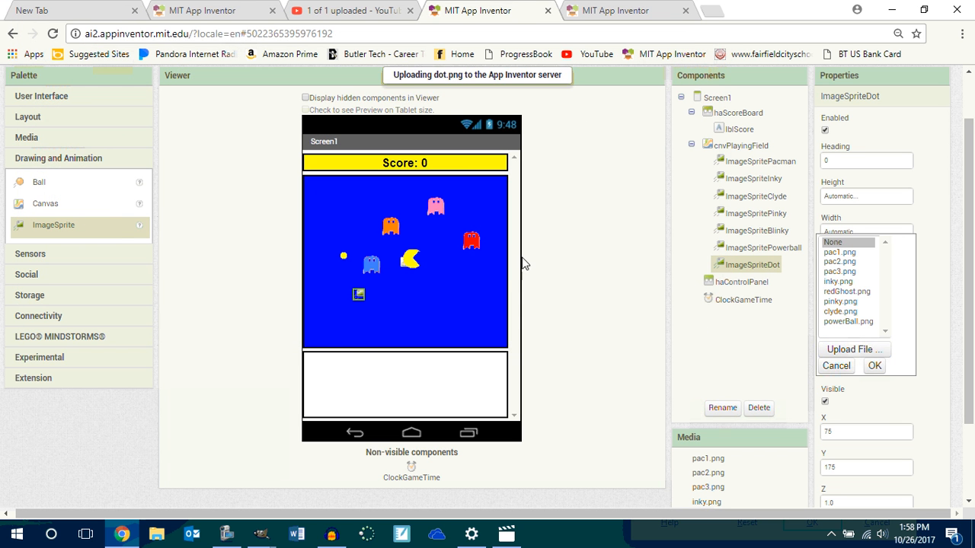
left_click(874, 365)
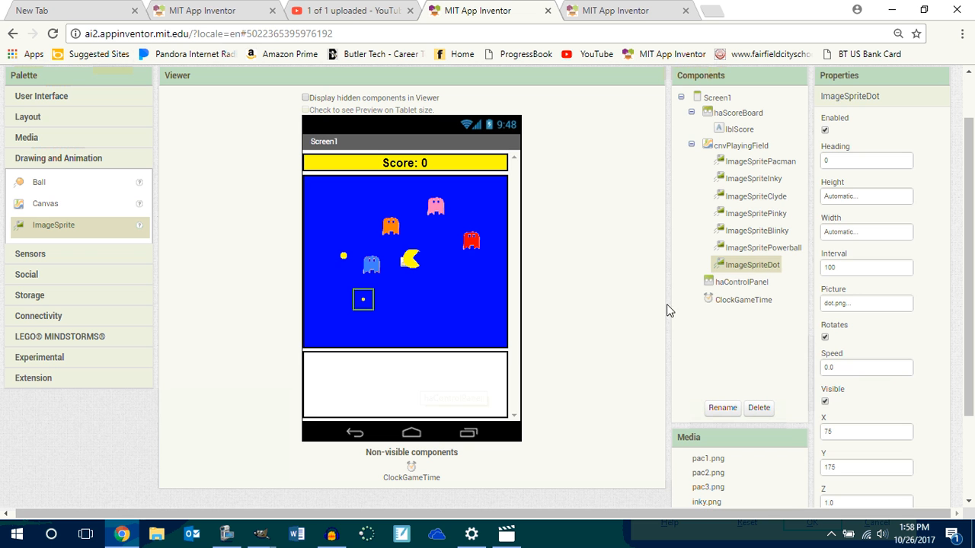
left_click(743, 282)
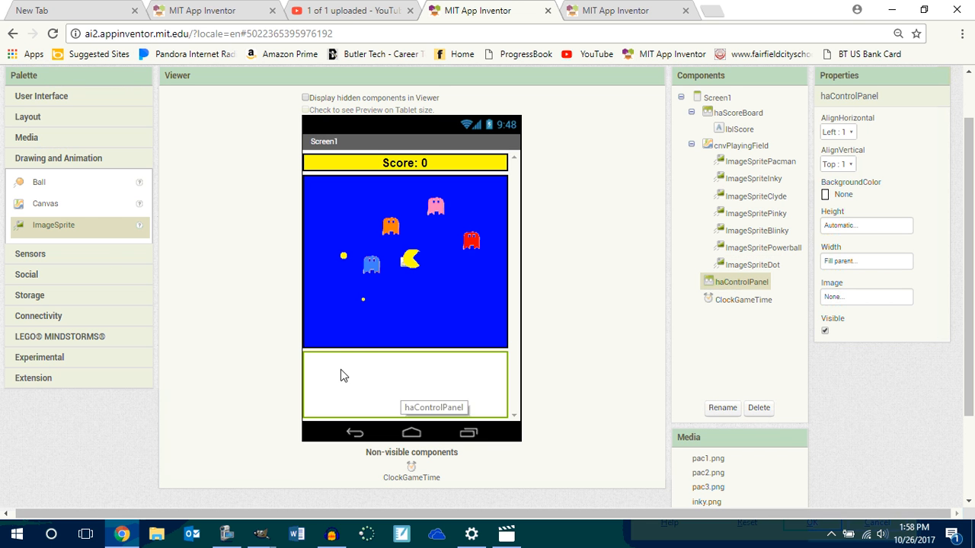
mouse_move(52, 122)
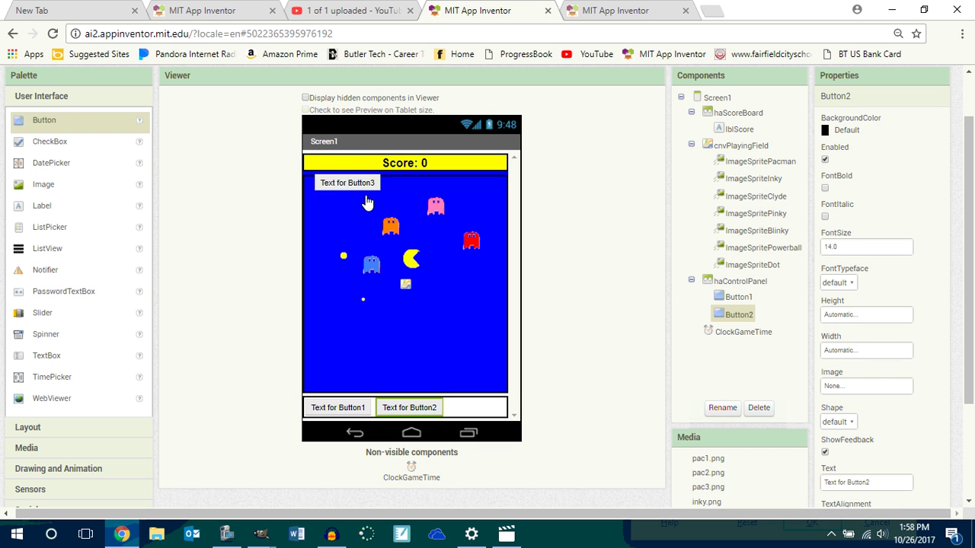
Step: Drag a third and fourth Button into the control panel below the canvas
left_click_drag(347, 182, 453, 361)
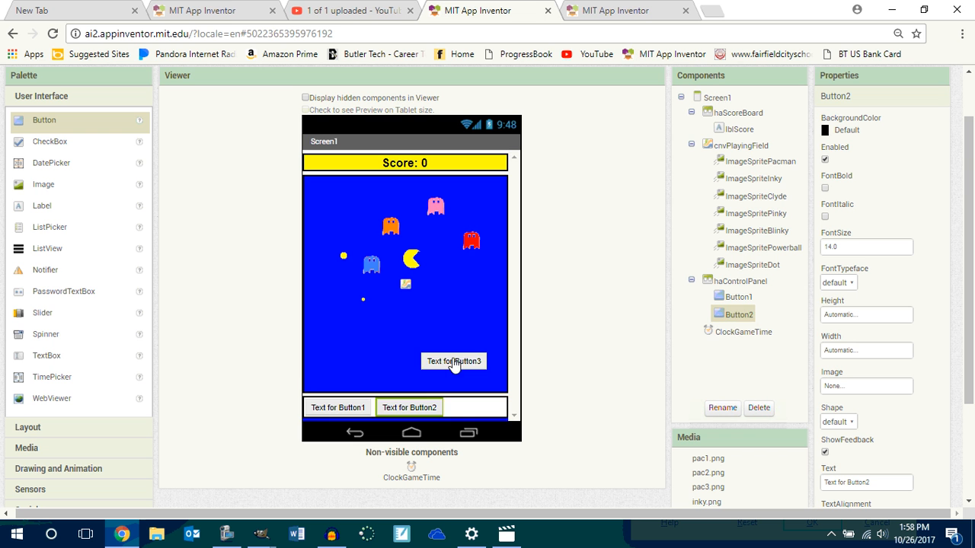
left_click_drag(44, 120, 454, 361)
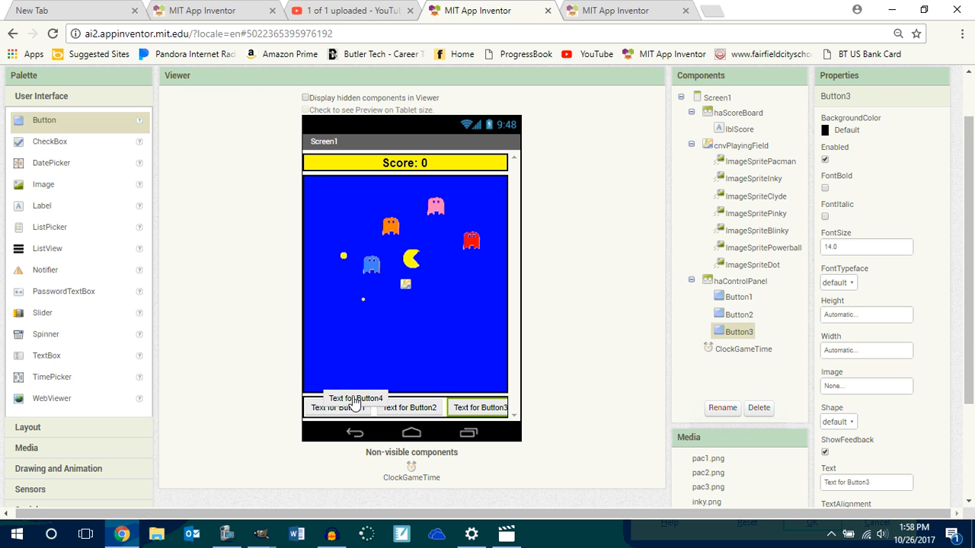
mouse_move(337, 344)
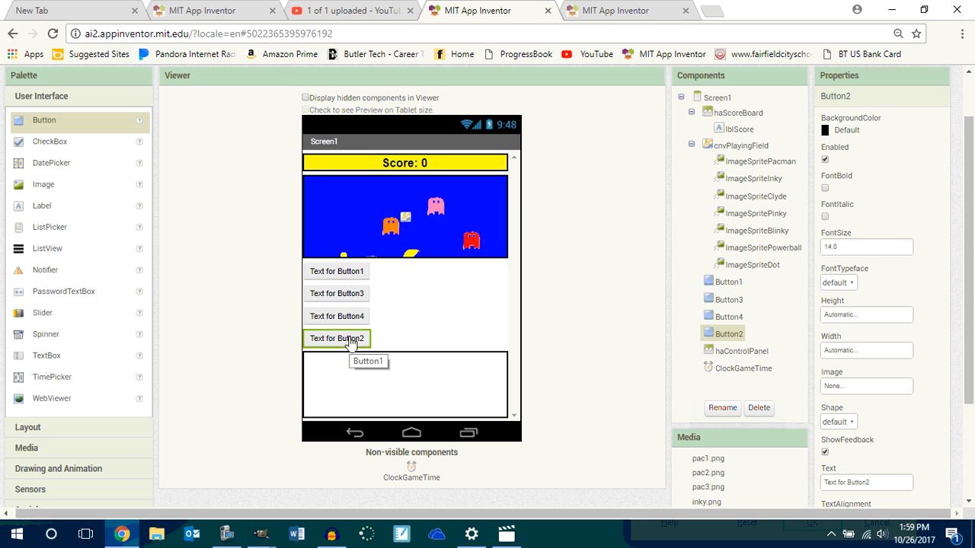
mouse_move(102, 185)
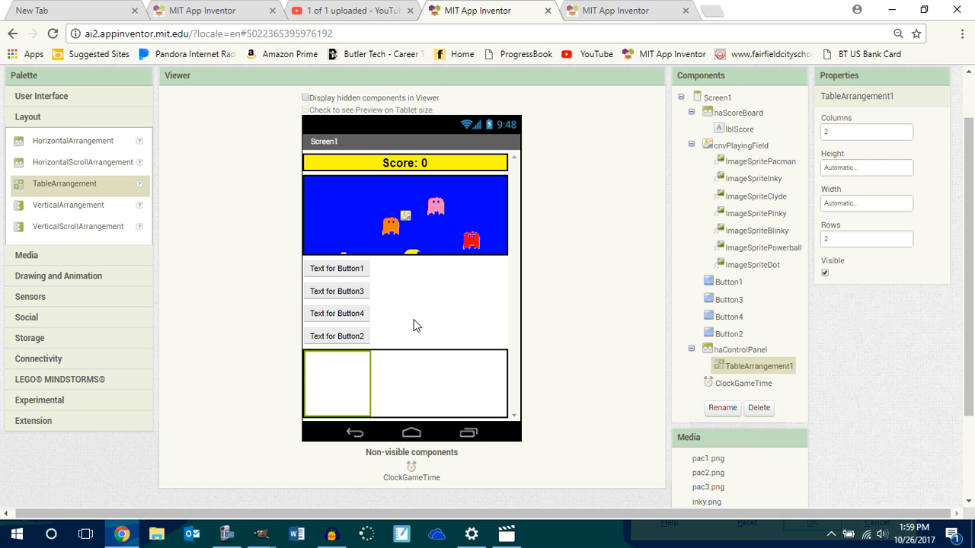
mouse_move(766, 352)
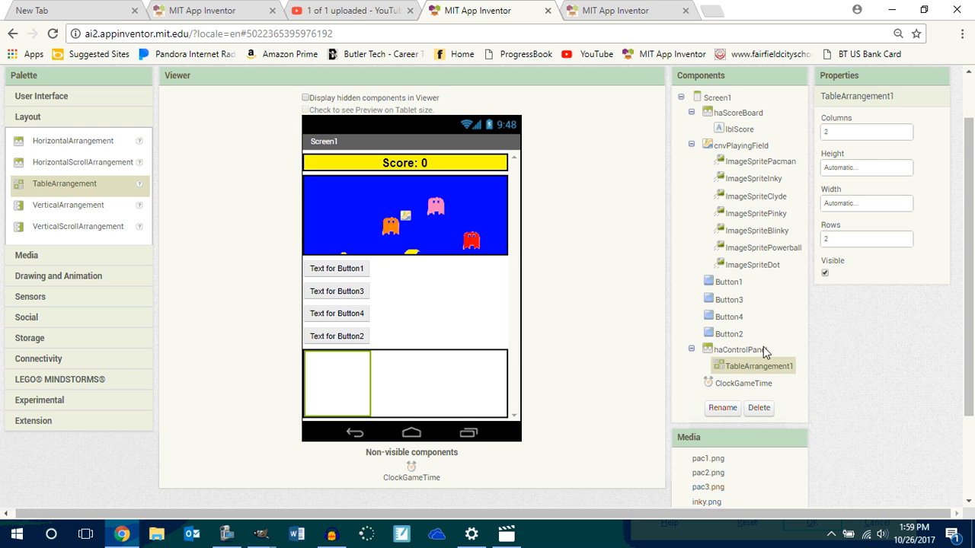
Step: Centre the control panel, set the table to 3 columns and 3 rows, and place a button
left_click(739, 349)
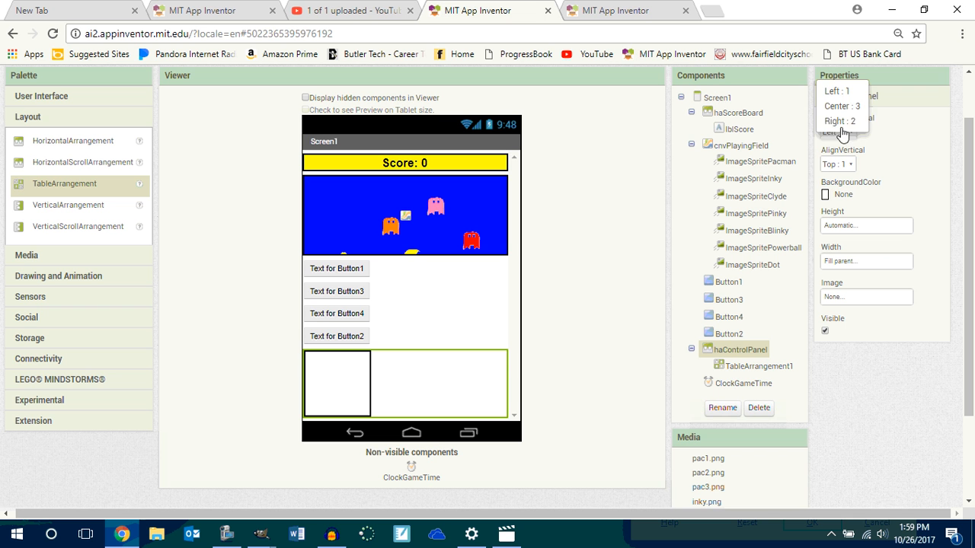
left_click(841, 105)
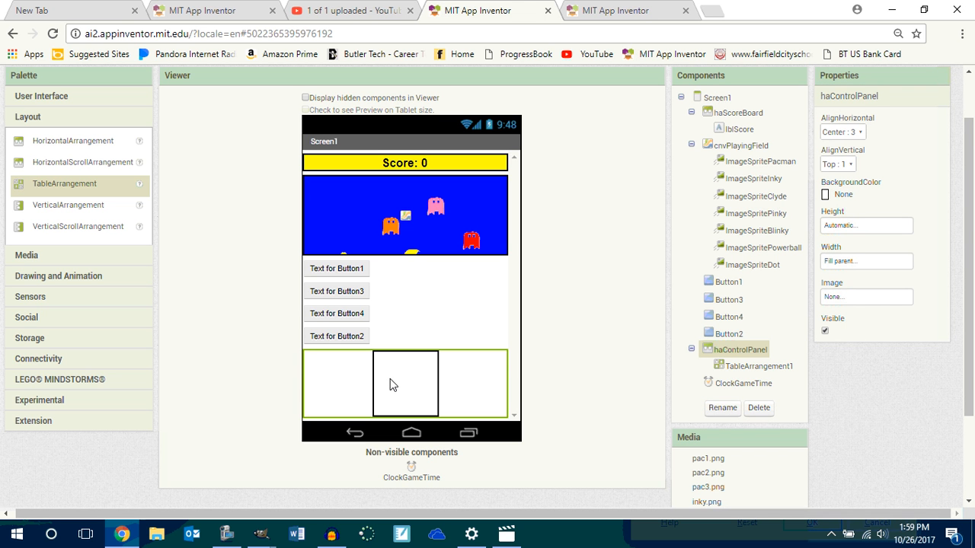
mouse_move(390, 384)
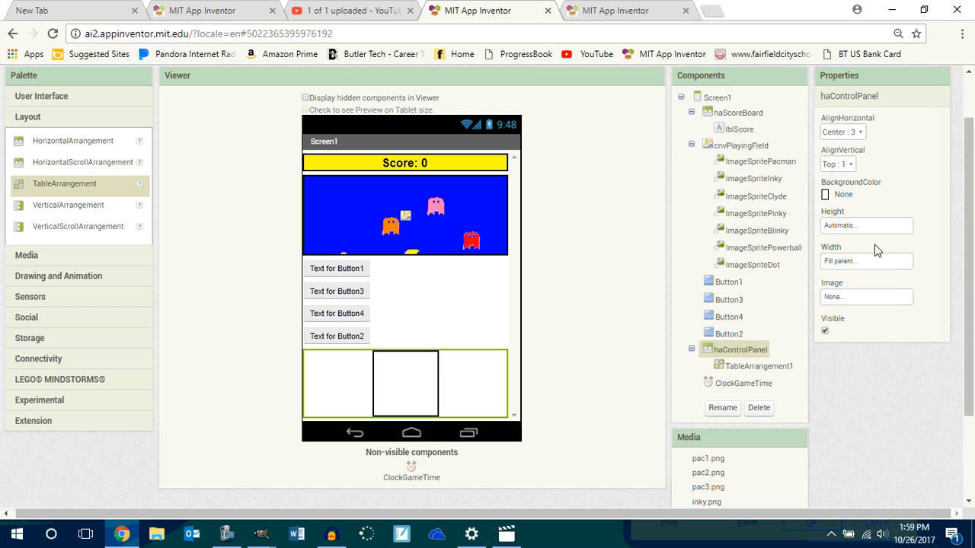
left_click(759, 367)
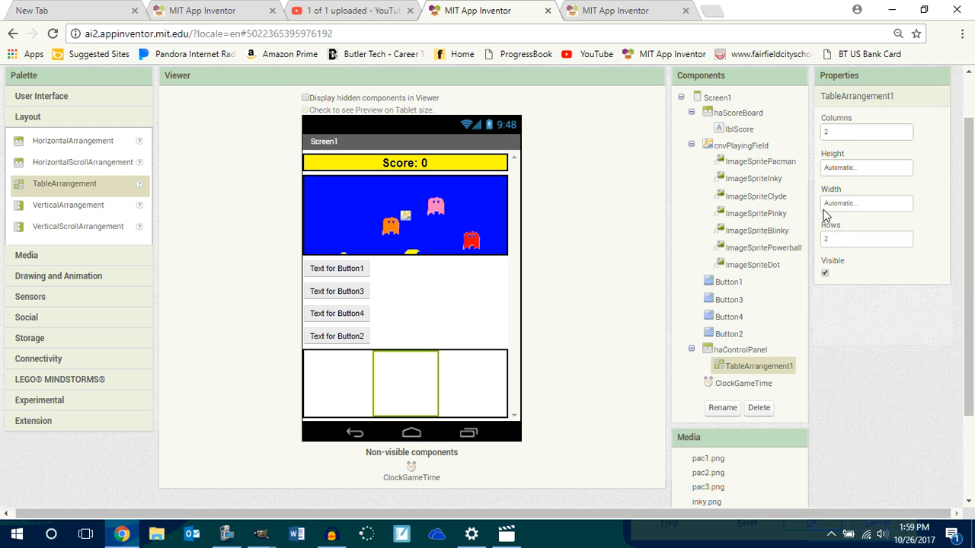
left_click(866, 132)
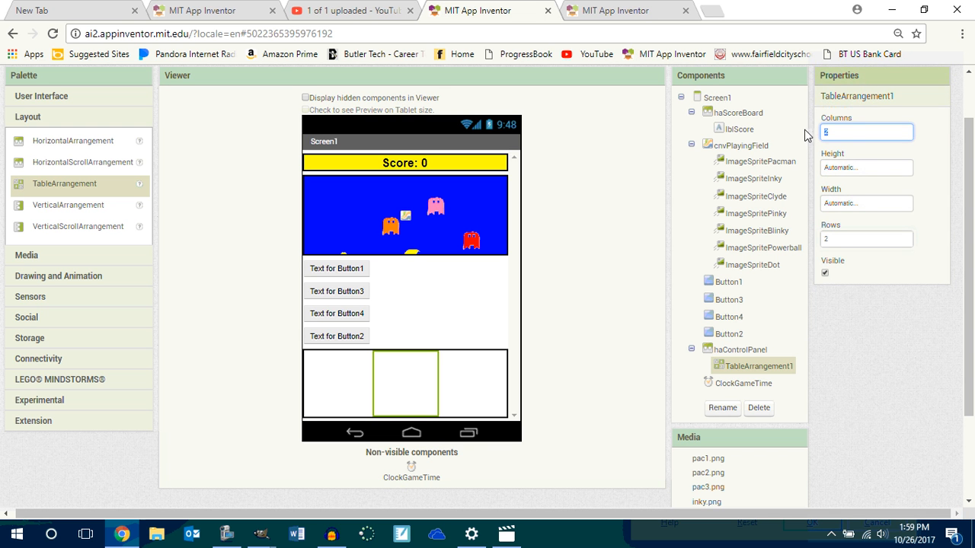
left_click(866, 239)
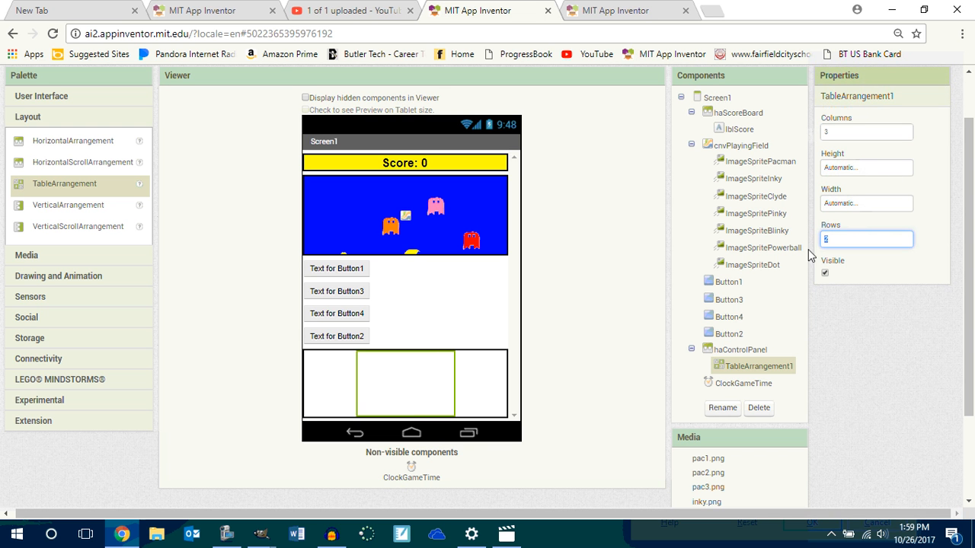
type("3")
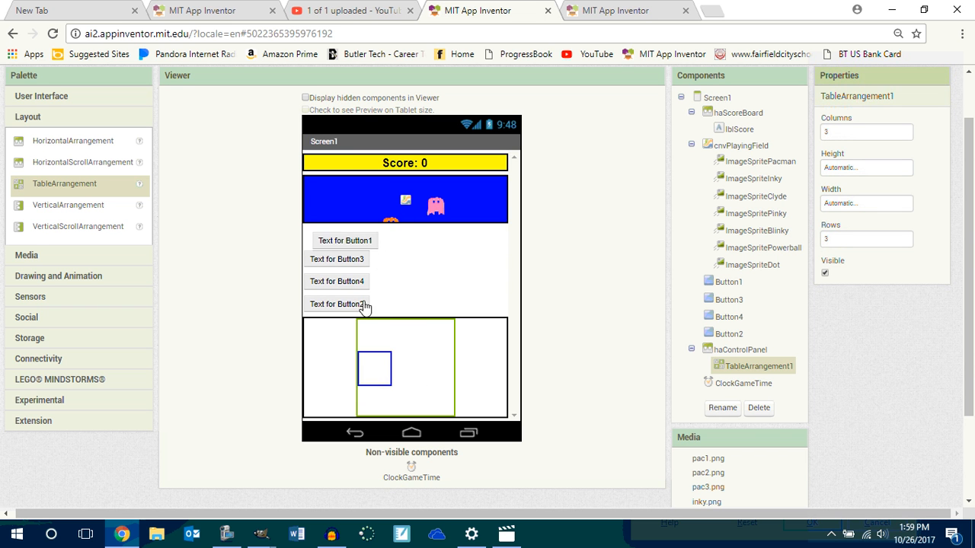
left_click_drag(344, 240, 363, 328)
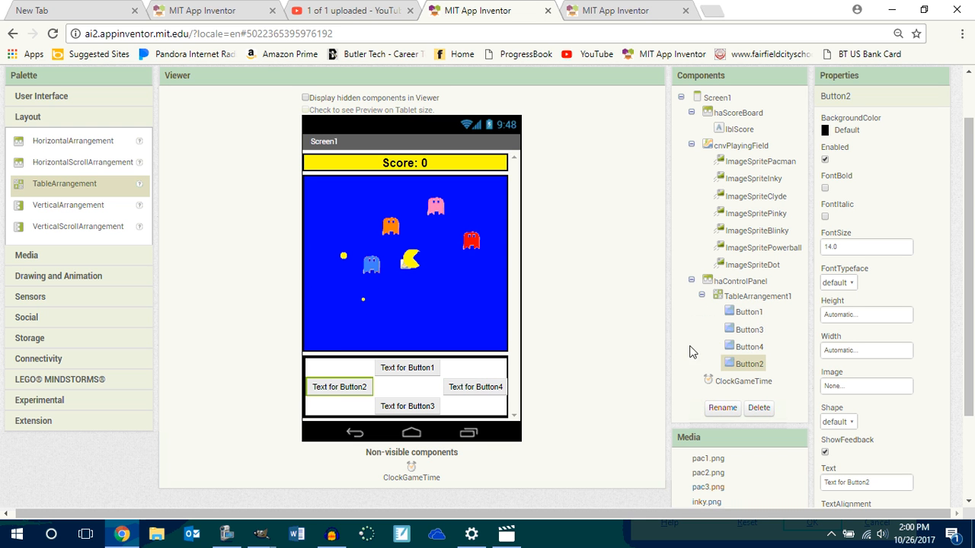
Step: Rename Button1 to btnUp and Button3 to btnDown
left_click(721, 408)
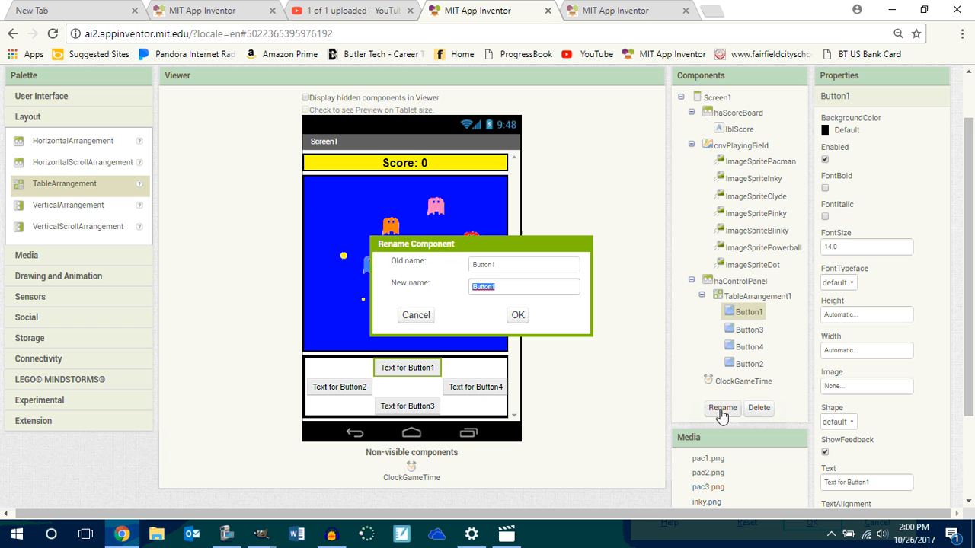
type("btn")
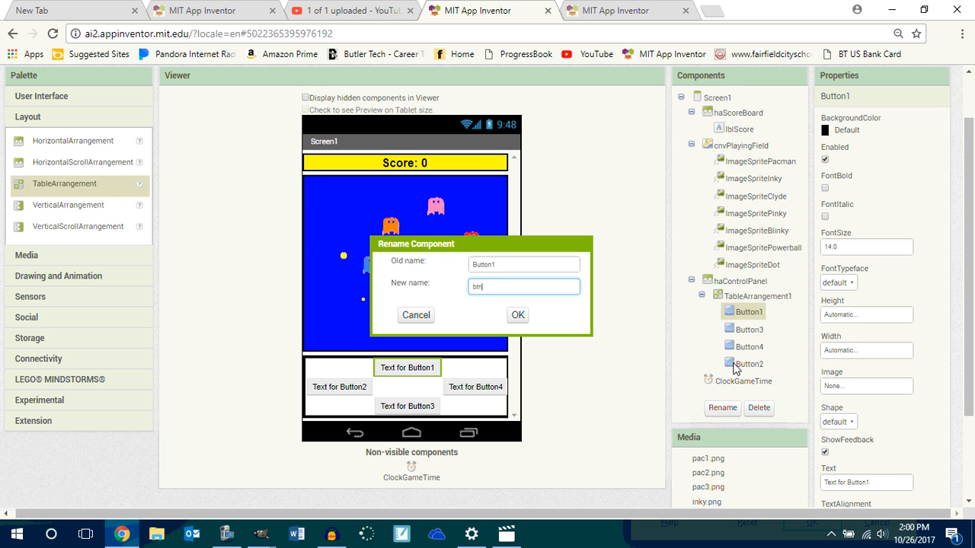
left_click(517, 314)
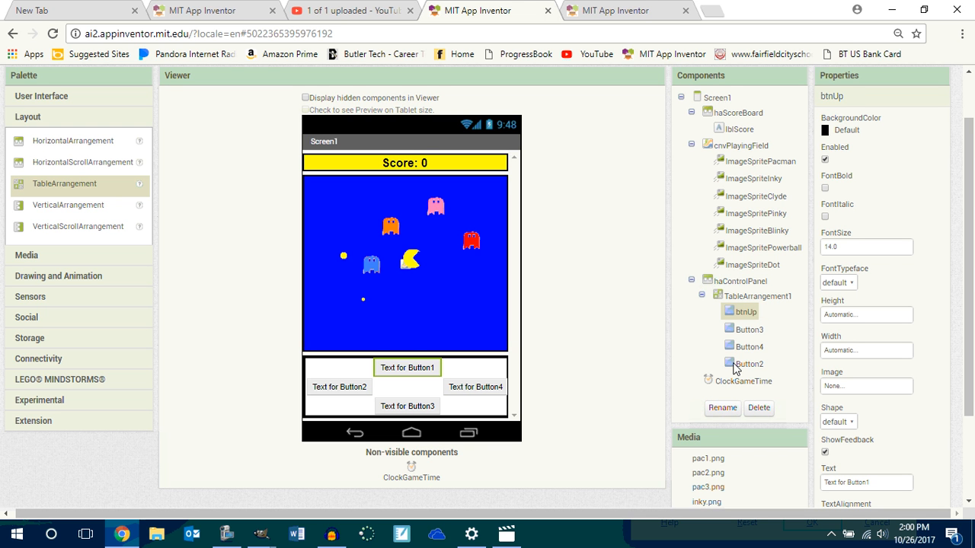
left_click(749, 328)
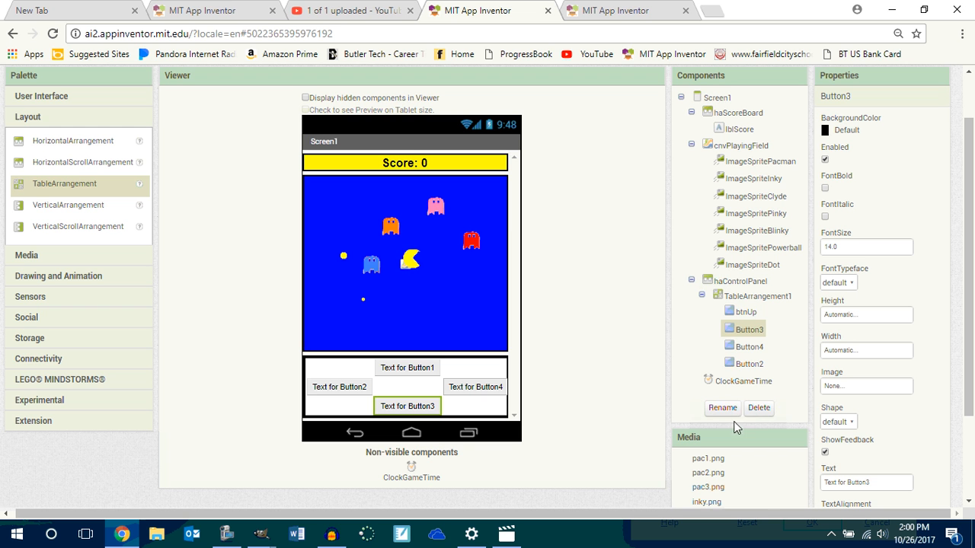
left_click(721, 407)
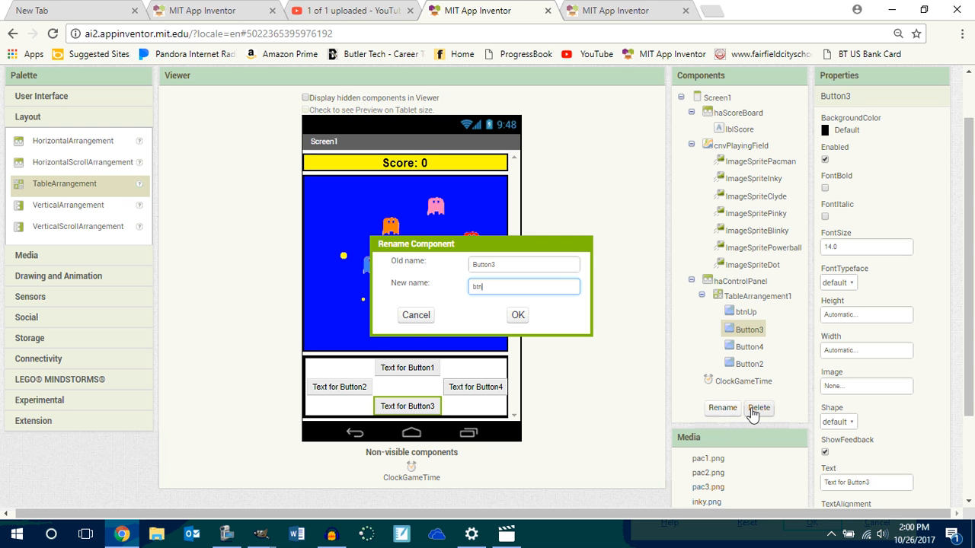
left_click(517, 315)
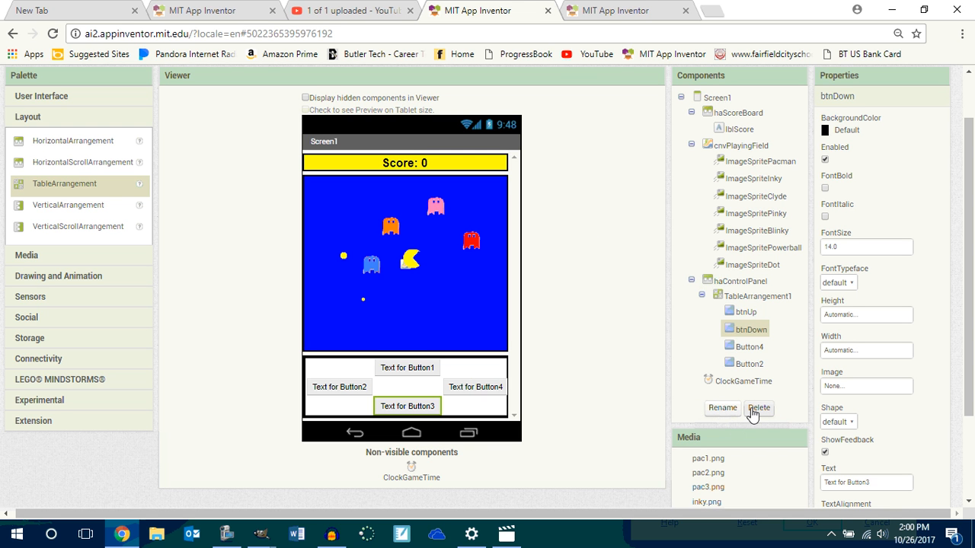
Step: Rename Button4 to btnRight and Button2 to btnLeft
left_click(748, 346)
type("btn")
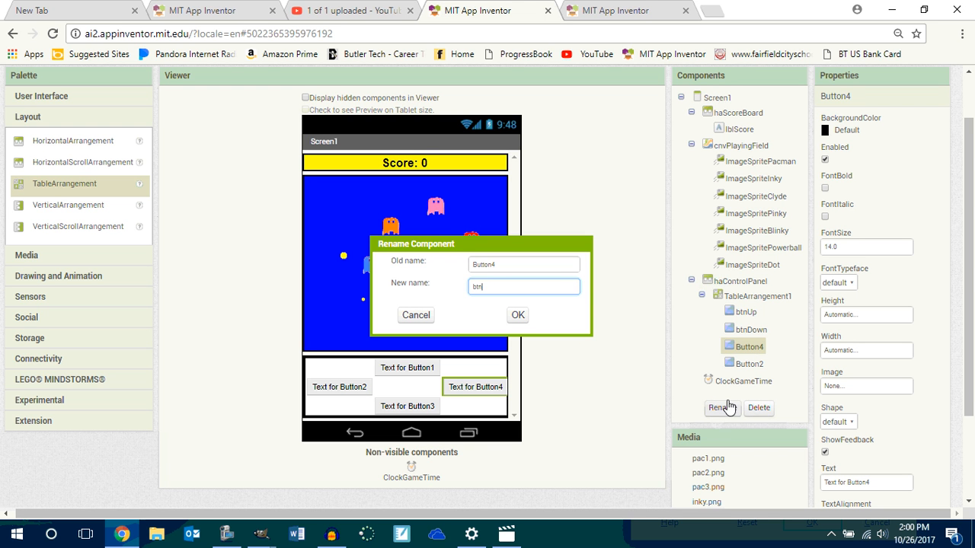
type("Right")
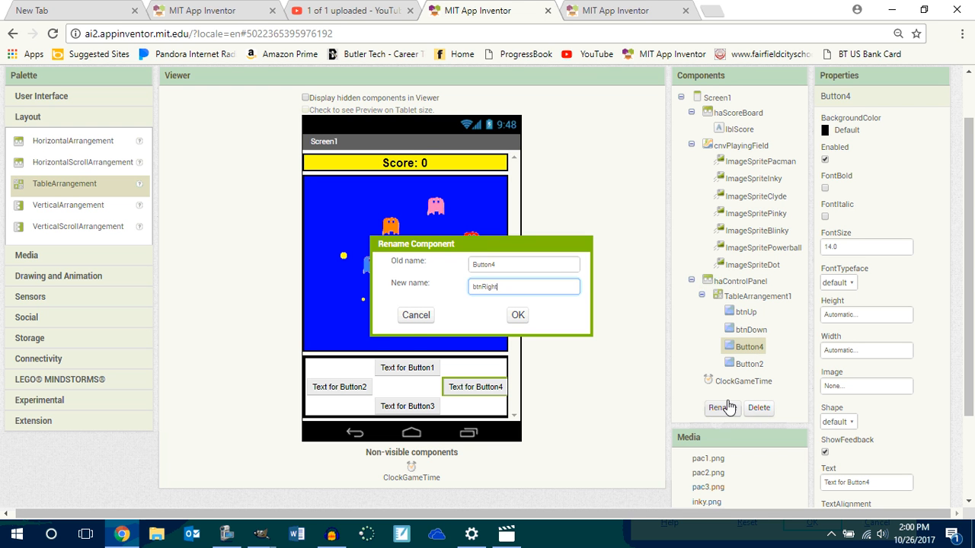
left_click(517, 316)
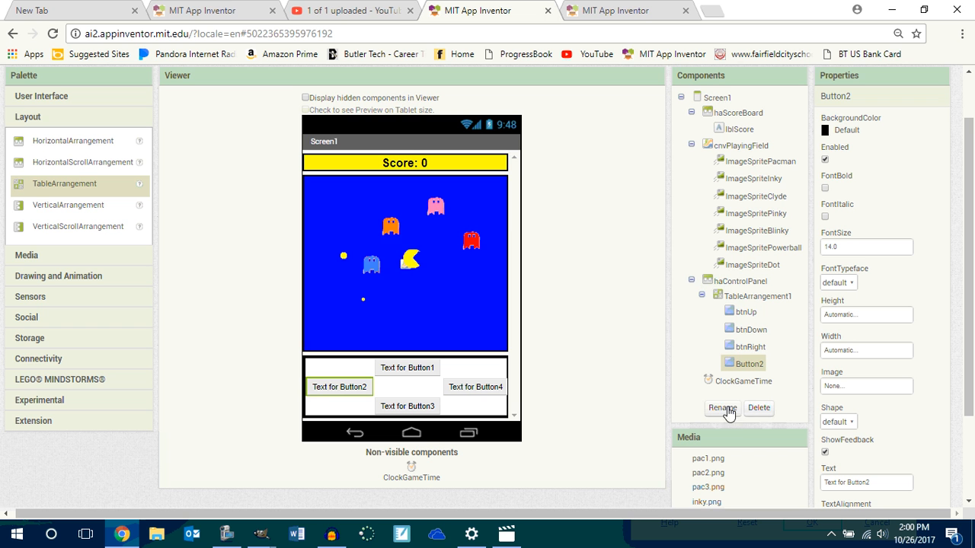
left_click(721, 407)
type("btnLeft")
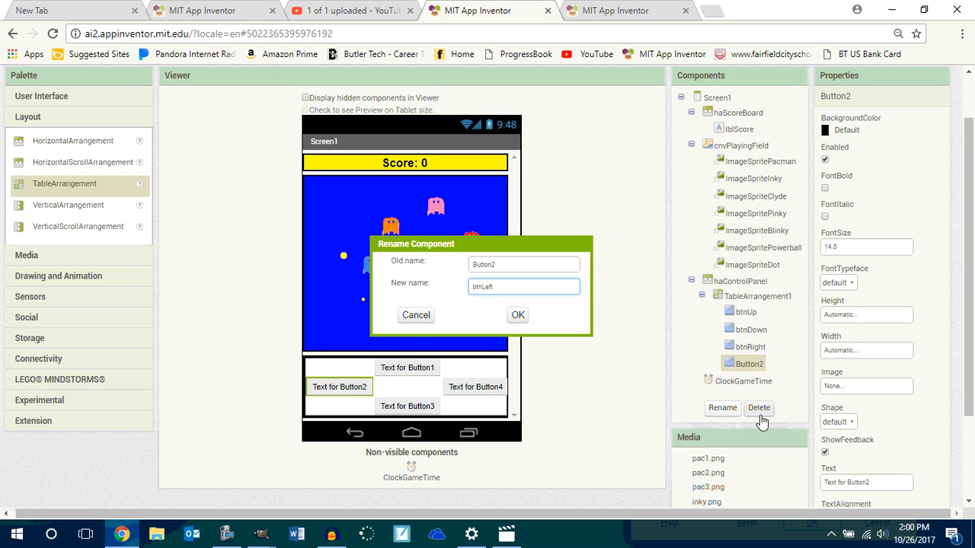
left_click(517, 315)
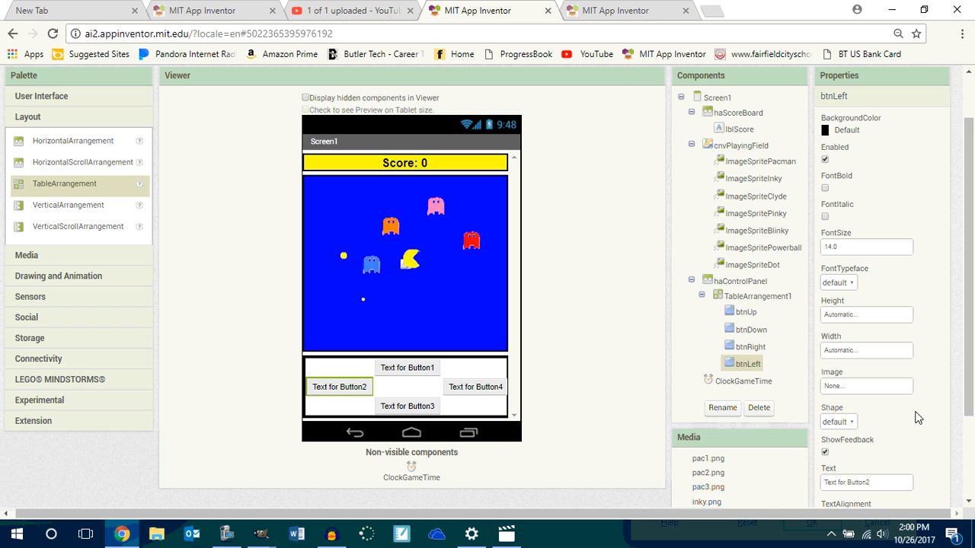
mouse_move(886, 406)
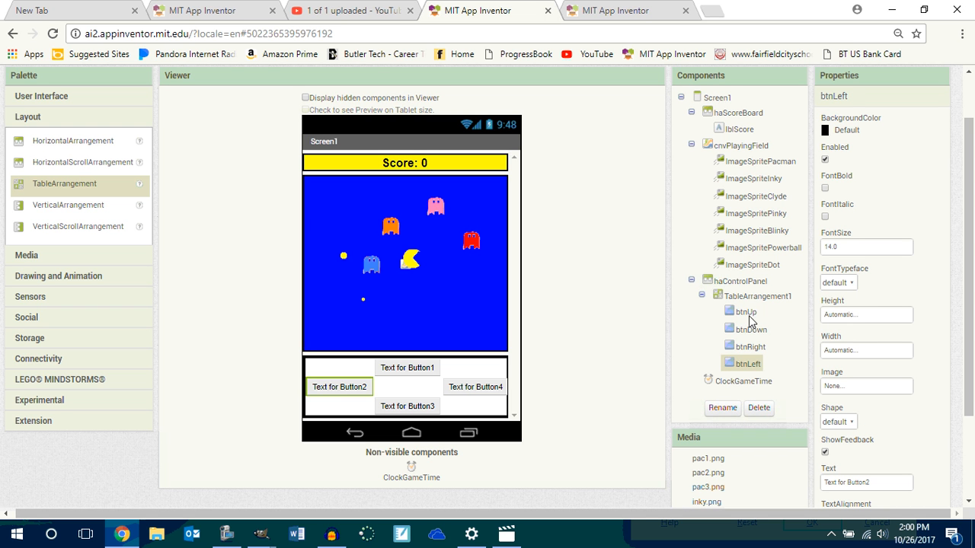
Step: Make btnUp a 30 × 30 pixel oval button
left_click(746, 311)
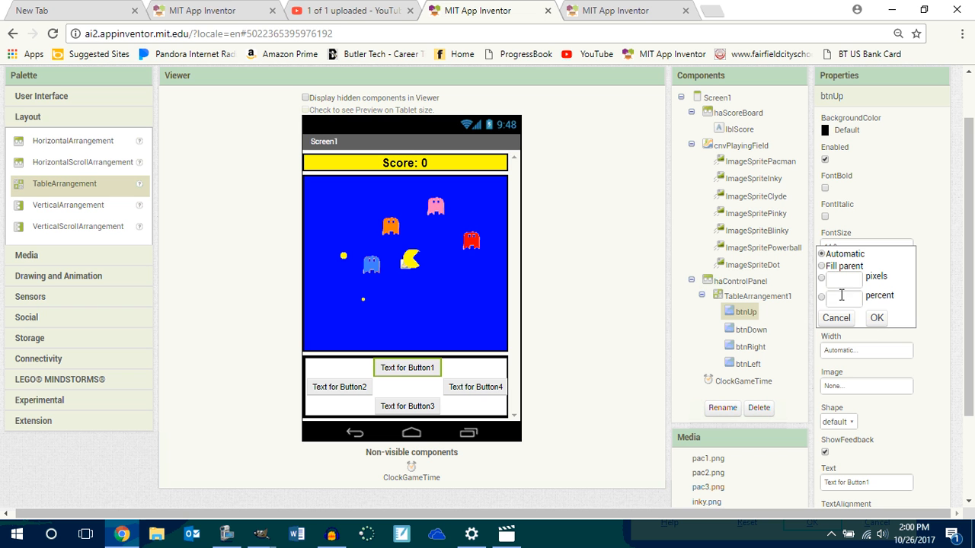
left_click(821, 277)
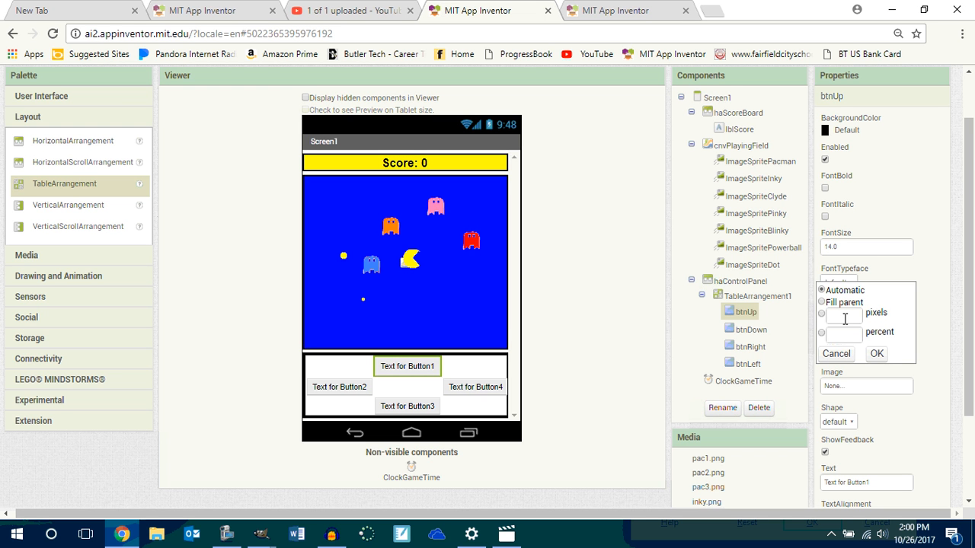
left_click(876, 353)
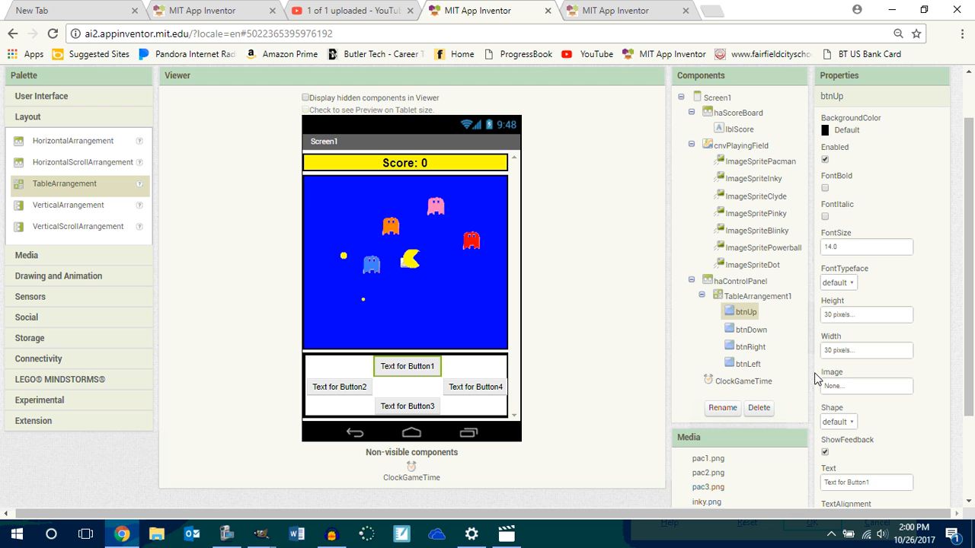
left_click(838, 421)
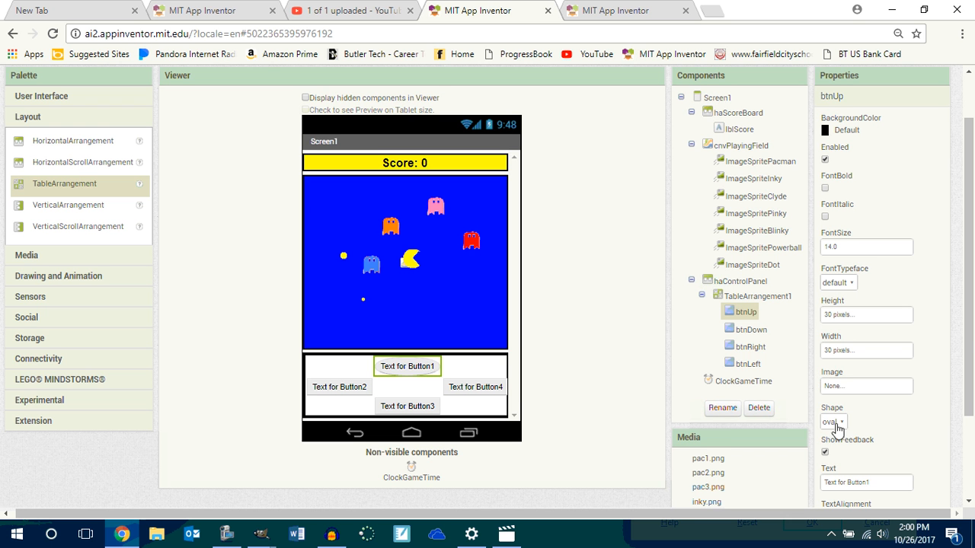
scroll("down", 3)
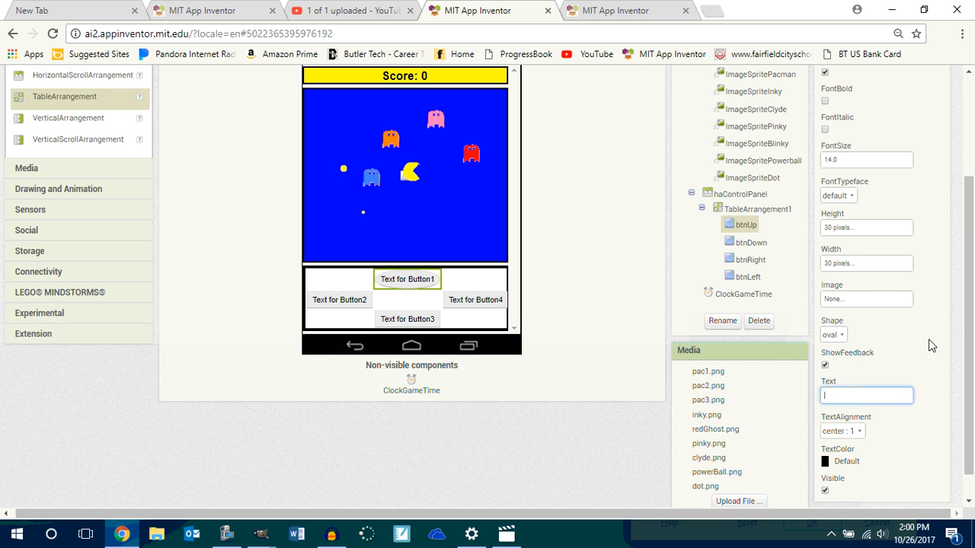
Step: Upload up.png and set it as btnUp's image
left_click(866, 298)
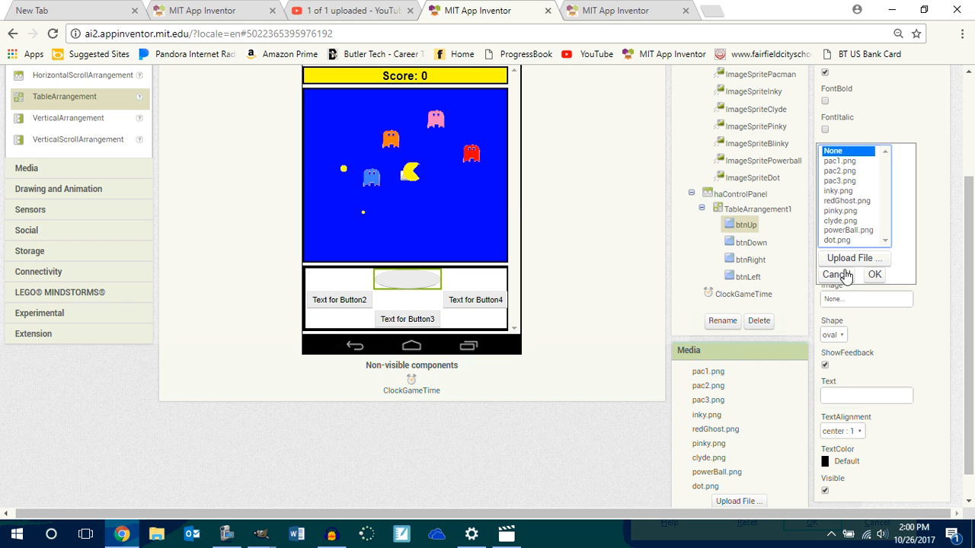
left_click(854, 257)
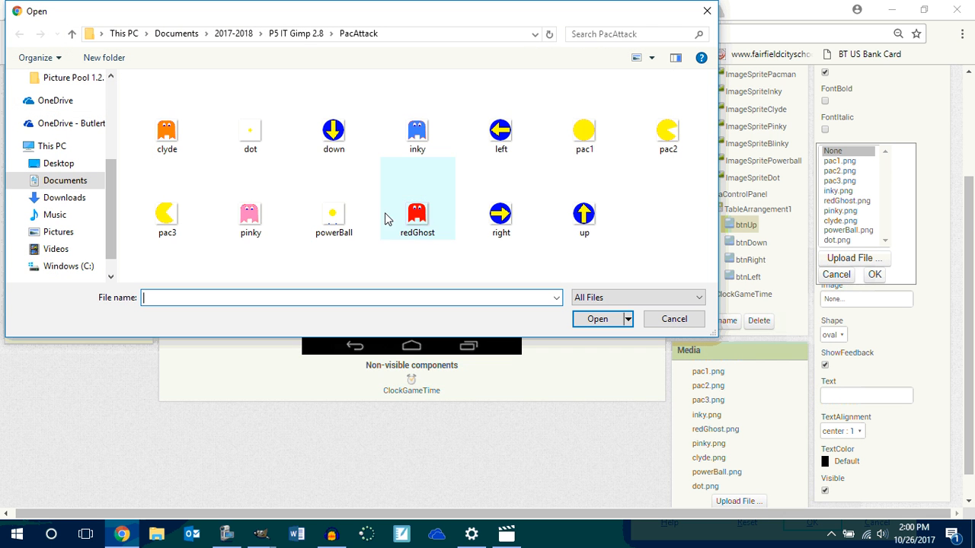
left_click(584, 217)
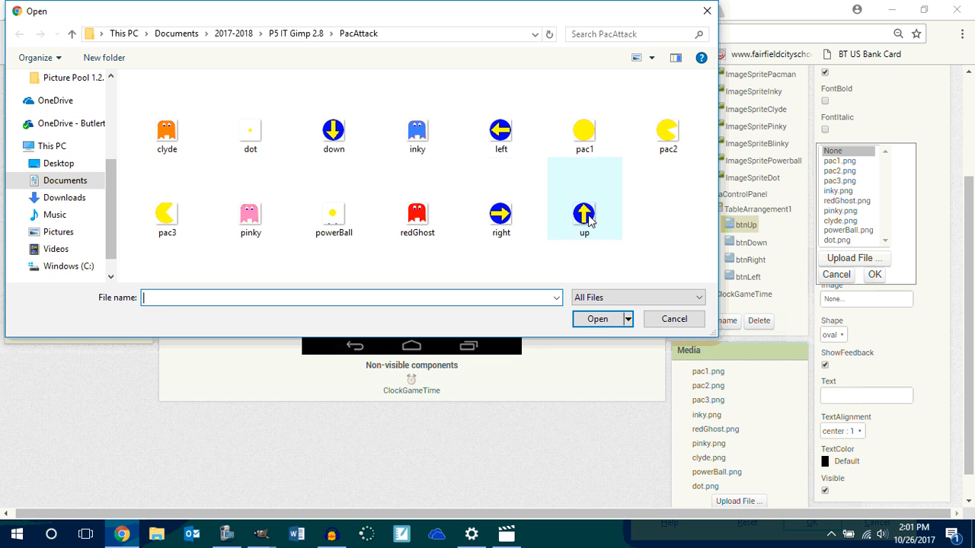
left_click(584, 213)
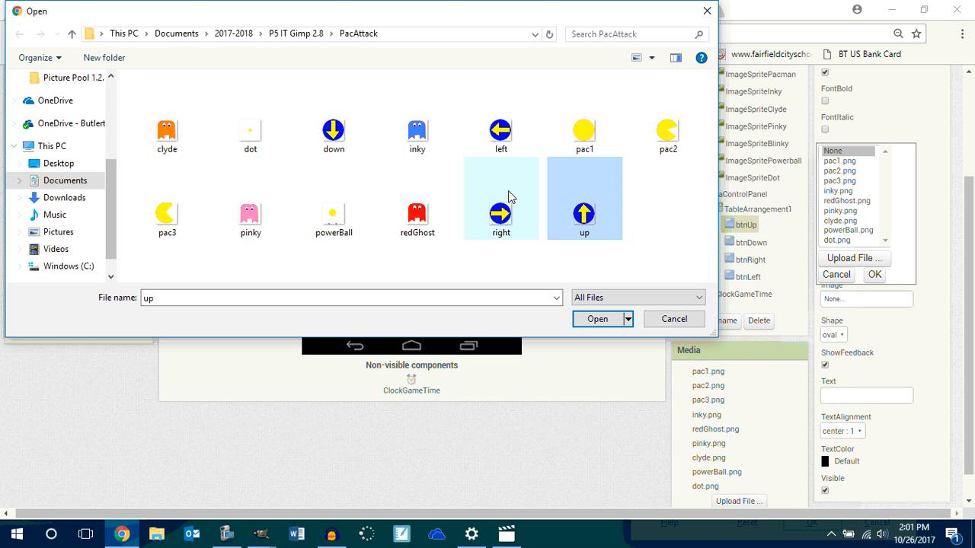
left_click(597, 319)
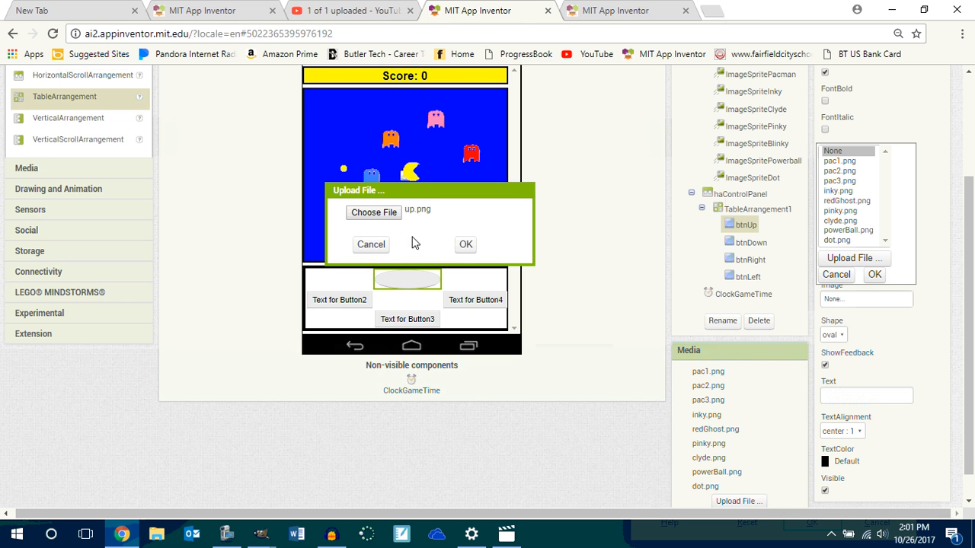
left_click(465, 244)
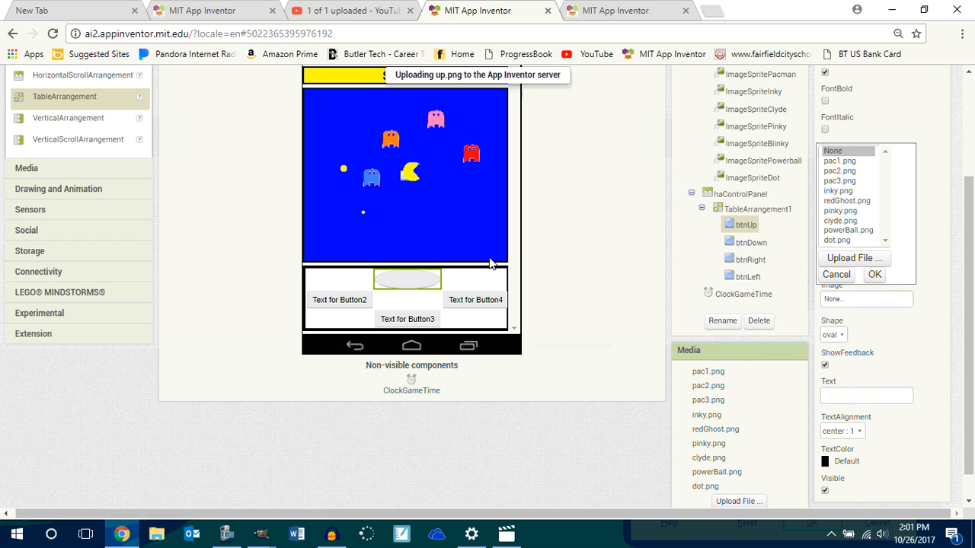
left_click(874, 274)
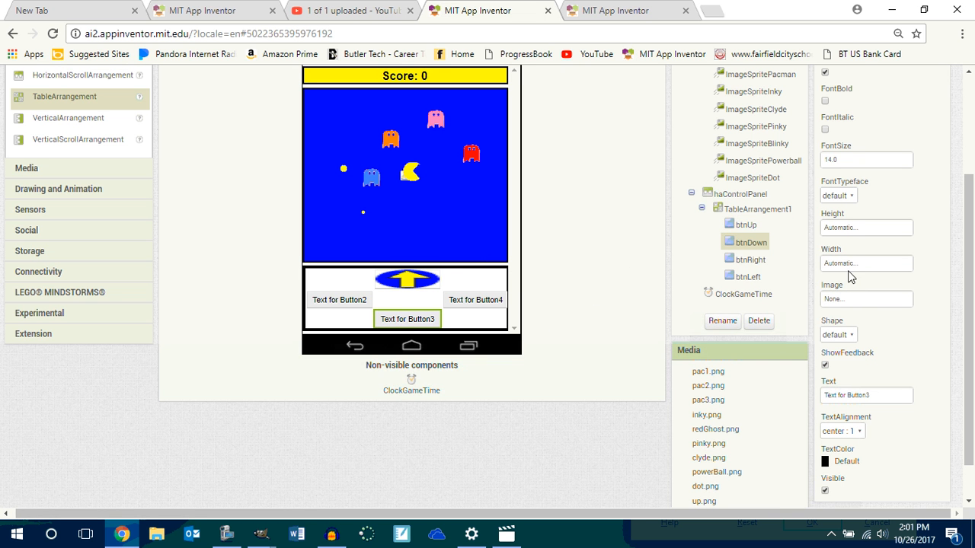
Step: Set btnDown's height and width to 30 pixels
left_click(866, 227)
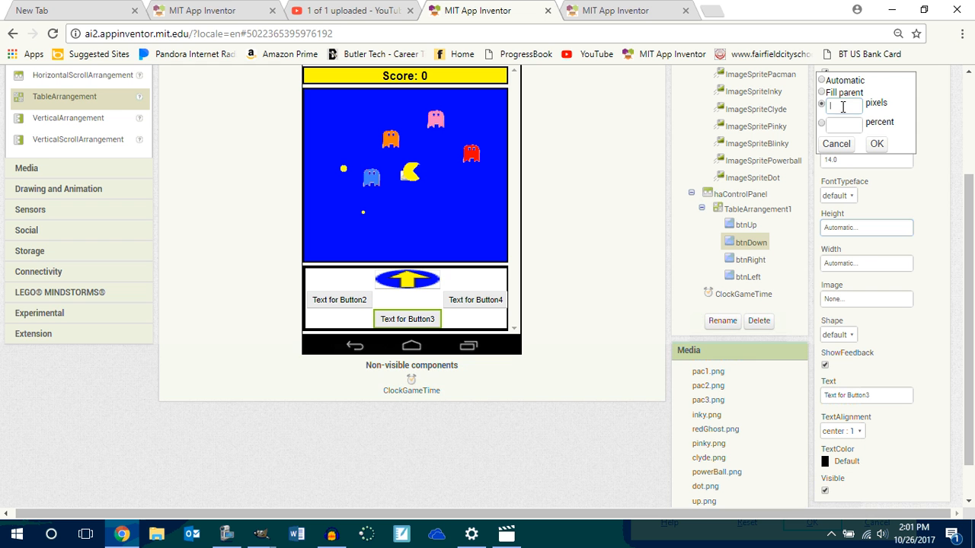
left_click(876, 144)
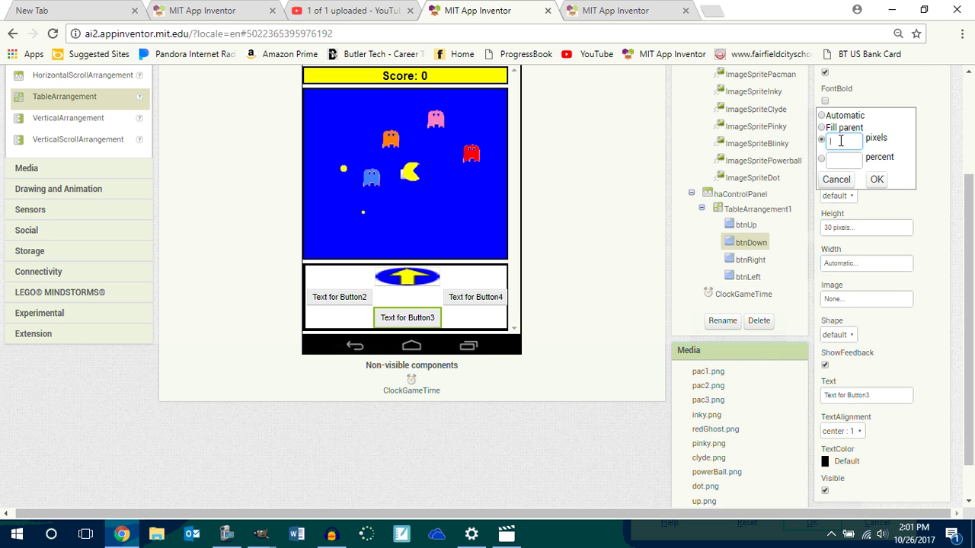
left_click(875, 179)
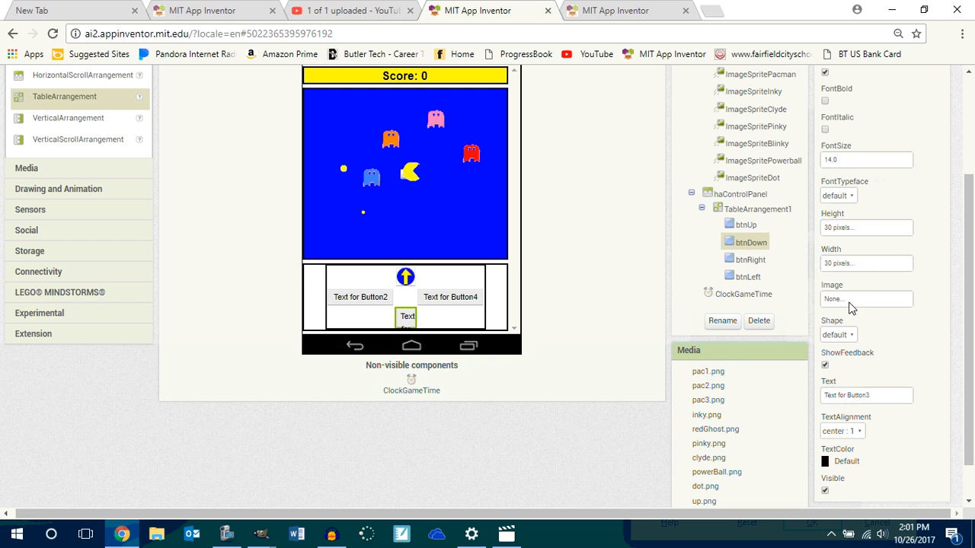
Step: Upload down.png as btnDown's image and clear its label text
left_click(865, 299)
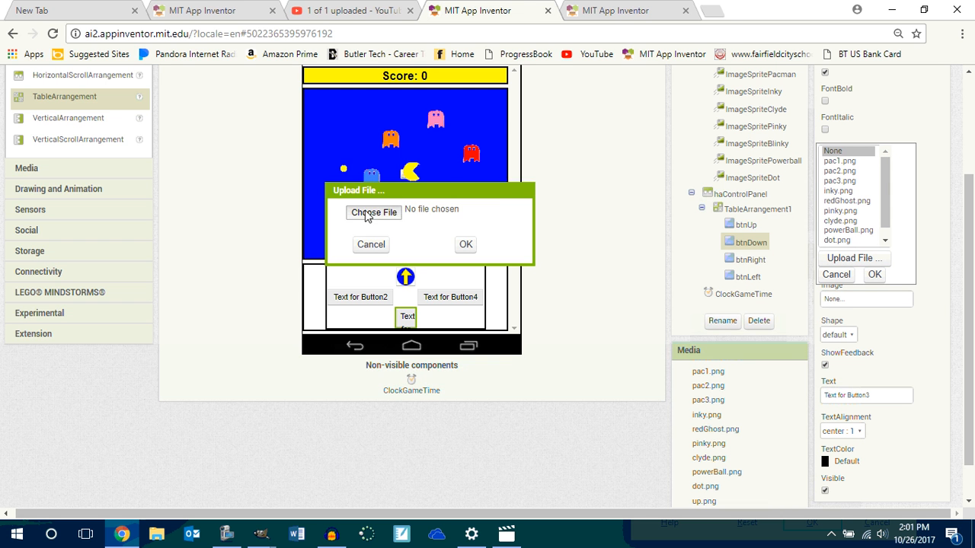
left_click(373, 212)
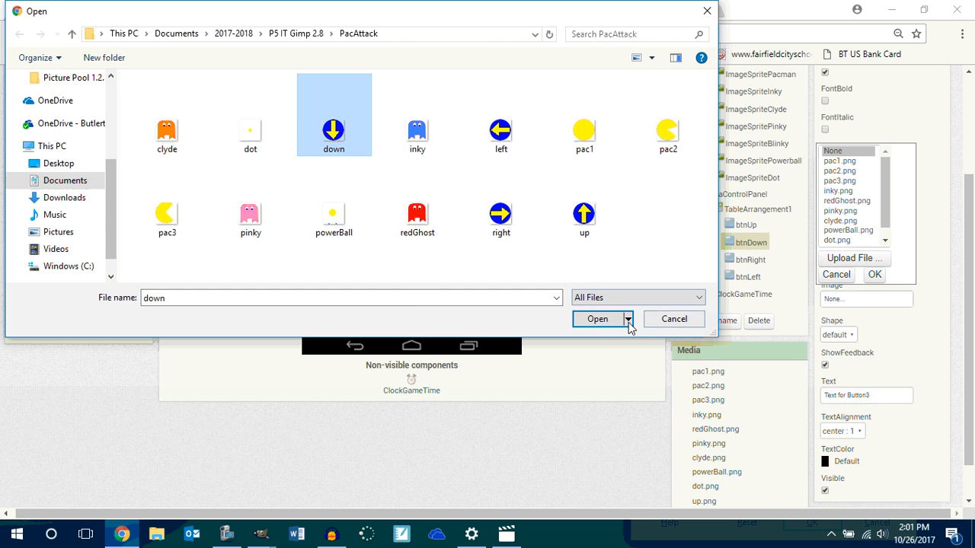
left_click(597, 319)
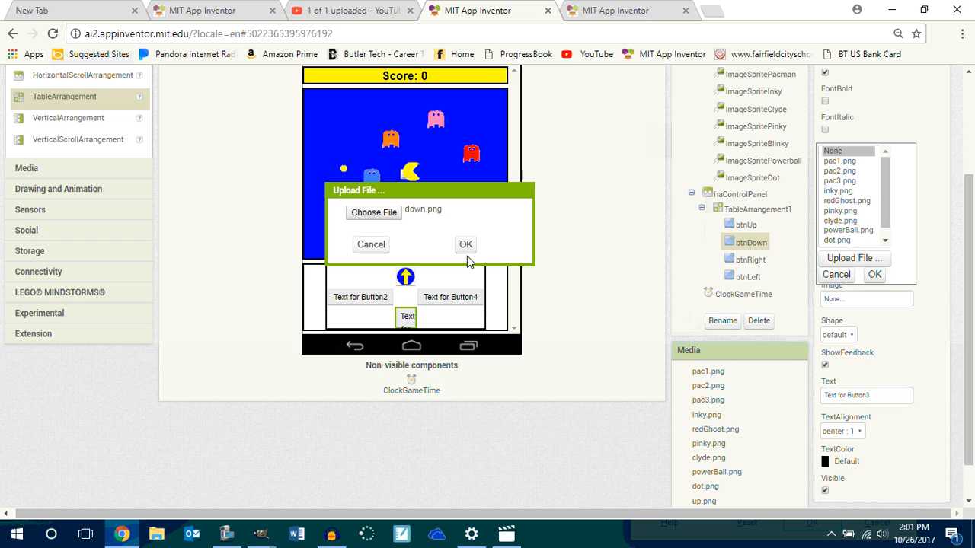
left_click(465, 244)
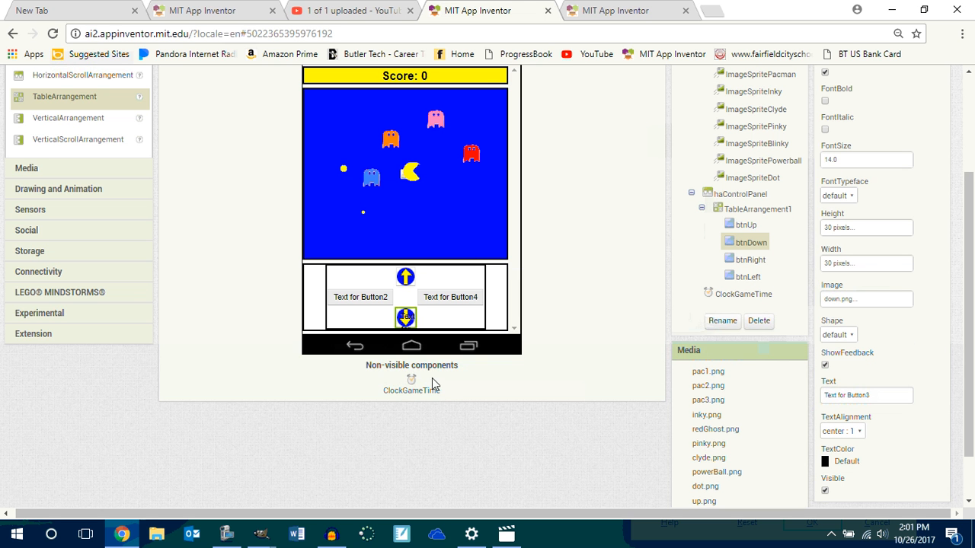
triple_click(865, 395)
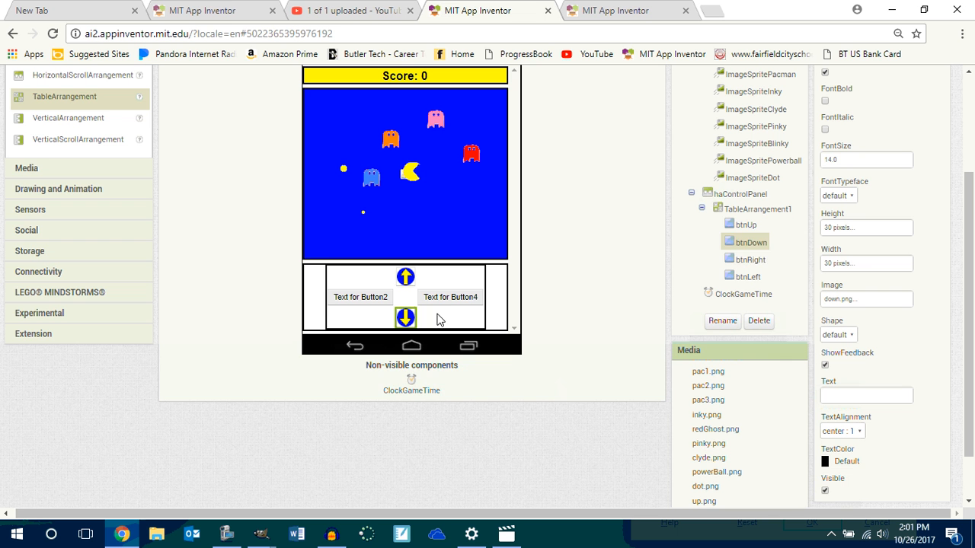
left_click(751, 259)
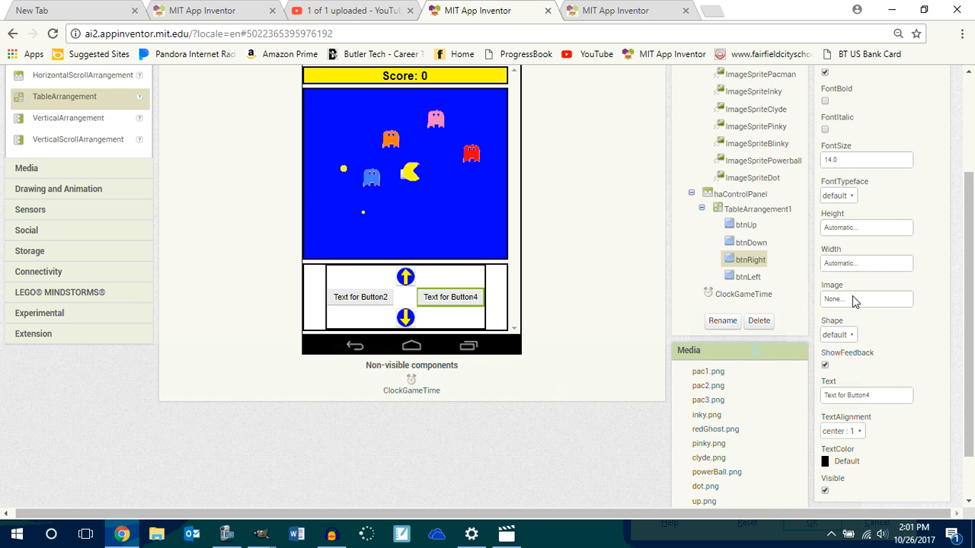
Step: Upload right.png as btnRight's image
left_click(866, 299)
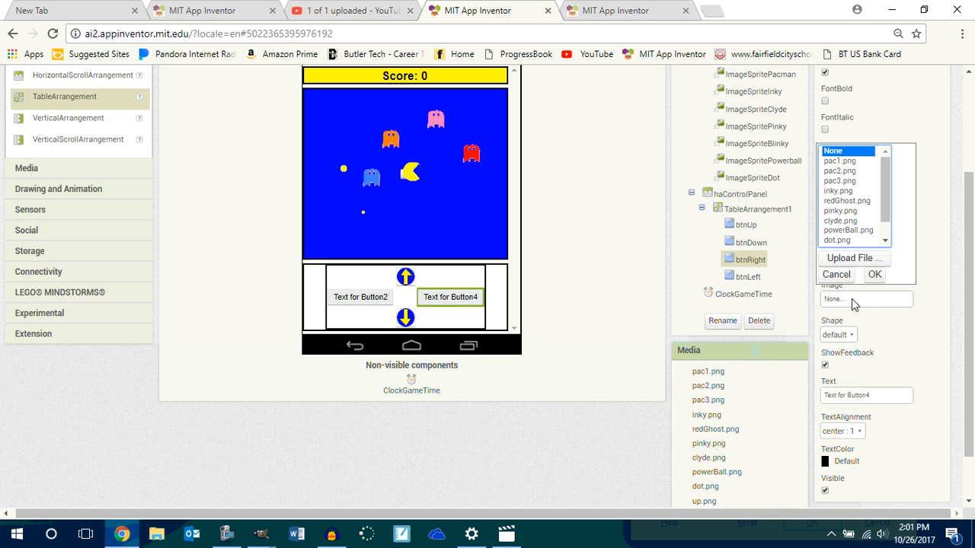
left_click(854, 258)
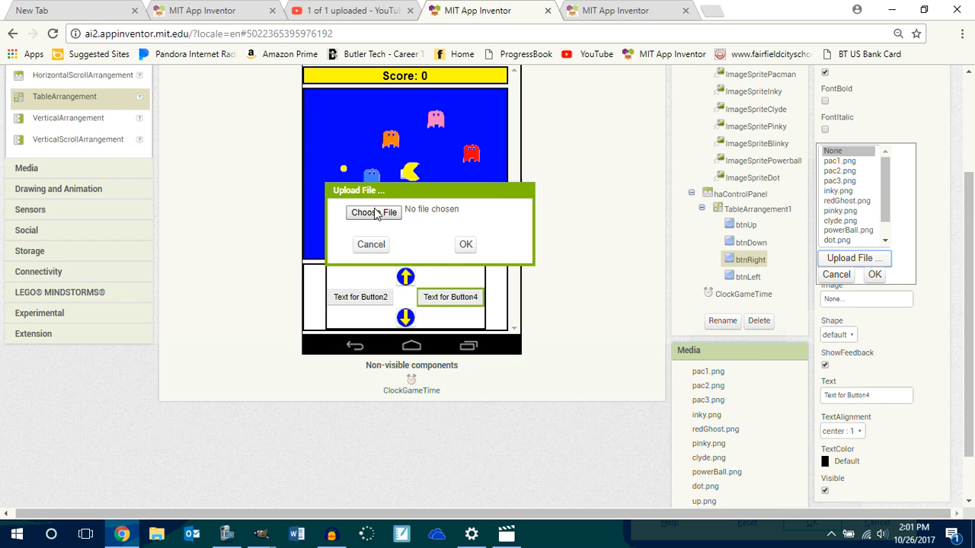
left_click(374, 213)
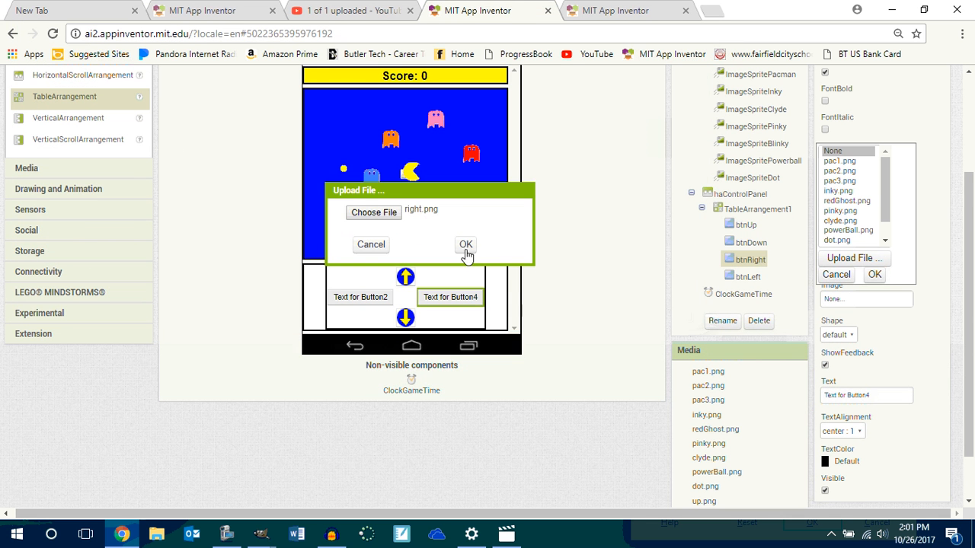
left_click(465, 245)
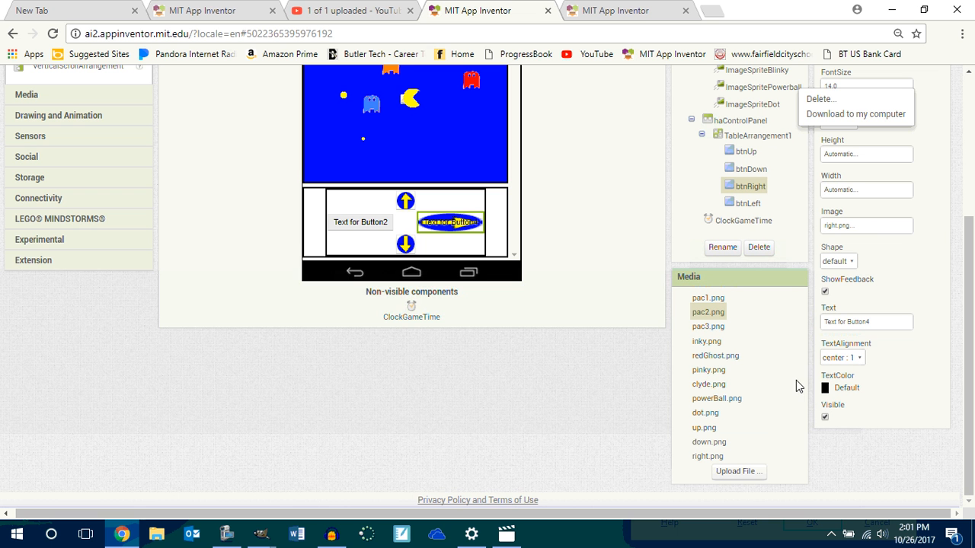
mouse_move(849, 159)
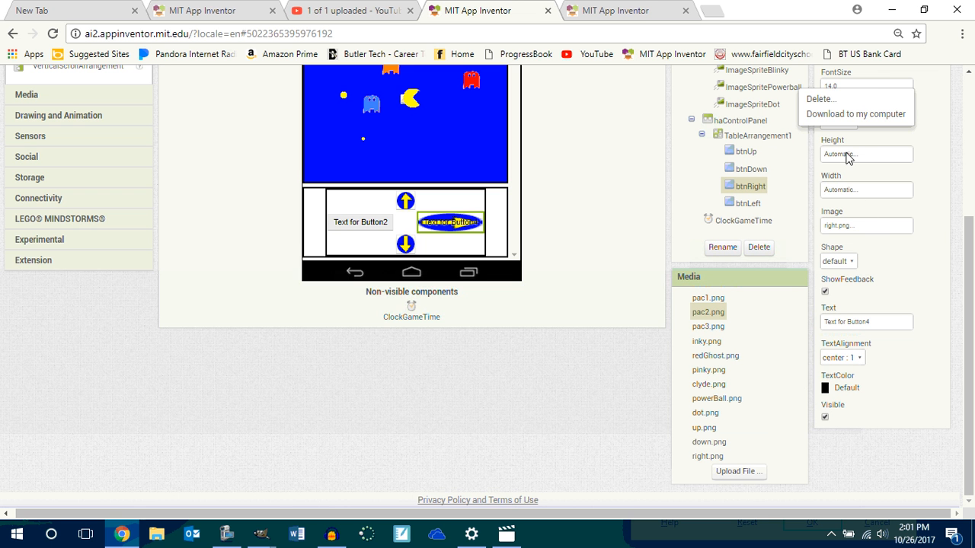
Step: Size btnRight to 30 pixels and delete its label text
left_click(866, 154)
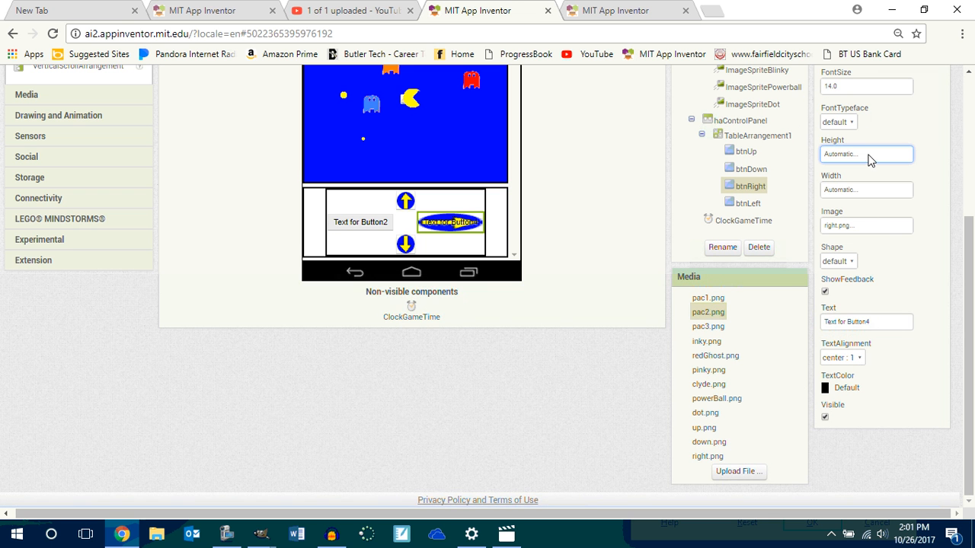
left_click(866, 154)
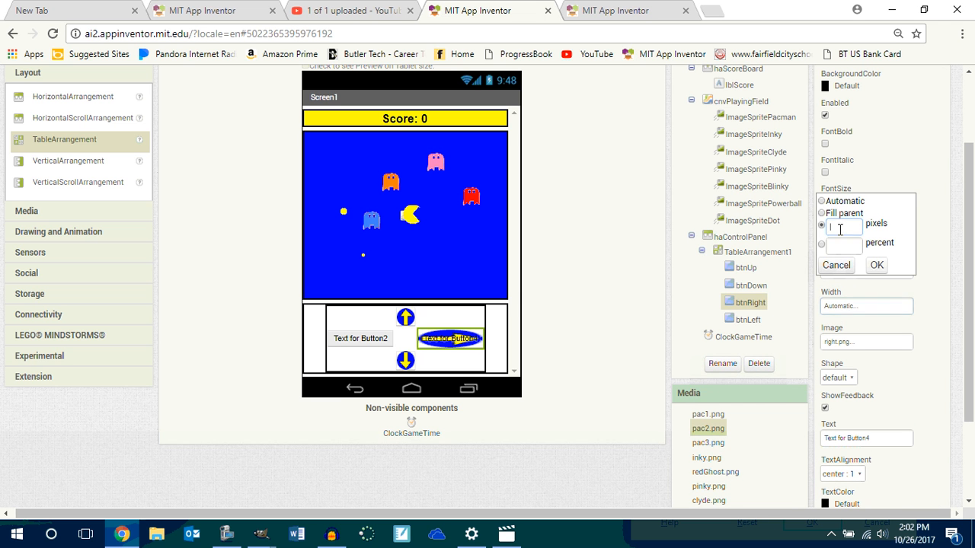
left_click(876, 265)
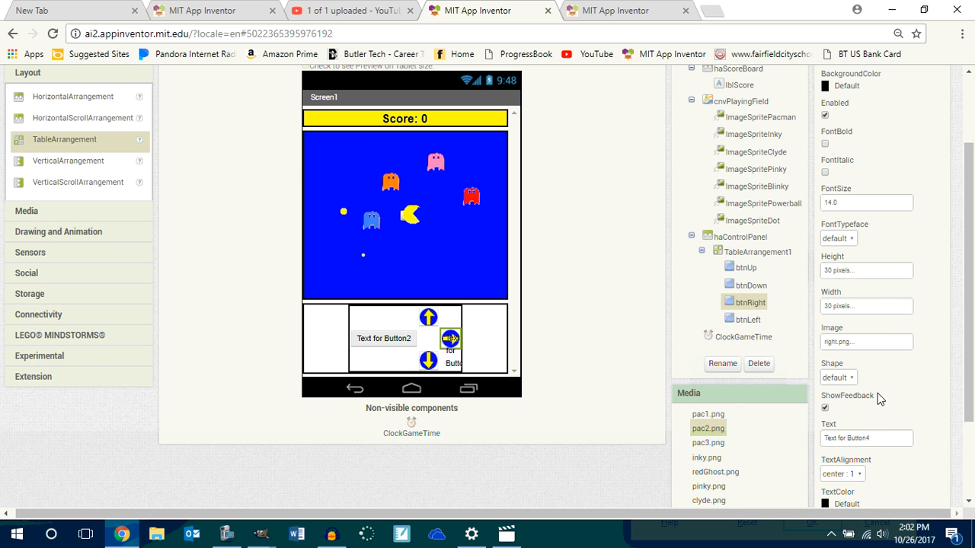
triple_click(866, 438)
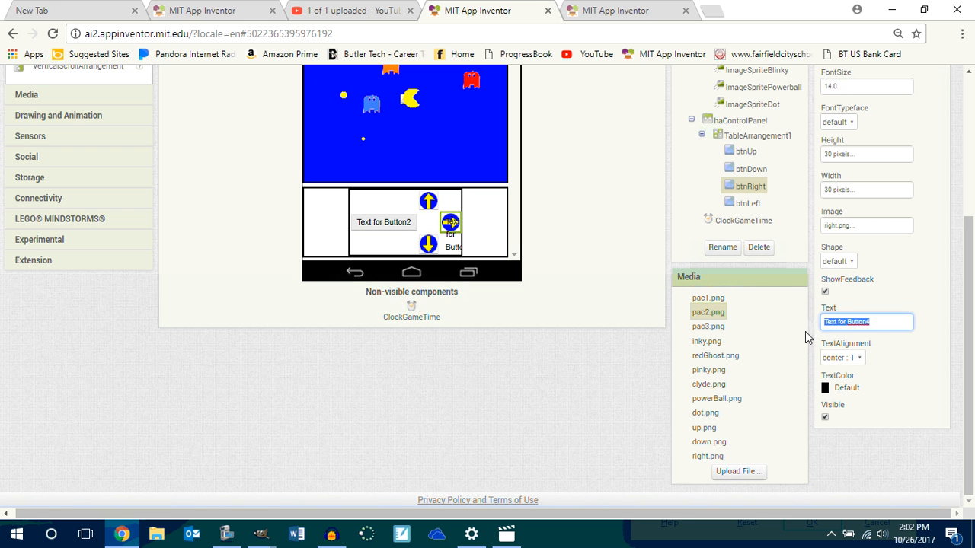
key("Delete")
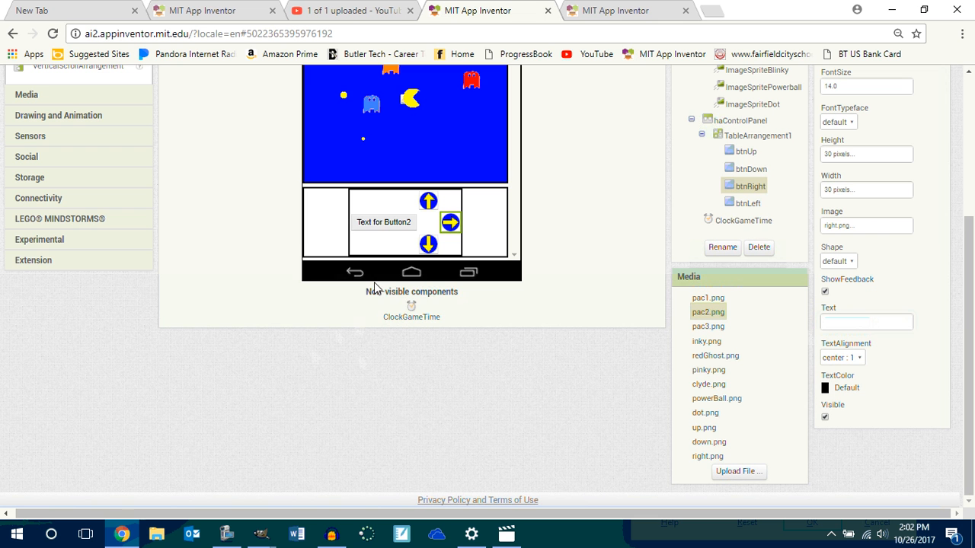
left_click(753, 202)
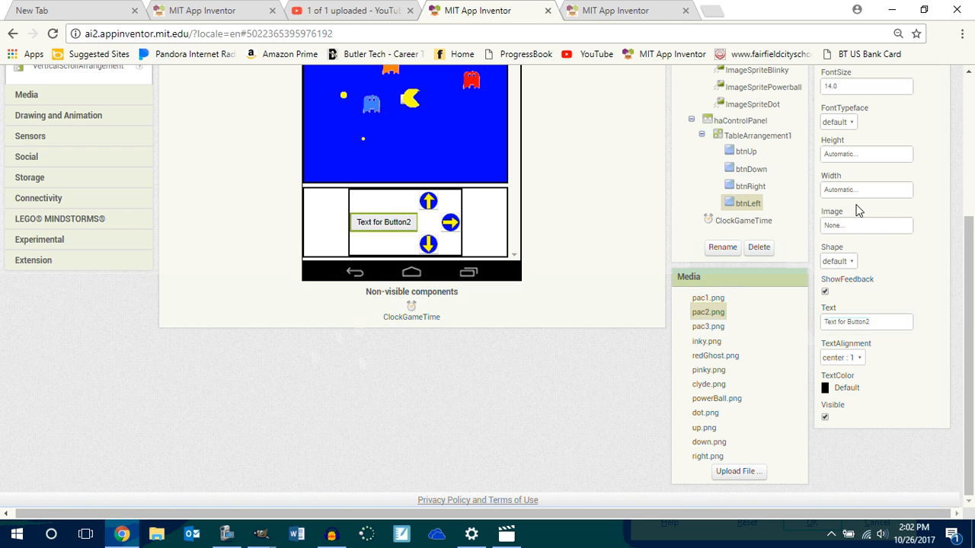
Step: Make btnLeft a 30 × 30 pixel oval button
left_click(866, 154)
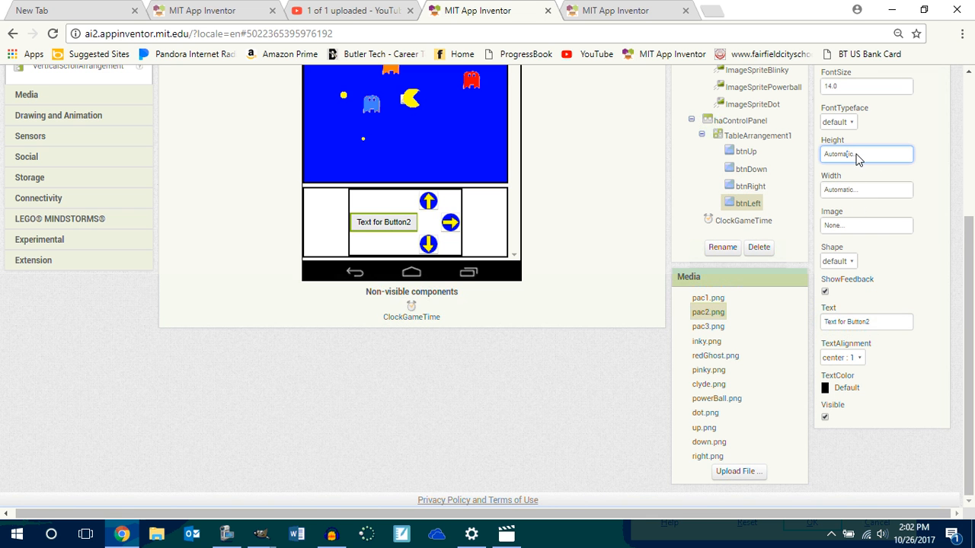
left_click(865, 154)
type("30")
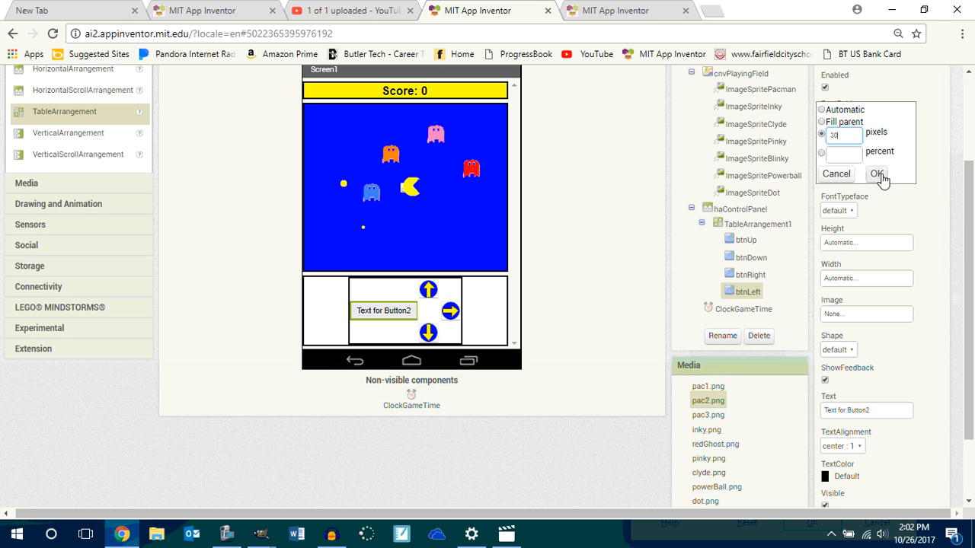
left_click(876, 174)
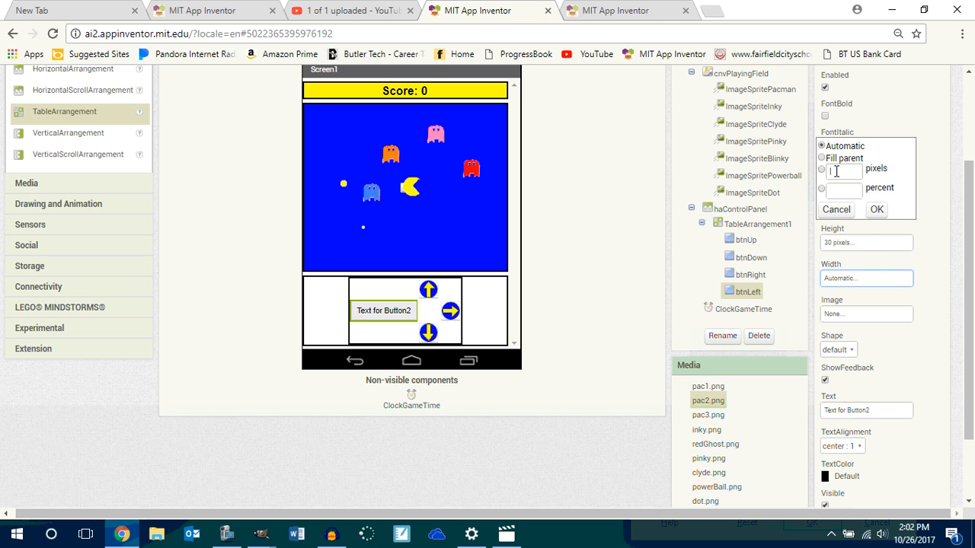
left_click(876, 209)
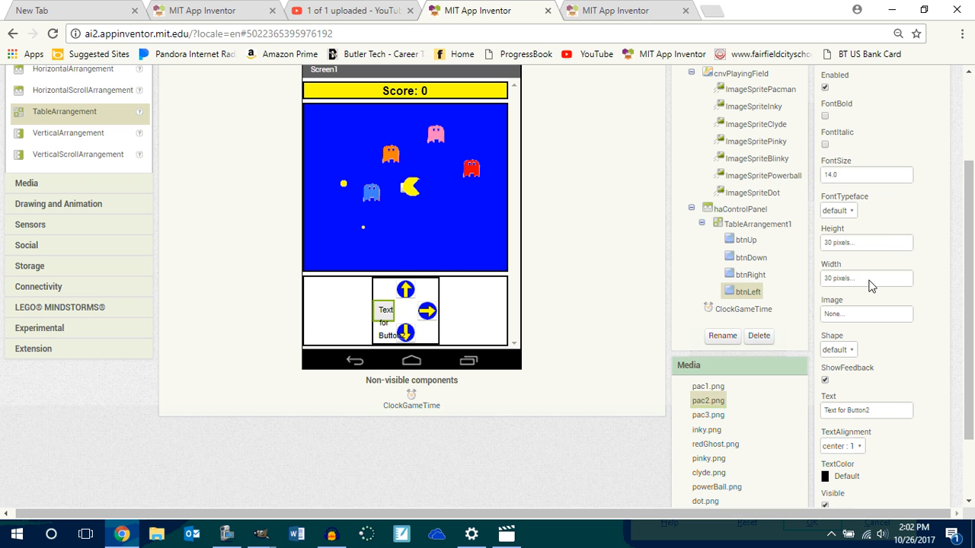
left_click(838, 350)
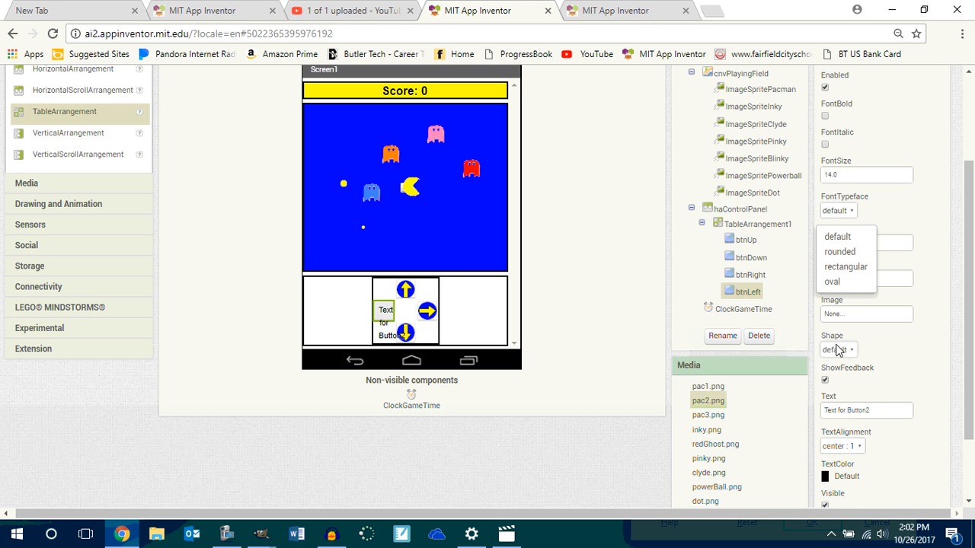
left_click(832, 282)
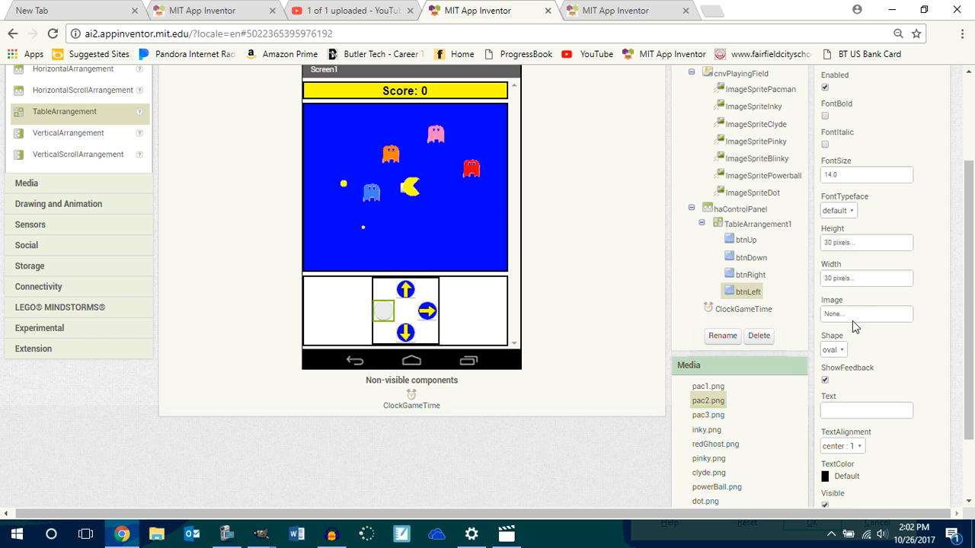
Step: Upload left.png as btnLeft's image
left_click(866, 314)
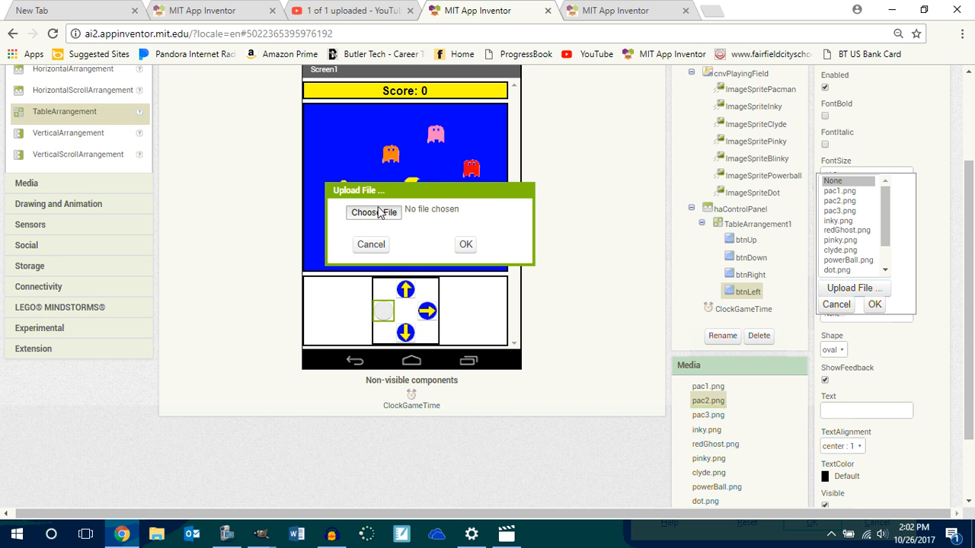
left_click(373, 213)
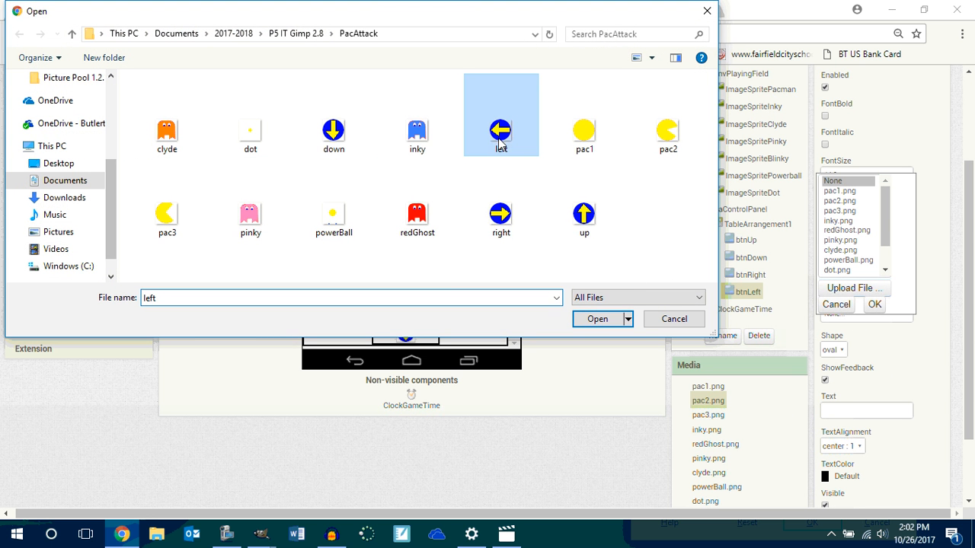
left_click(597, 319)
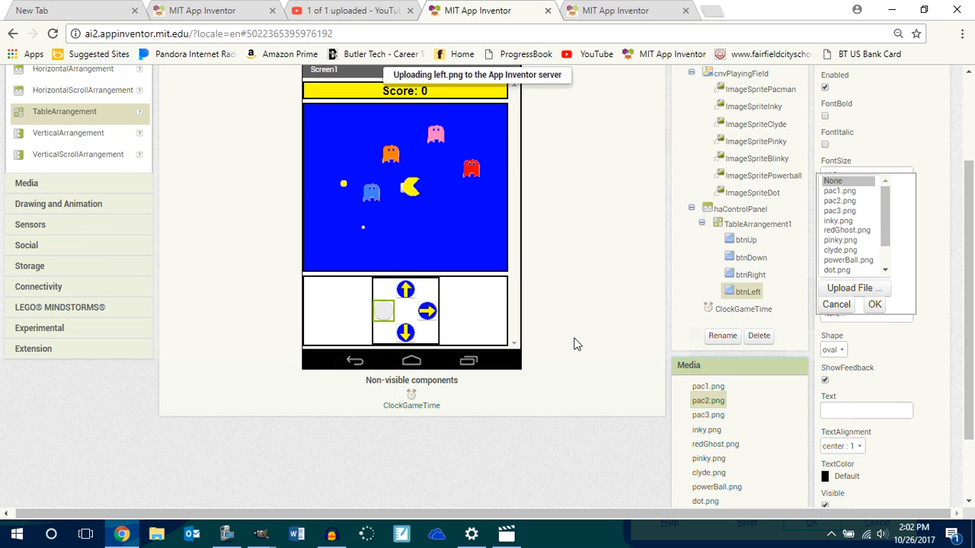
left_click(874, 304)
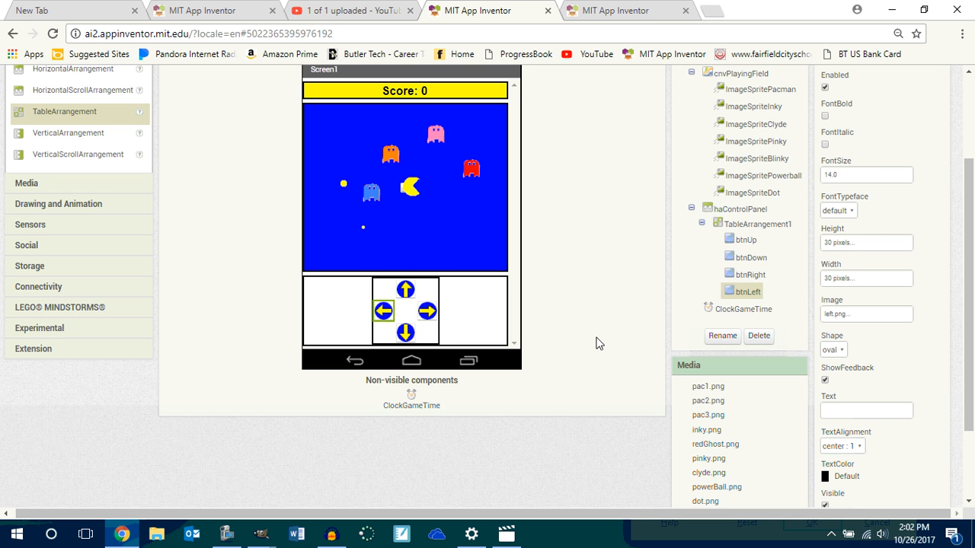
mouse_move(584, 330)
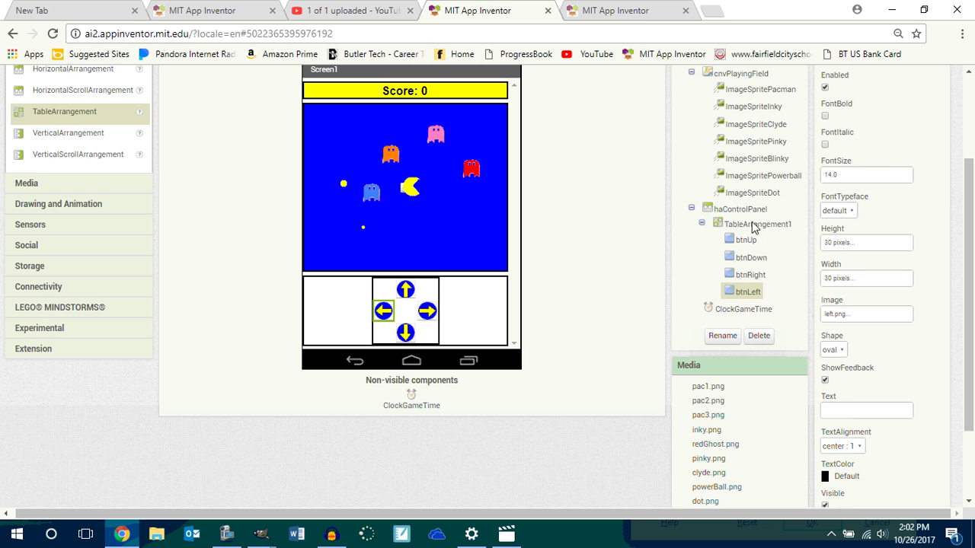
Step: Give haControlPanel a black background, then select ClockGameTime to view its TimerInterval
left_click(846, 476)
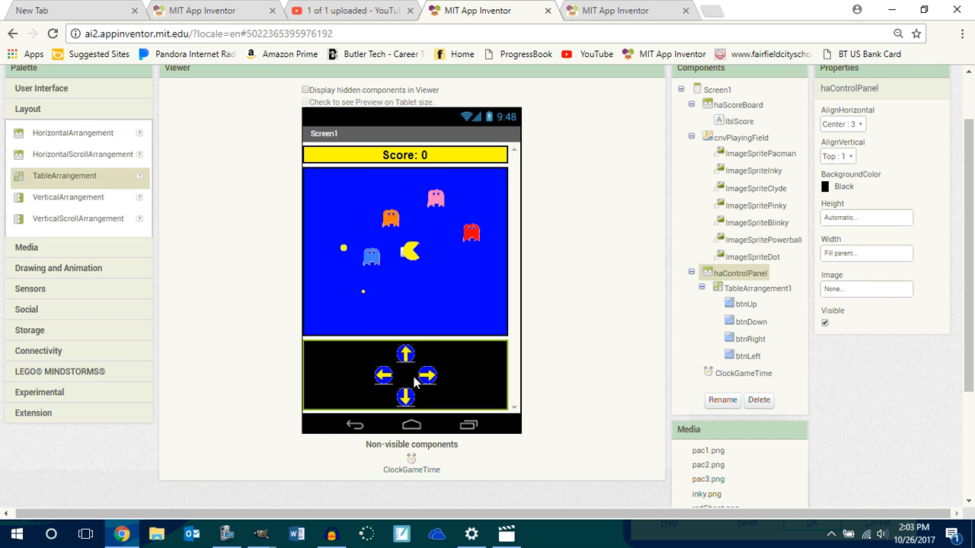
mouse_move(429, 371)
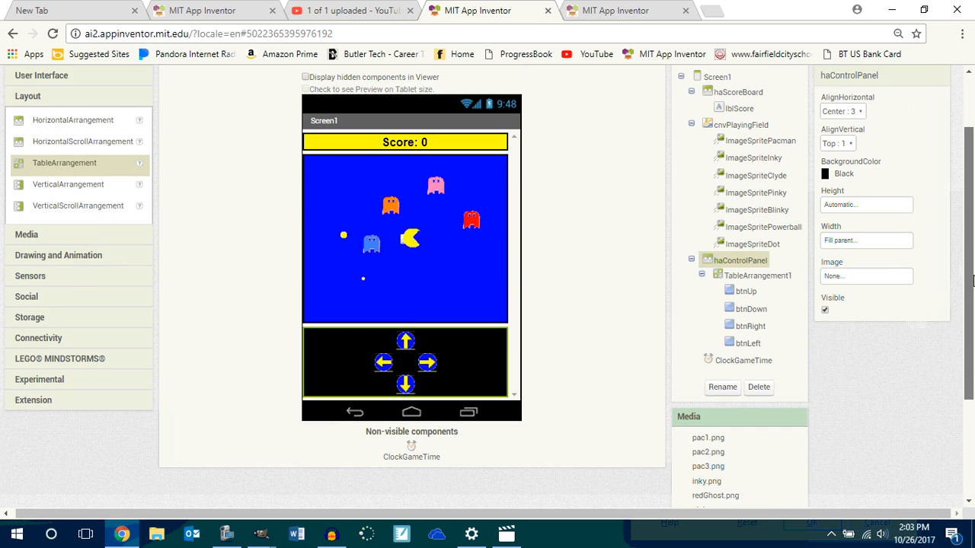
scroll("down", 3)
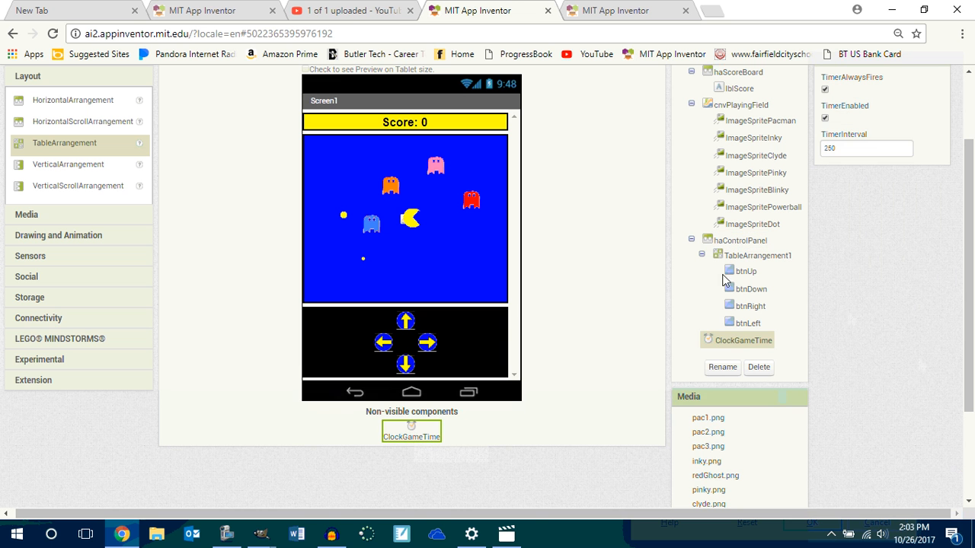
left_click(866, 148)
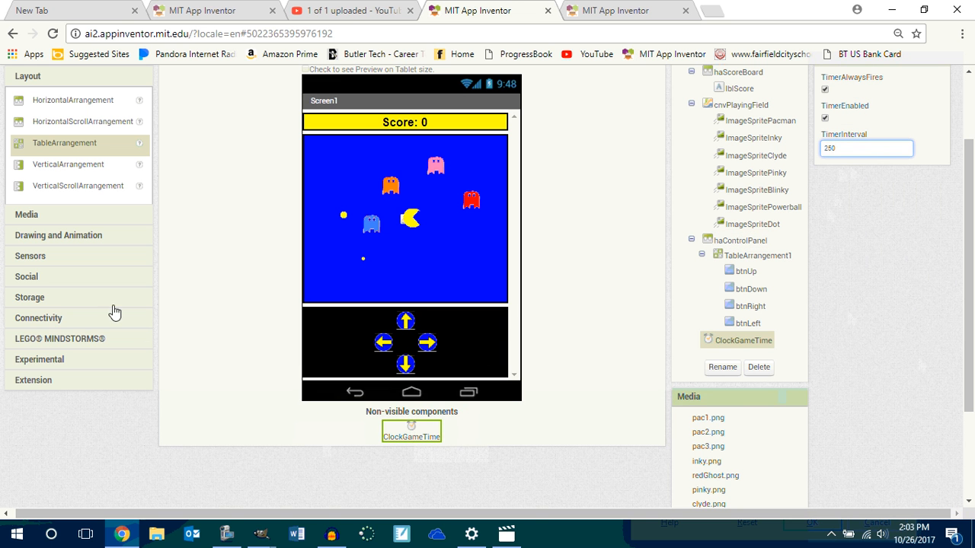
mouse_move(34, 276)
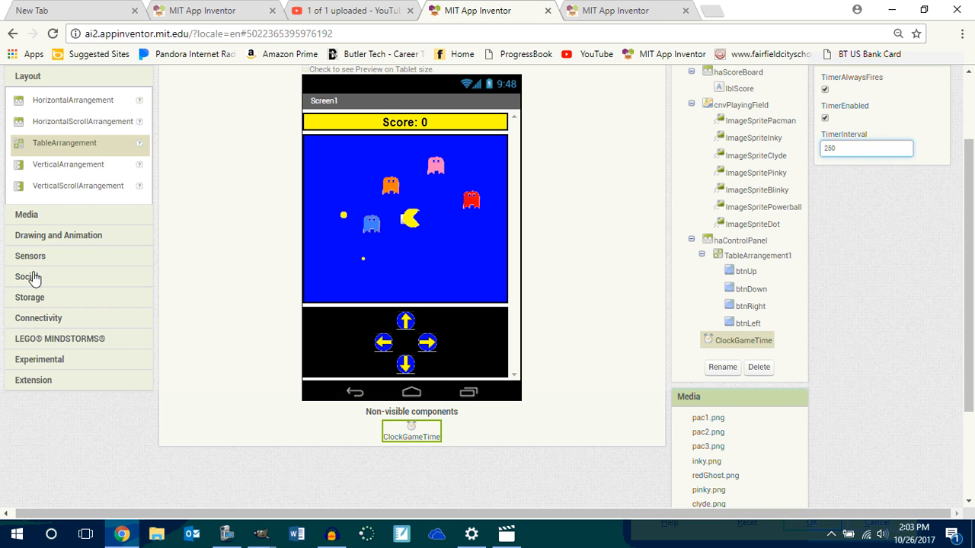
Step: Add AccelerometerSensor, Sound, Player and TextToSpeech from the Sensors and Media palettes
left_click(30, 256)
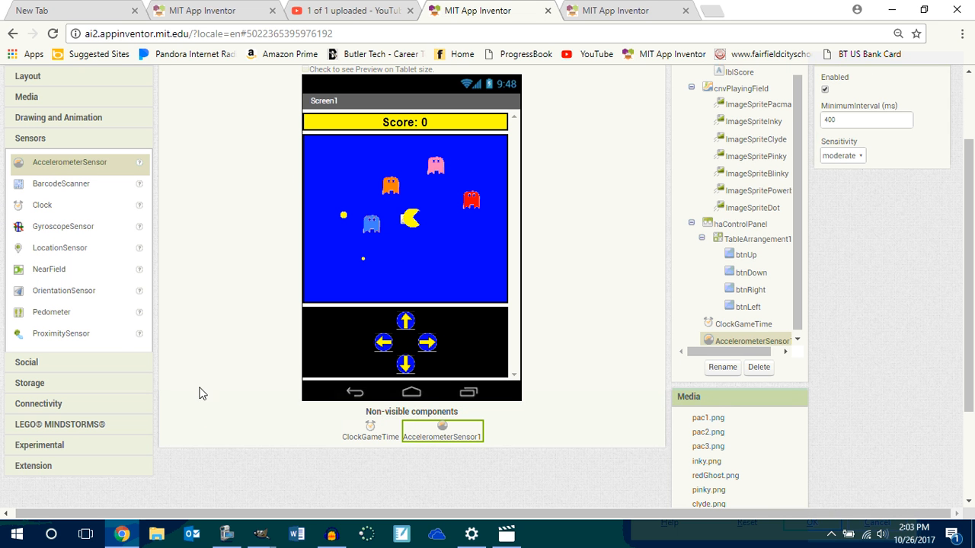
scroll("up", 3)
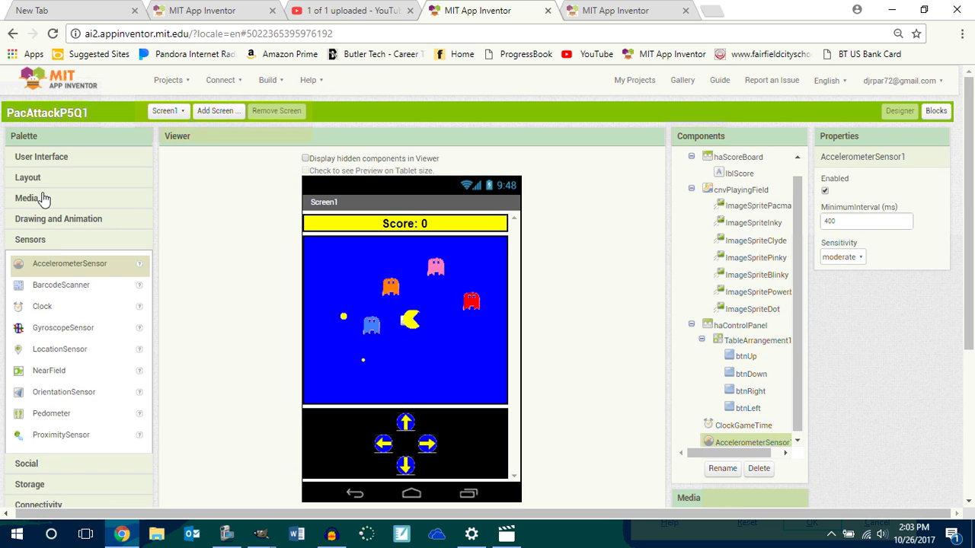
left_click(29, 198)
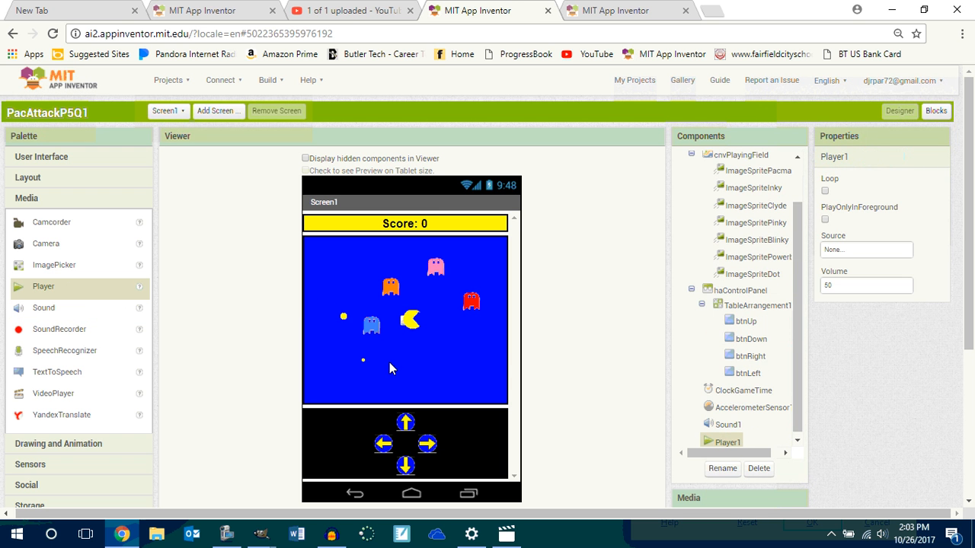
mouse_move(182, 375)
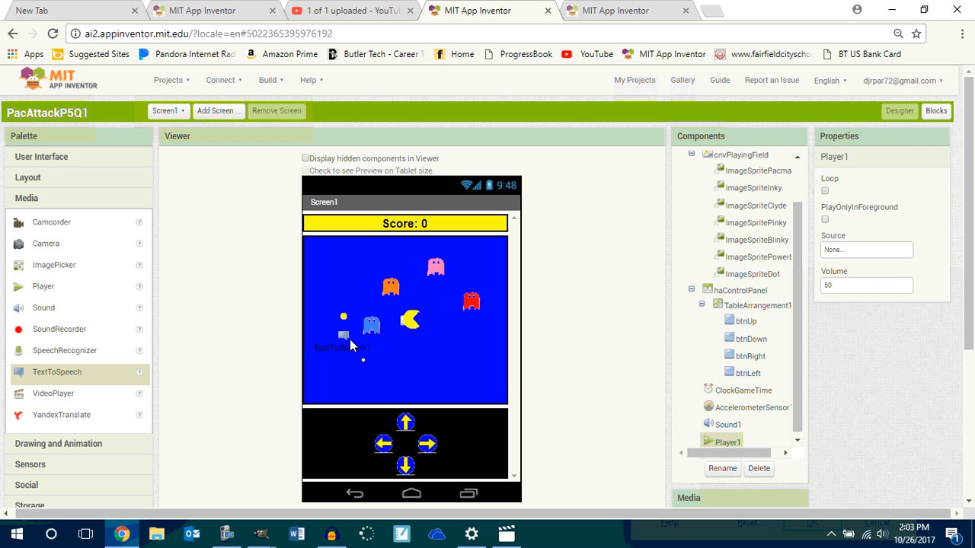
left_click(743, 440)
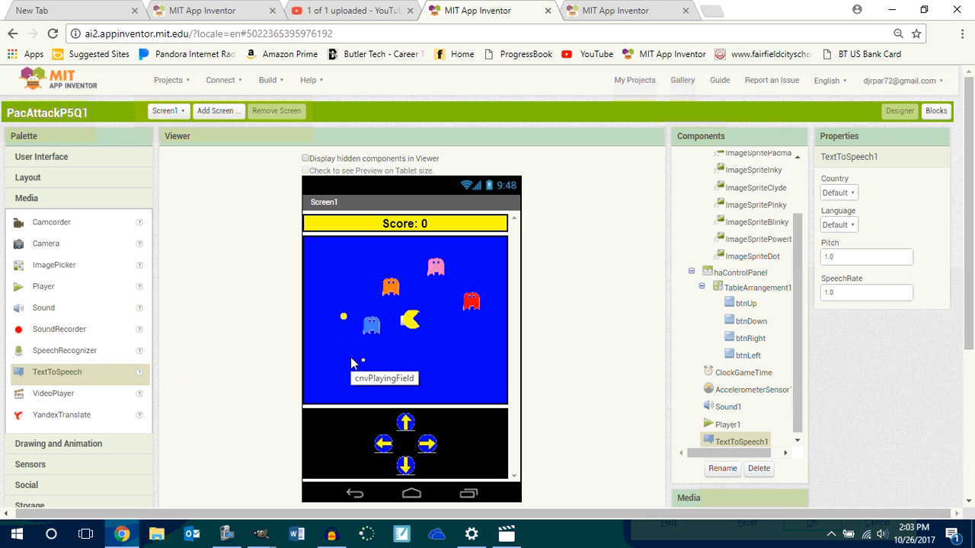
scroll("down", 3)
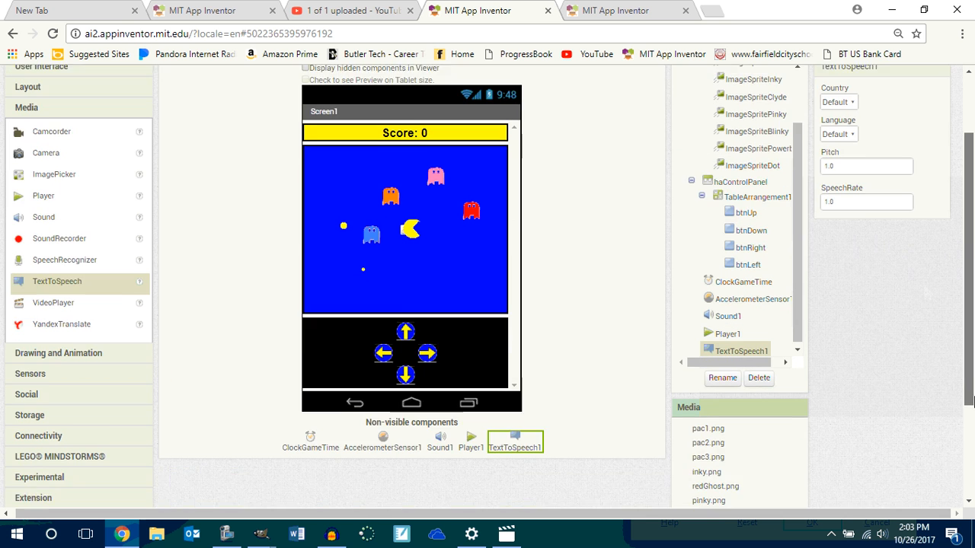
Step: Rename Sound1 to SoundPacmanChomp
scroll("down", 3)
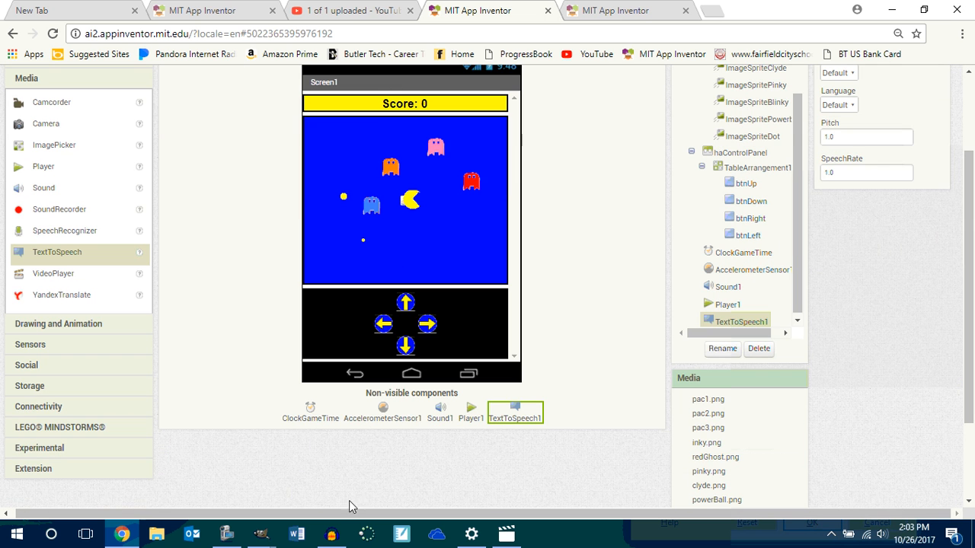
mouse_move(444, 418)
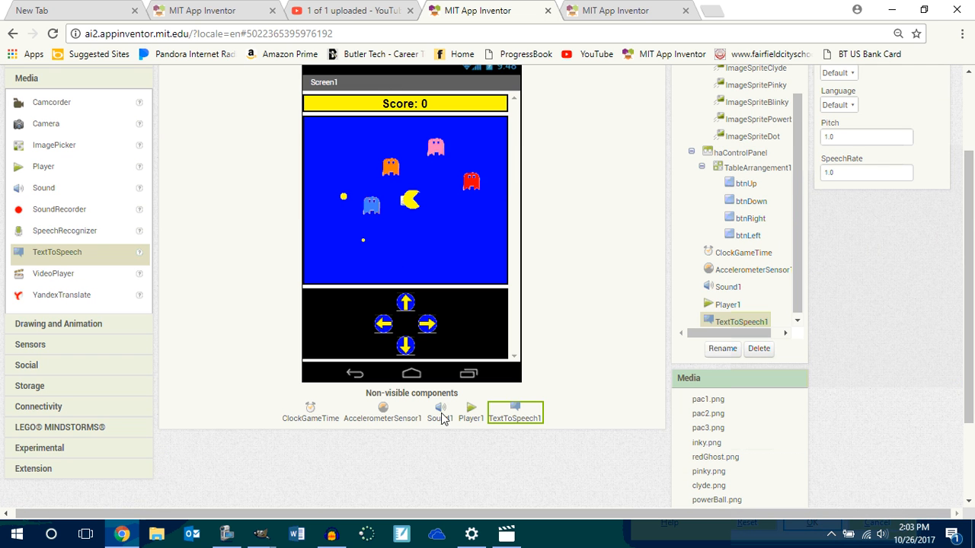
left_click(439, 412)
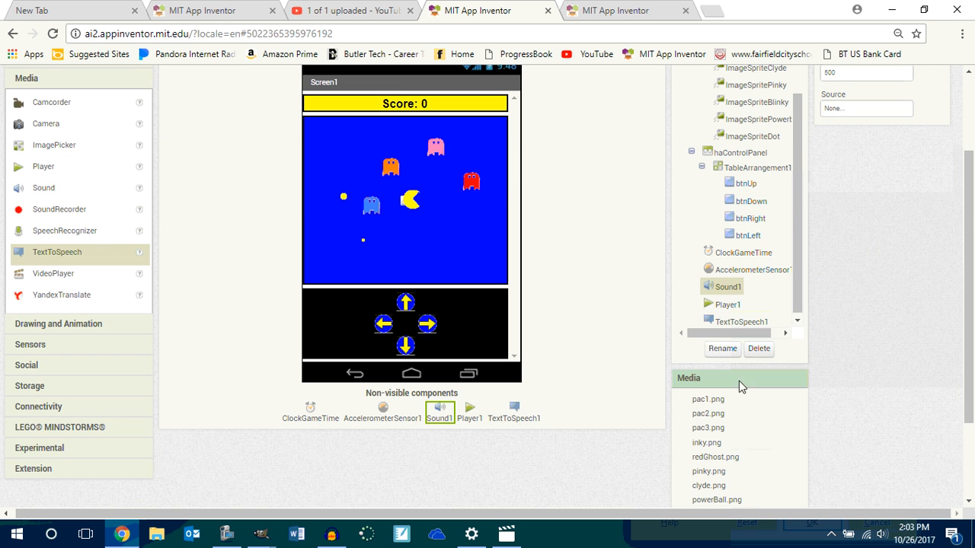
left_click(721, 348)
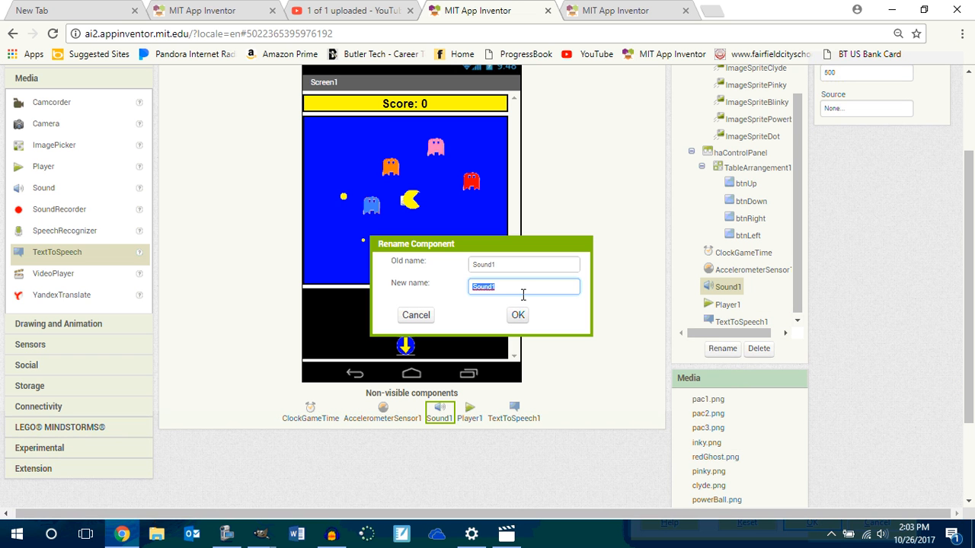
key("Backspace")
type("PacmanCh")
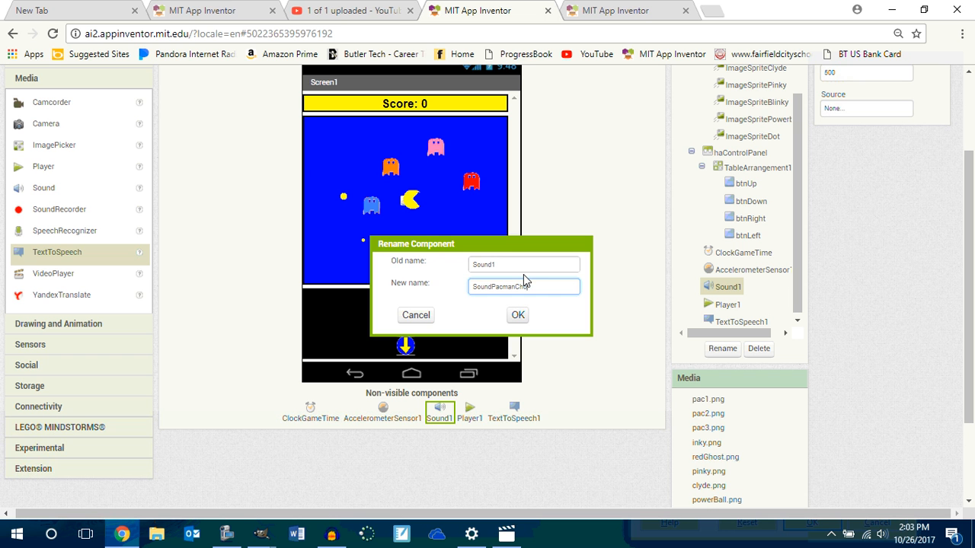
left_click(517, 315)
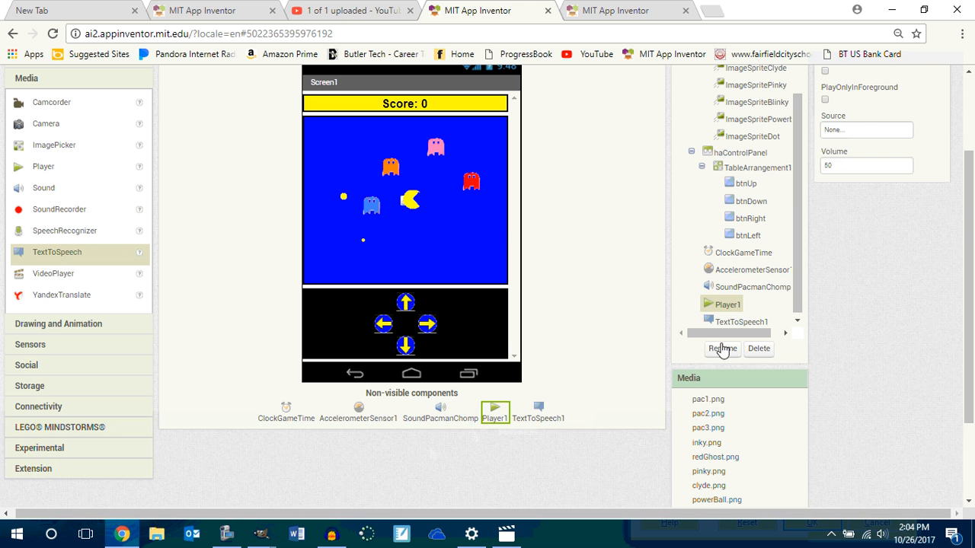
Step: Rename Player1 to PlayerBackgroundSong
left_click(722, 349)
type("PlayerBack")
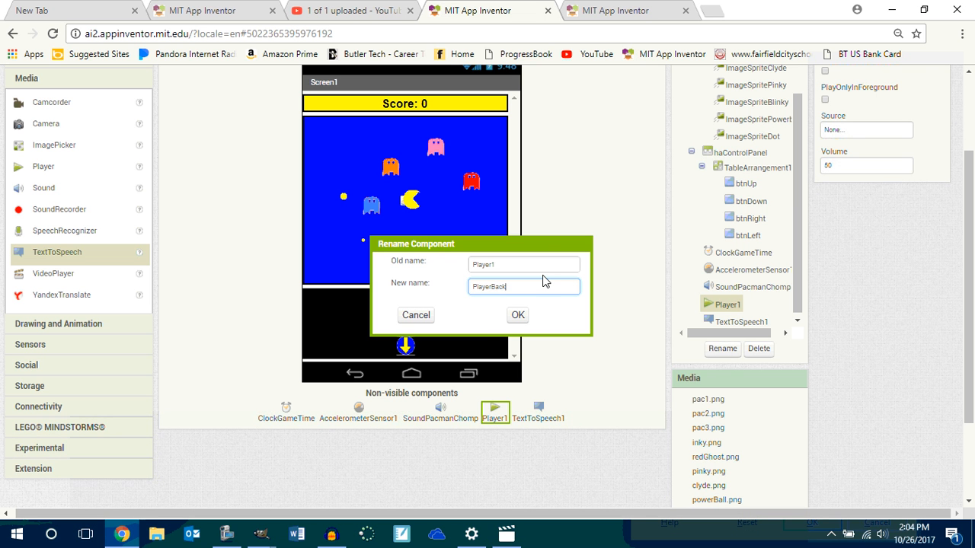
type("groundS")
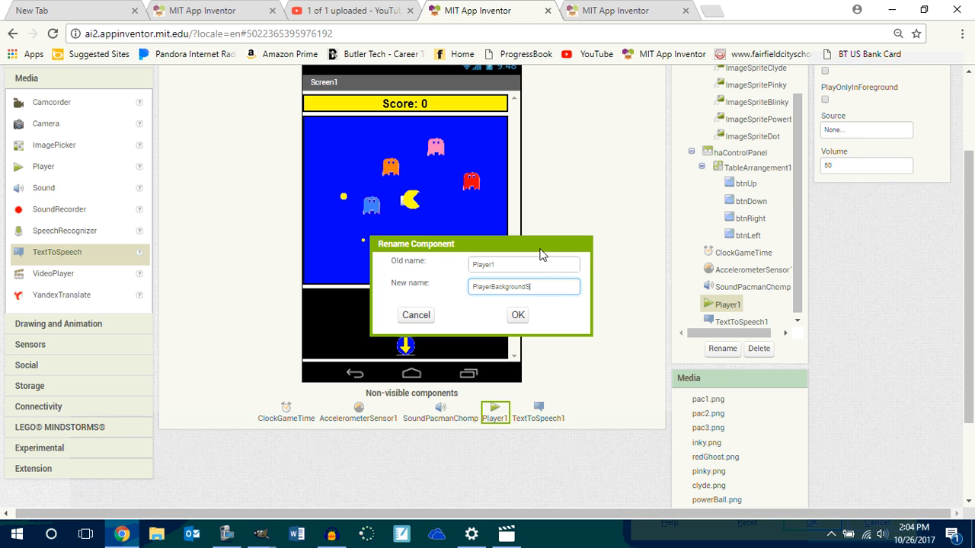
left_click(517, 315)
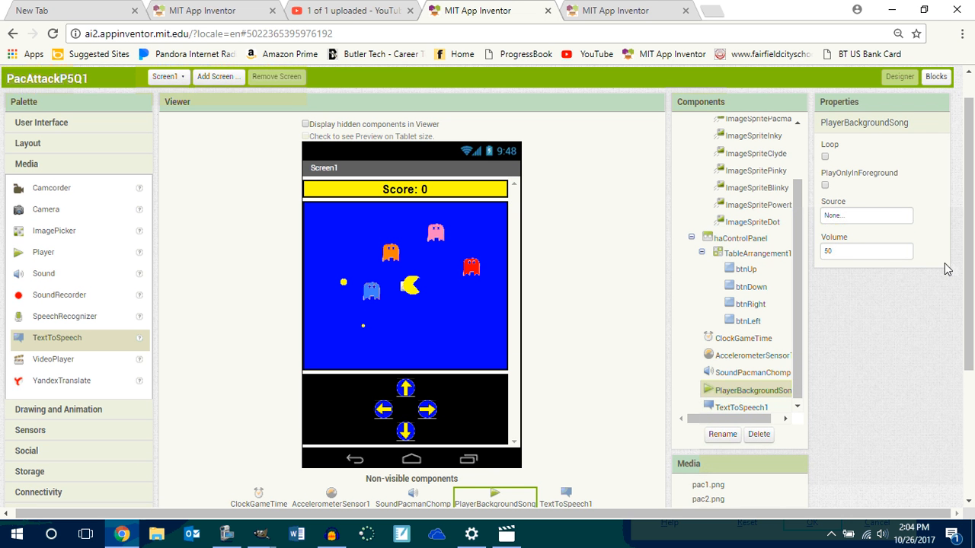
mouse_move(708, 14)
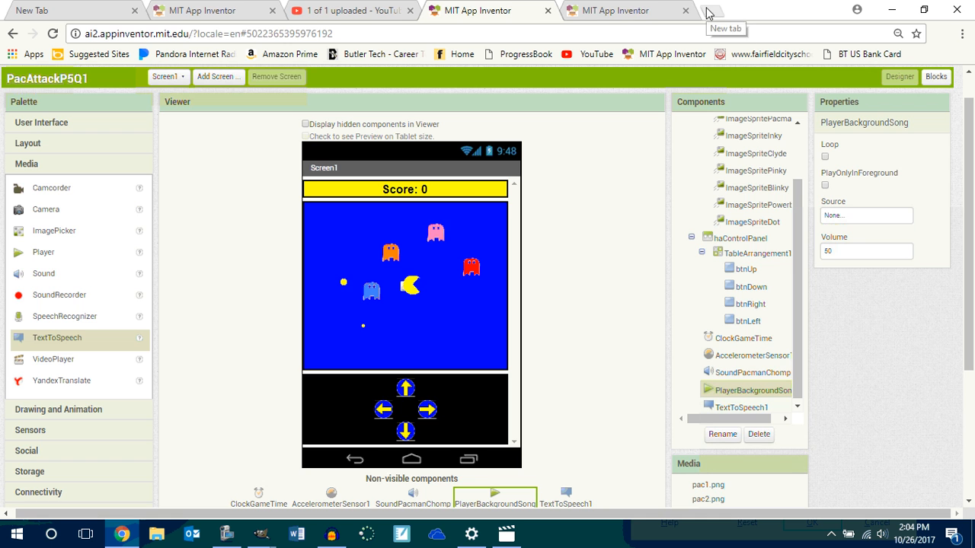
Step: Search 'pacman board' in a new Chrome tab and scroll through the image results
left_click(709, 14)
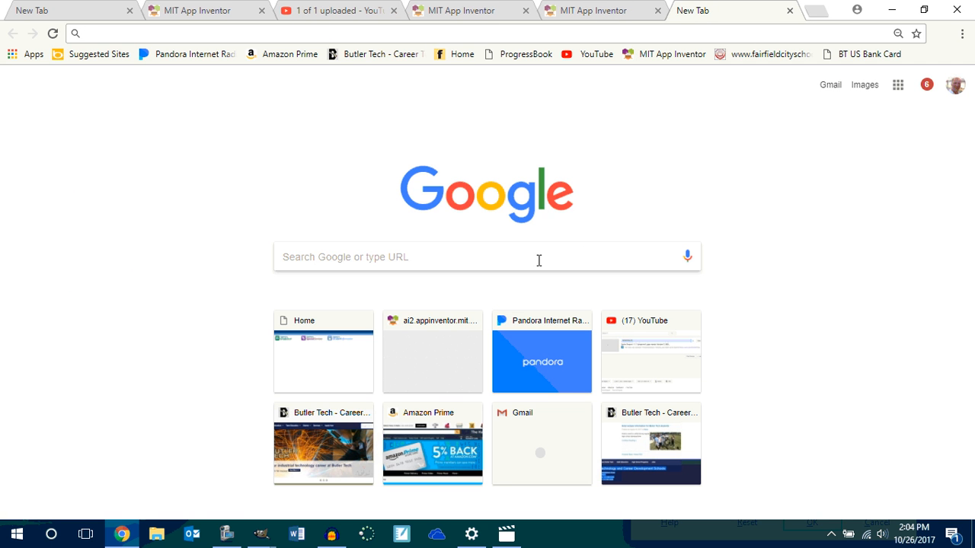
type("panang curry")
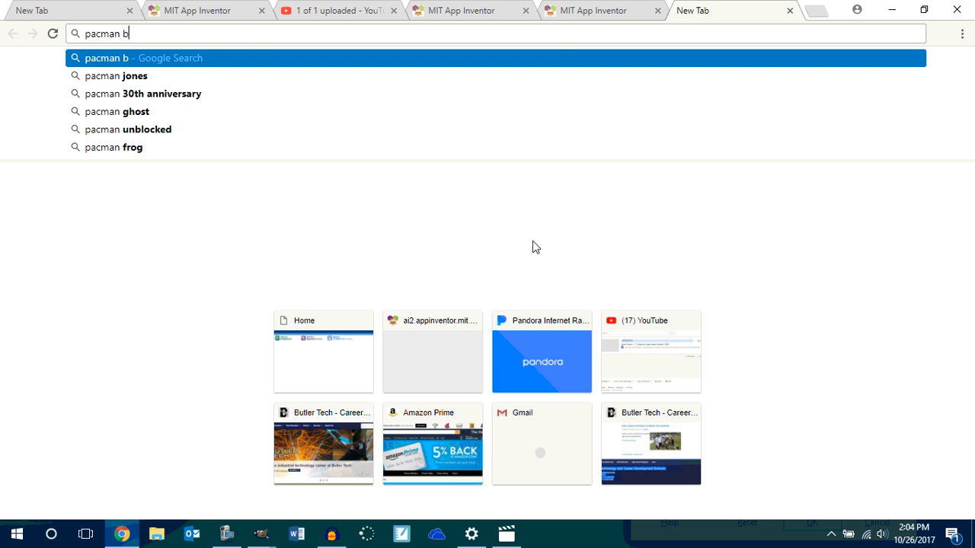
key("Return")
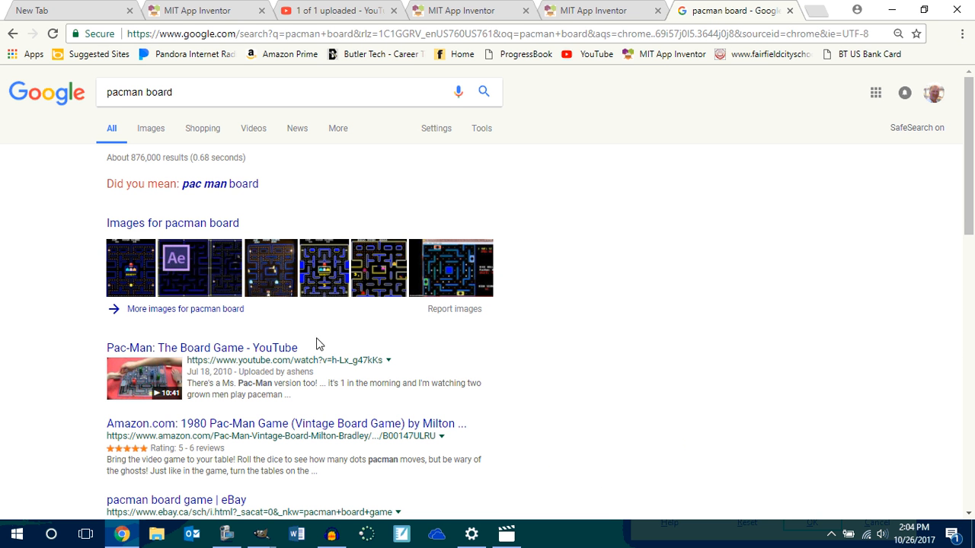
left_click(150, 128)
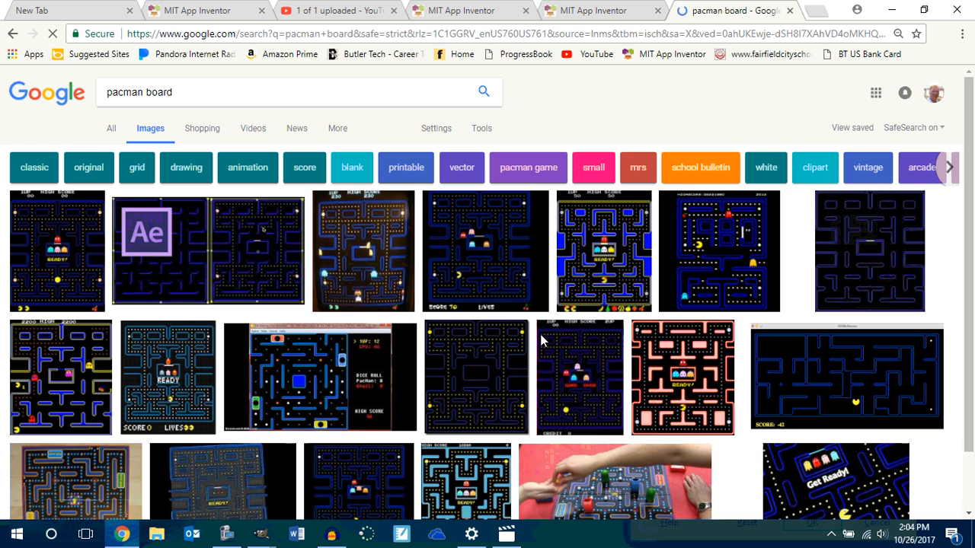
scroll("down", 3)
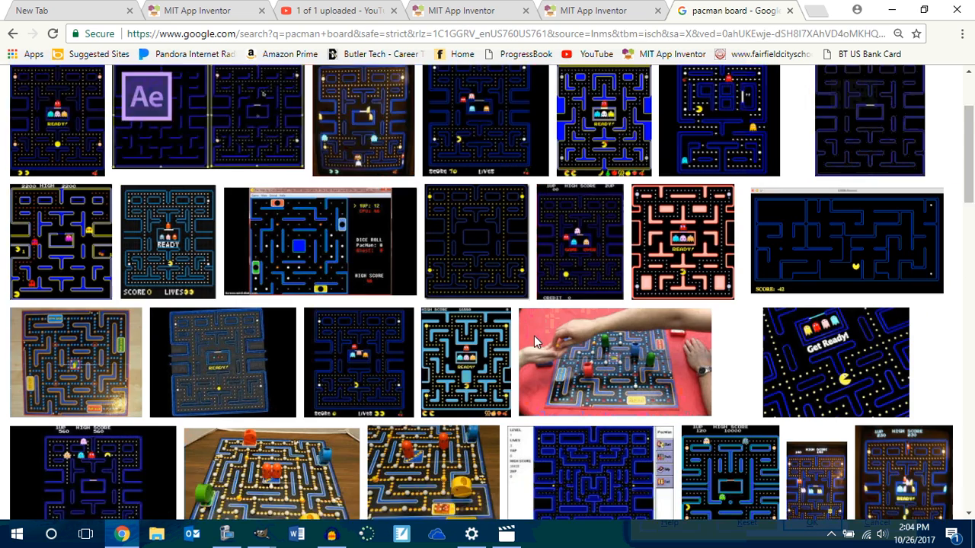
scroll("down", 3)
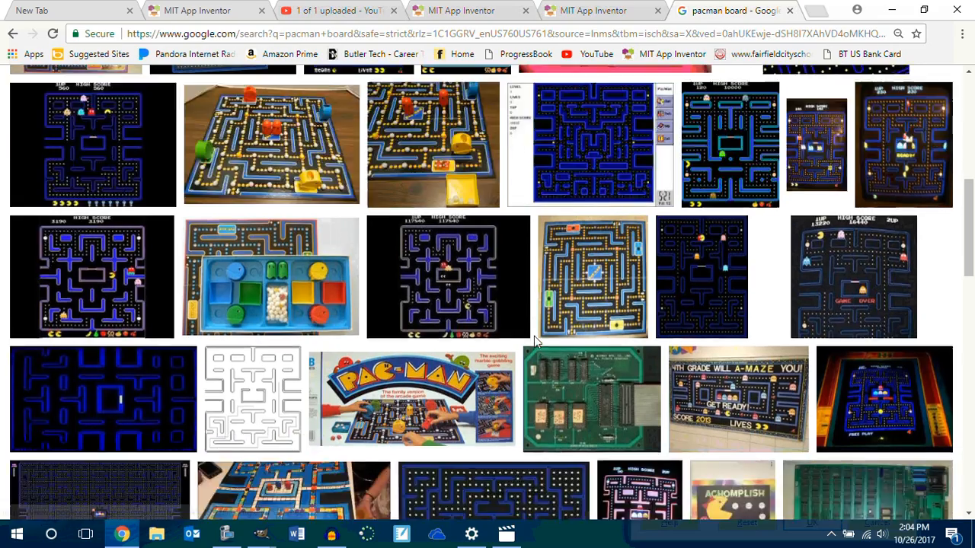
scroll("down", 3)
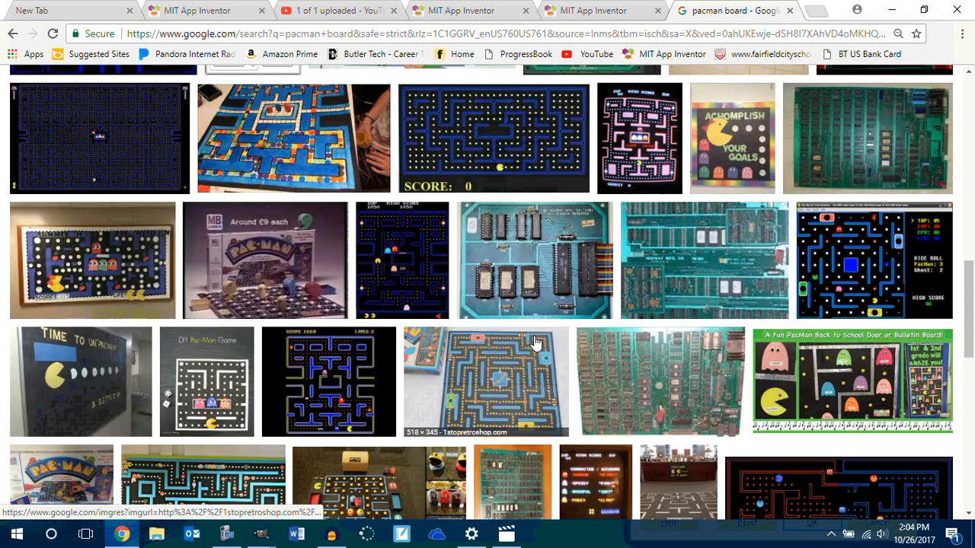
scroll("down", 3)
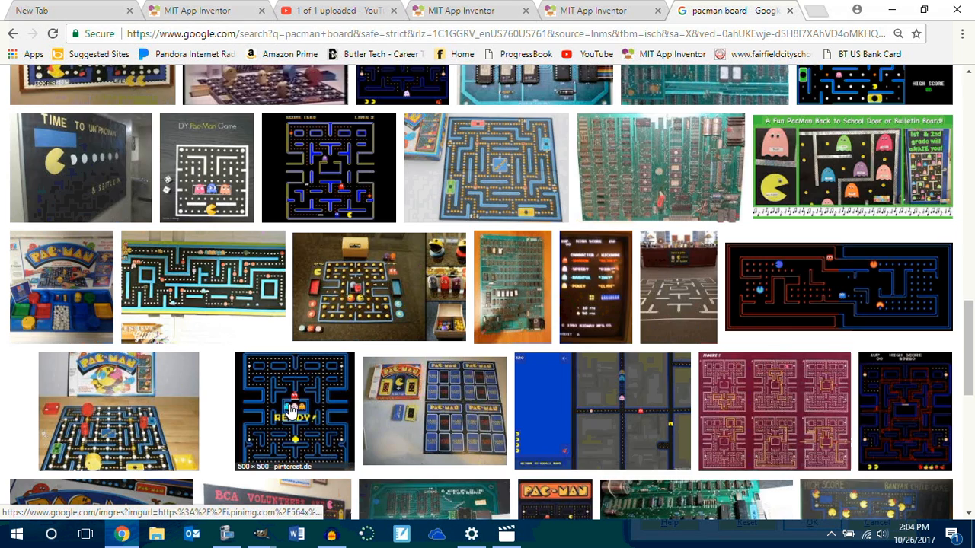
mouse_move(829, 446)
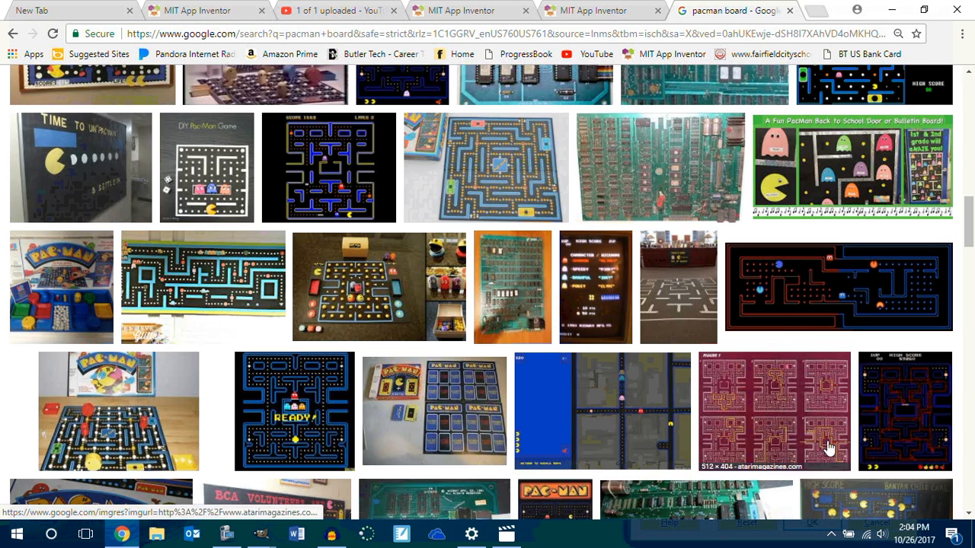
scroll("down", 3)
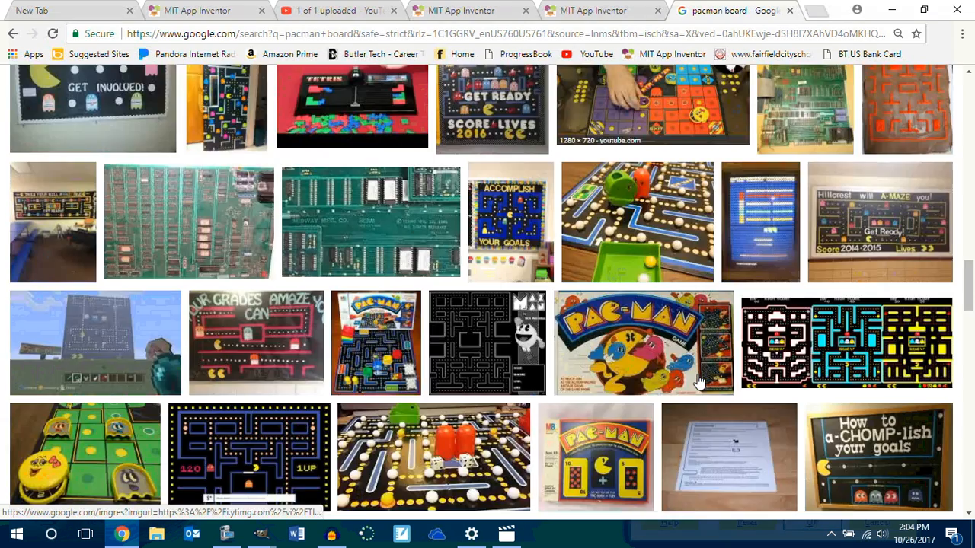
scroll("down", 3)
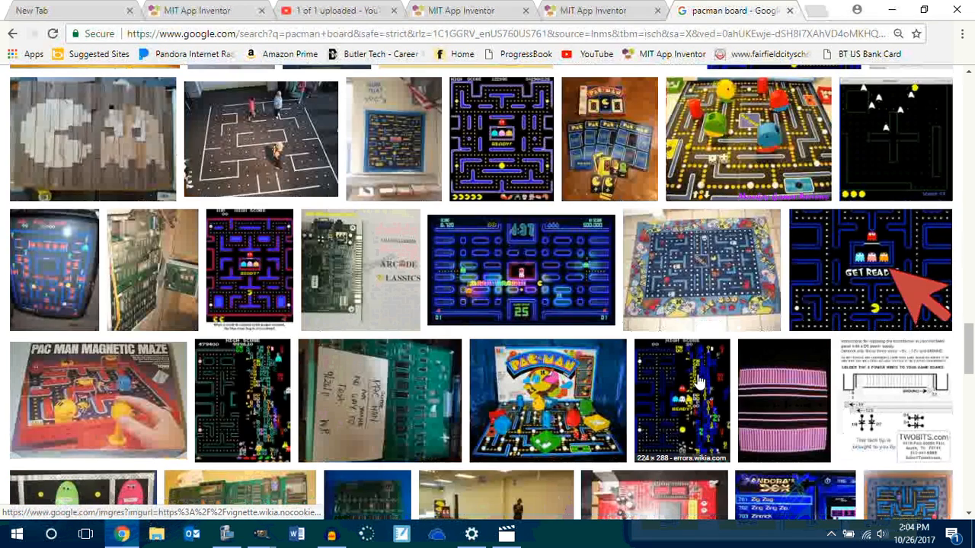
scroll("down", 3)
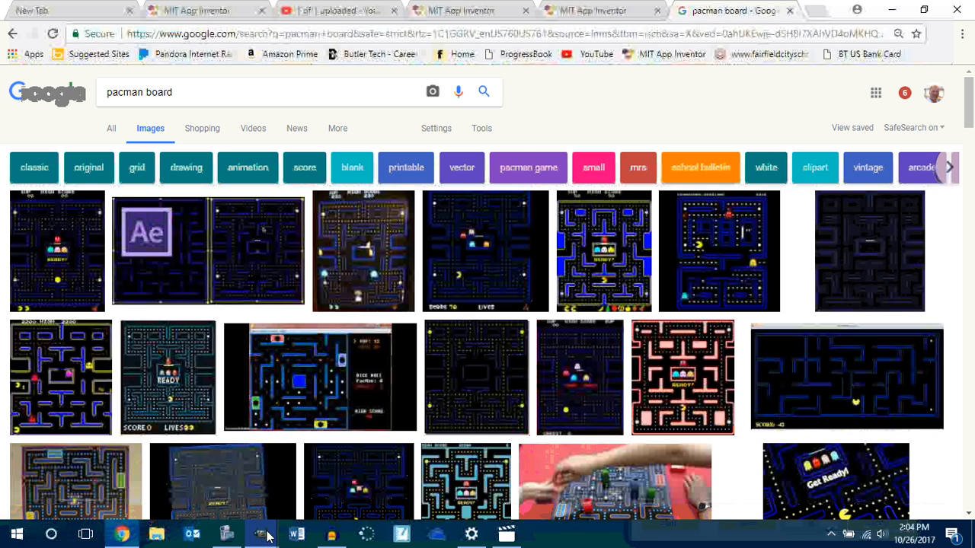
Step: Switch to GIMP and create a new 300 × 400 pixel image with a blue background
left_click(260, 533)
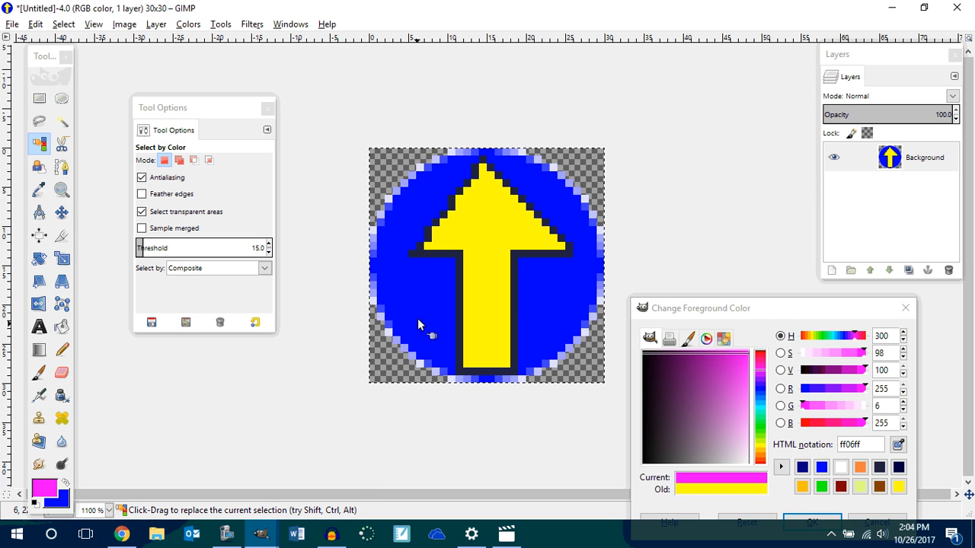
left_click(11, 24)
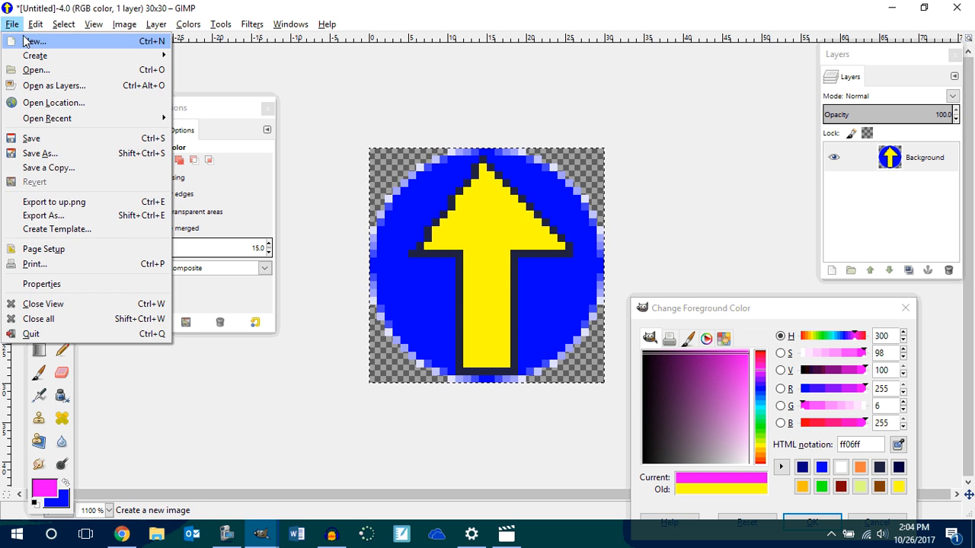
left_click(34, 41)
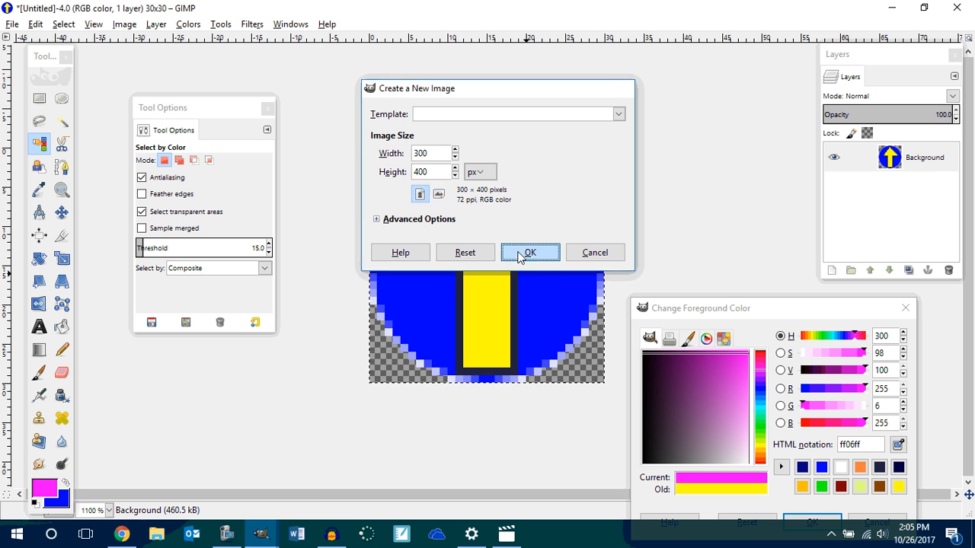
left_click(530, 252)
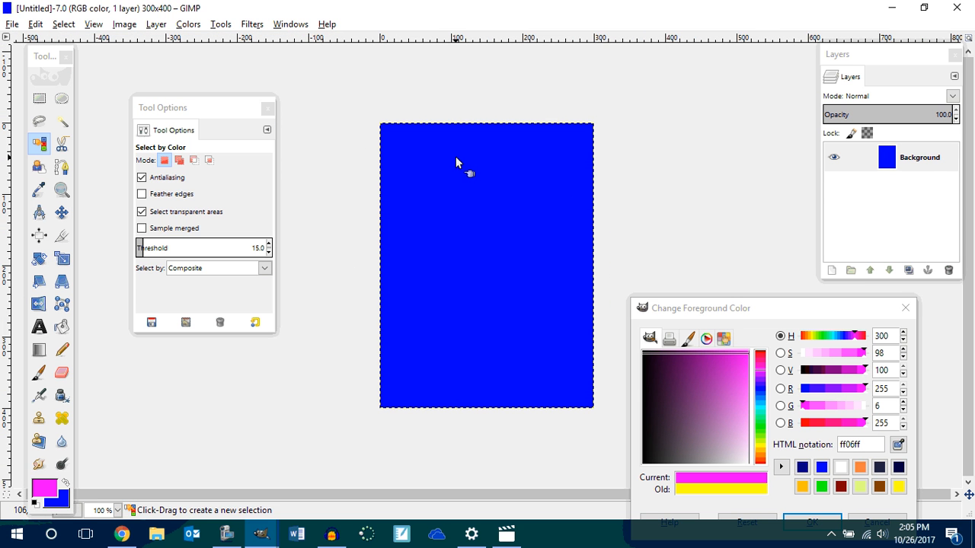
left_click(39, 349)
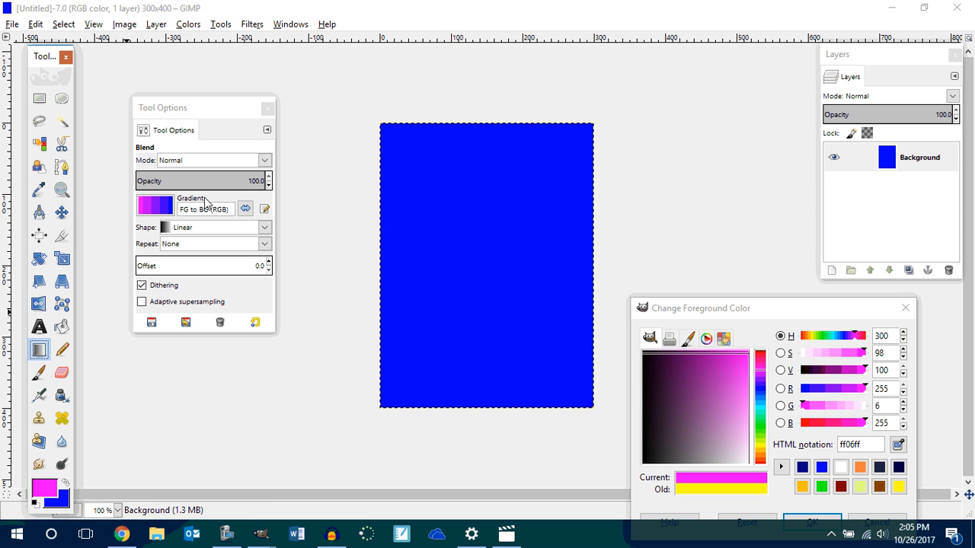
Step: Fill the canvas with a diagonal pink-to-blue gradient, then try the Dark 1 preset
left_click_drag(381, 125, 571, 401)
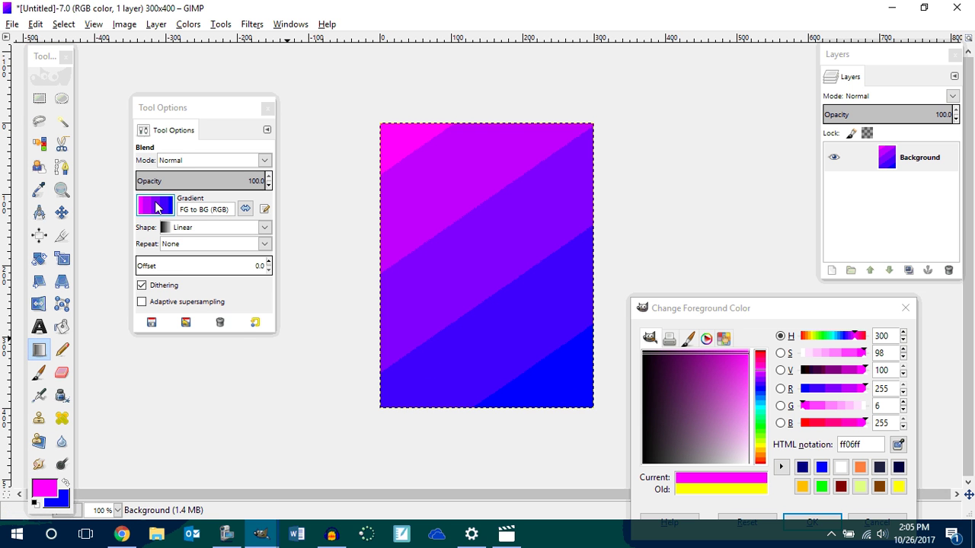
left_click(155, 206)
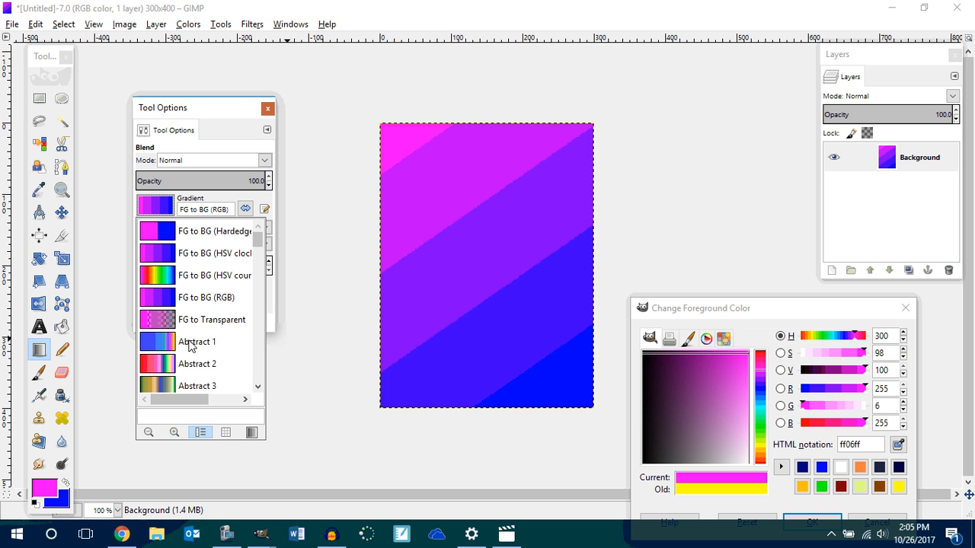
scroll("down", 3)
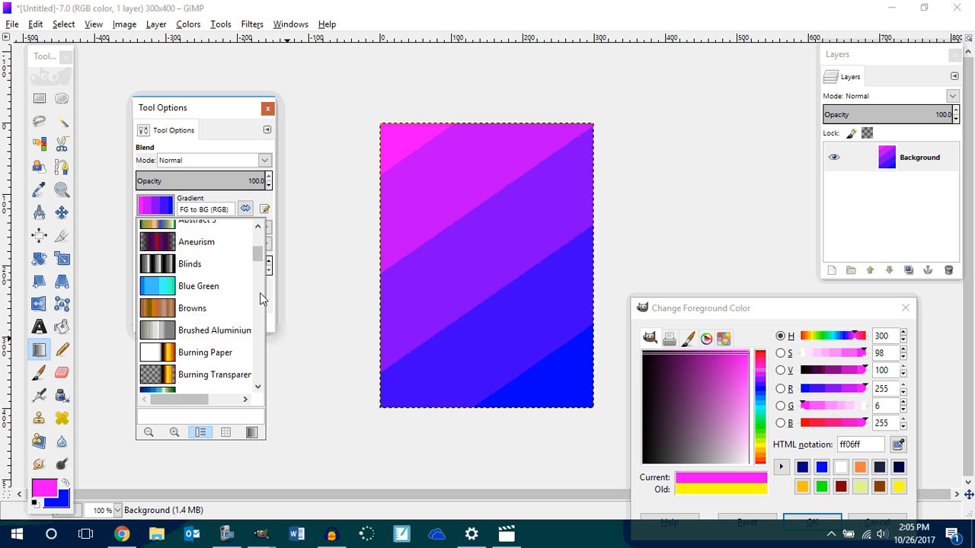
scroll("down", 3)
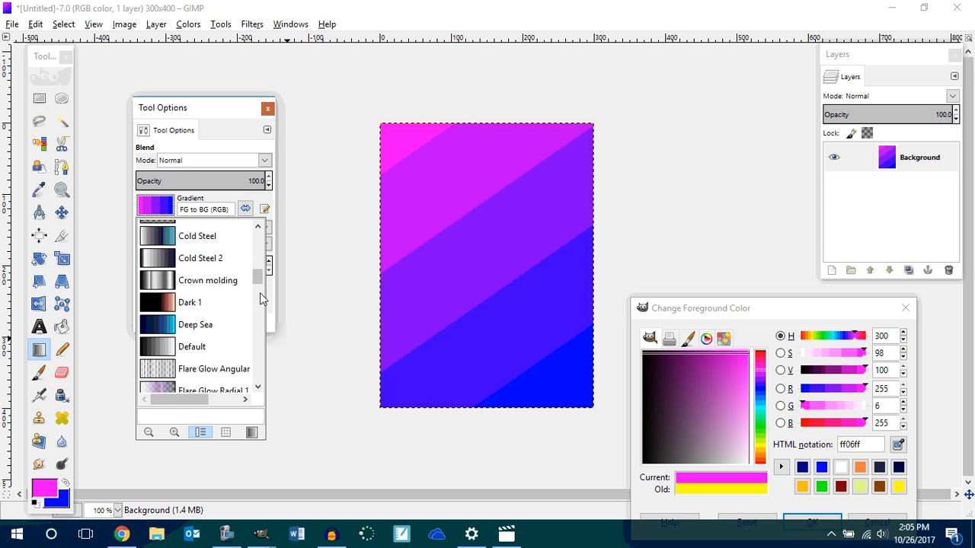
scroll("down", 3)
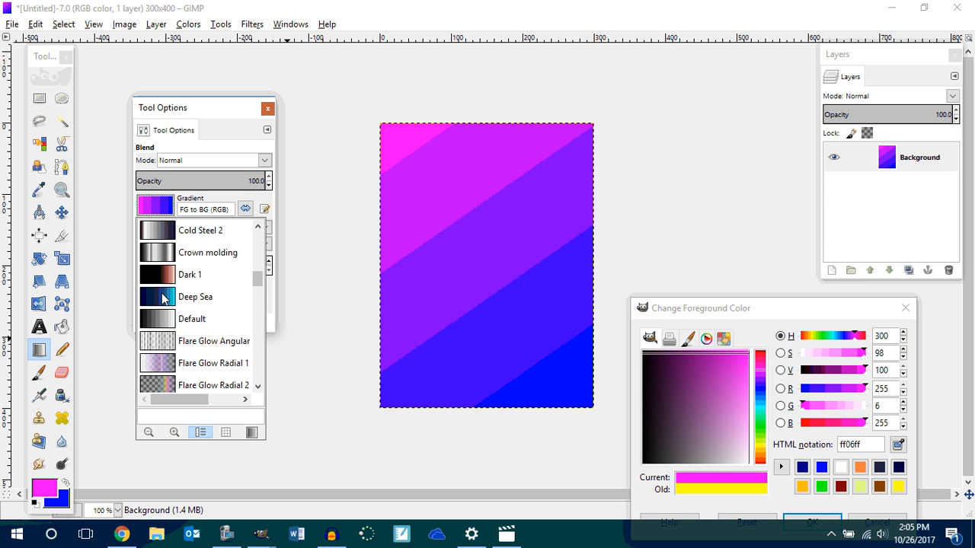
left_click(190, 274)
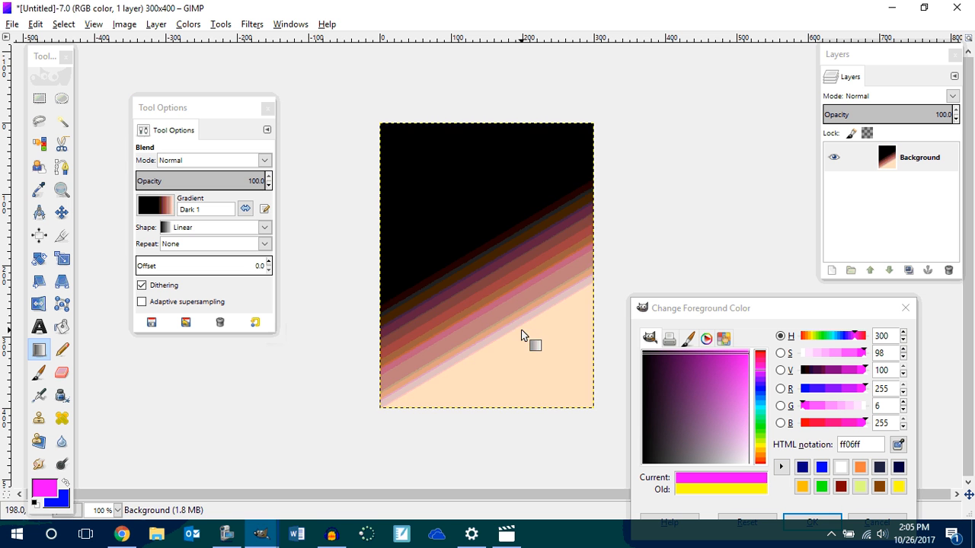
Step: Choose the Skyline gradient and drag it diagonally across the canvas
left_click(220, 321)
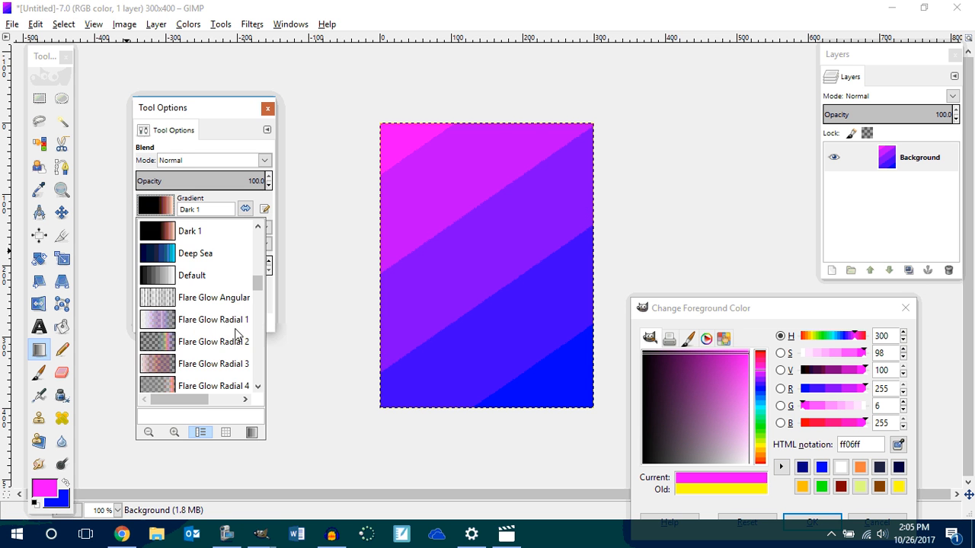
scroll("down", 3)
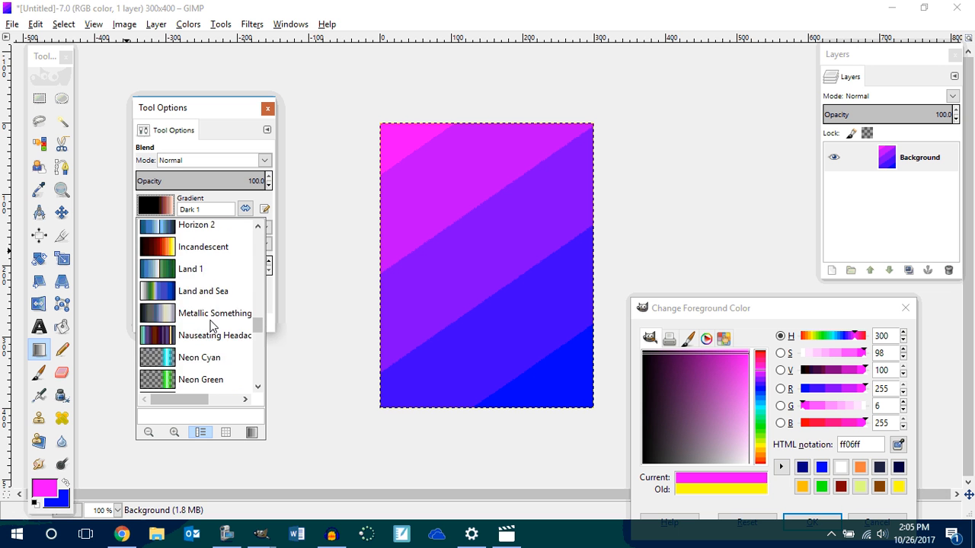
scroll("down", 3)
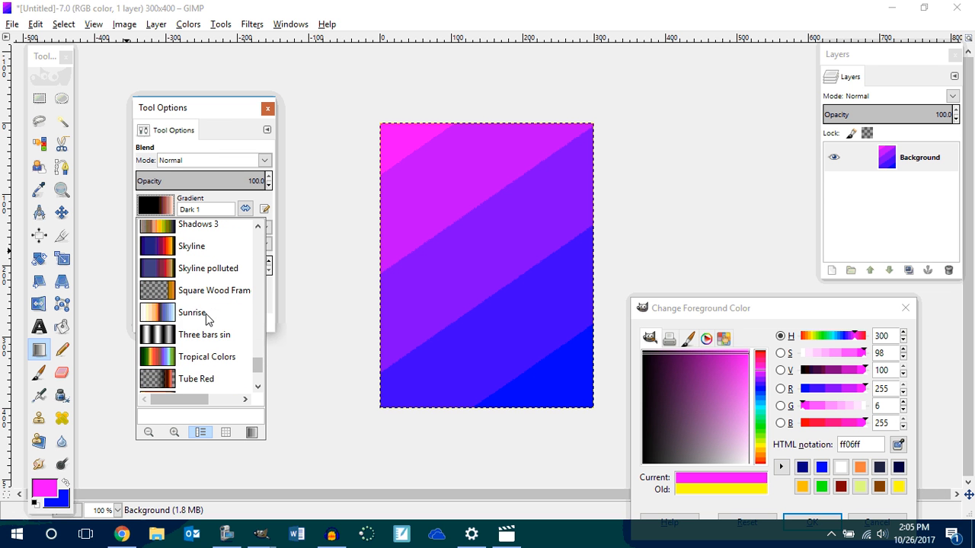
scroll("down", 3)
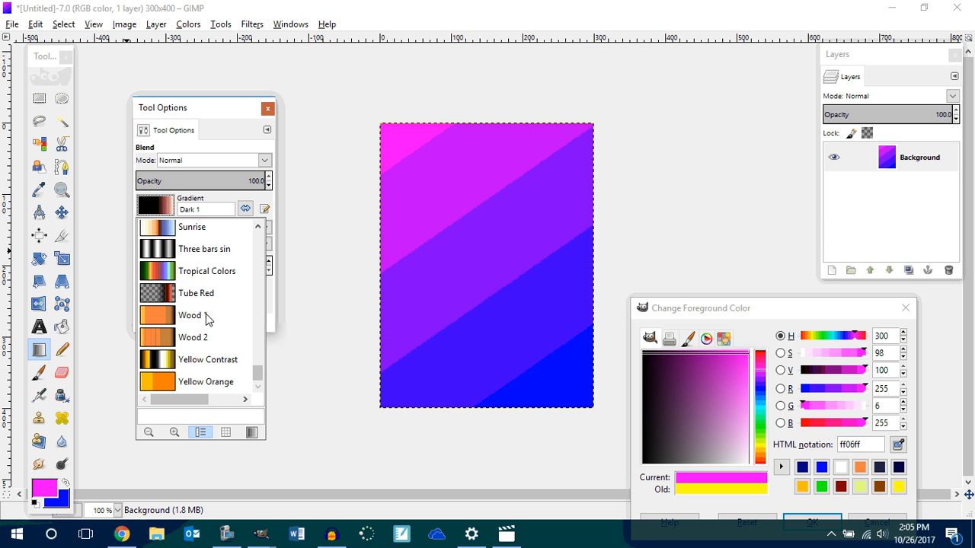
scroll("up", 3)
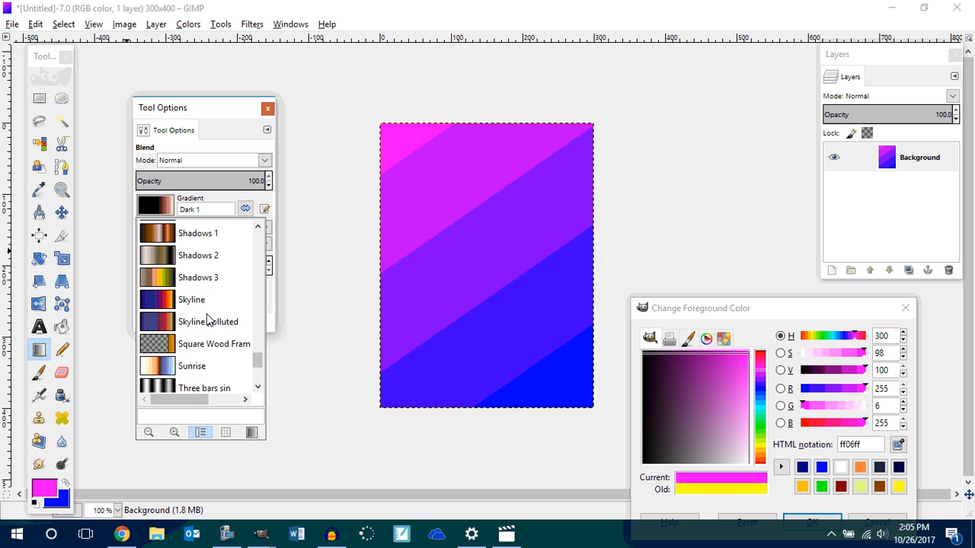
left_click(192, 300)
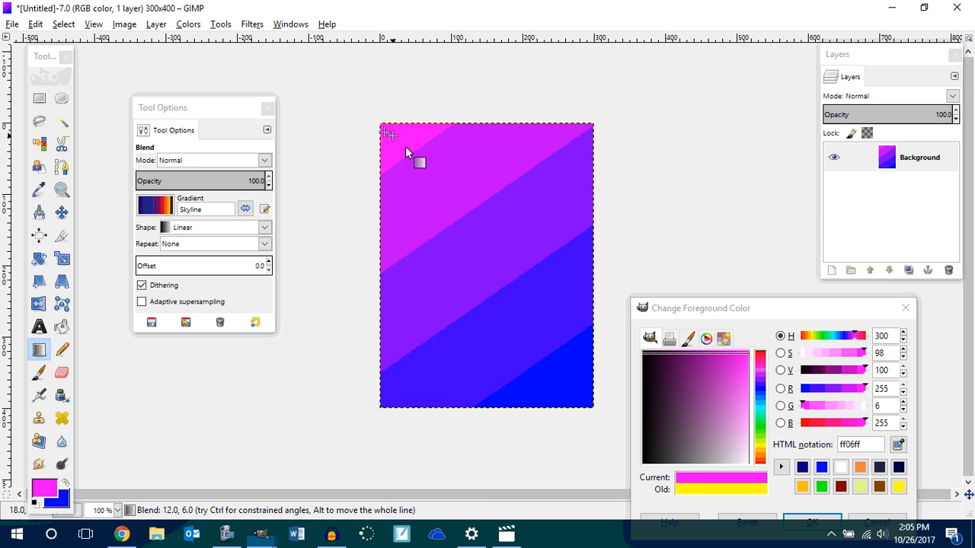
left_click_drag(390, 133, 567, 386)
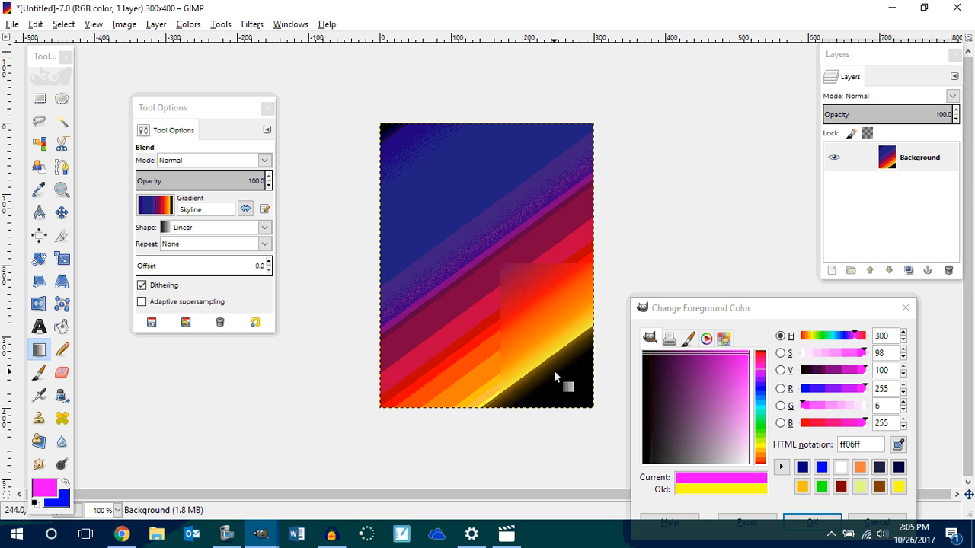
mouse_move(536, 369)
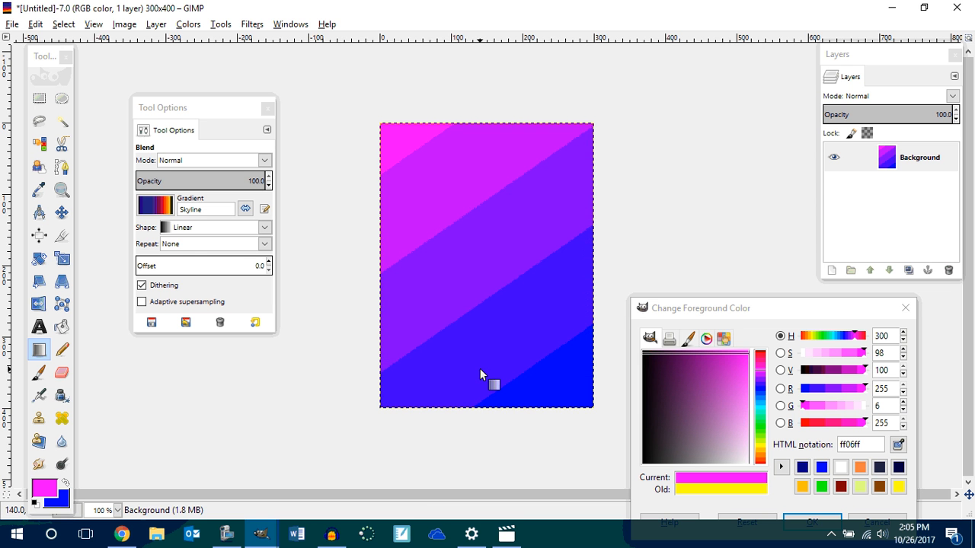
mouse_move(387, 131)
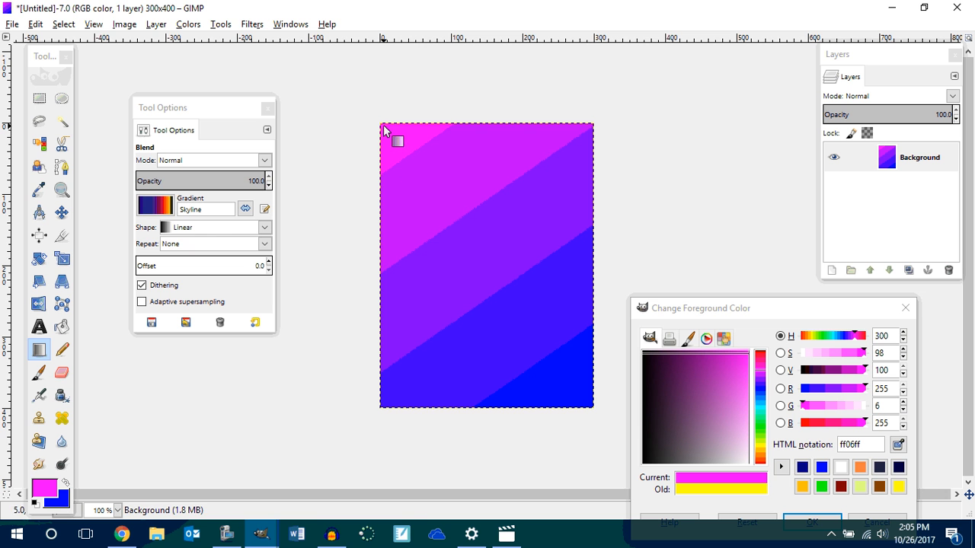
left_click_drag(385, 129, 598, 415)
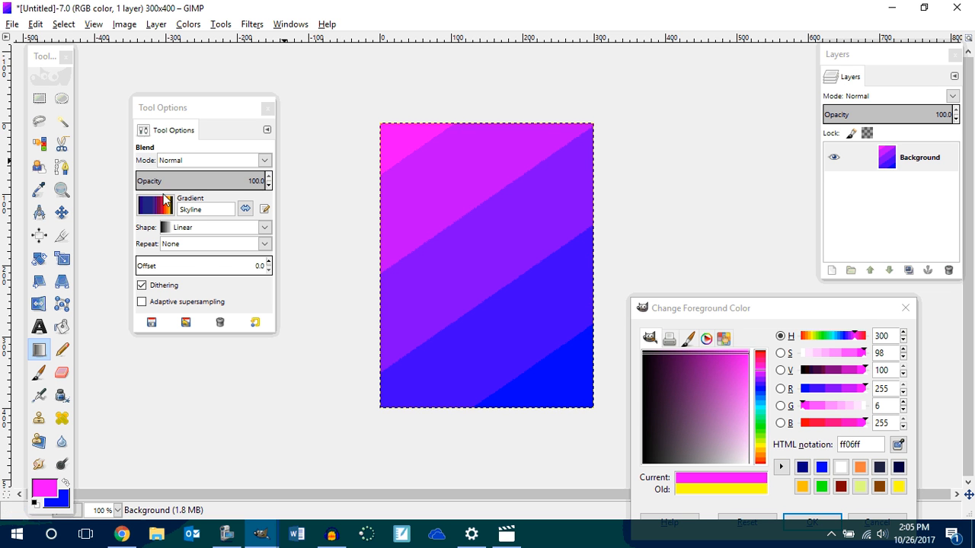
Step: Fill the 300×400 canvas diagonally with the FG to BG (HSV counter-clockwise) gradient
left_click(155, 206)
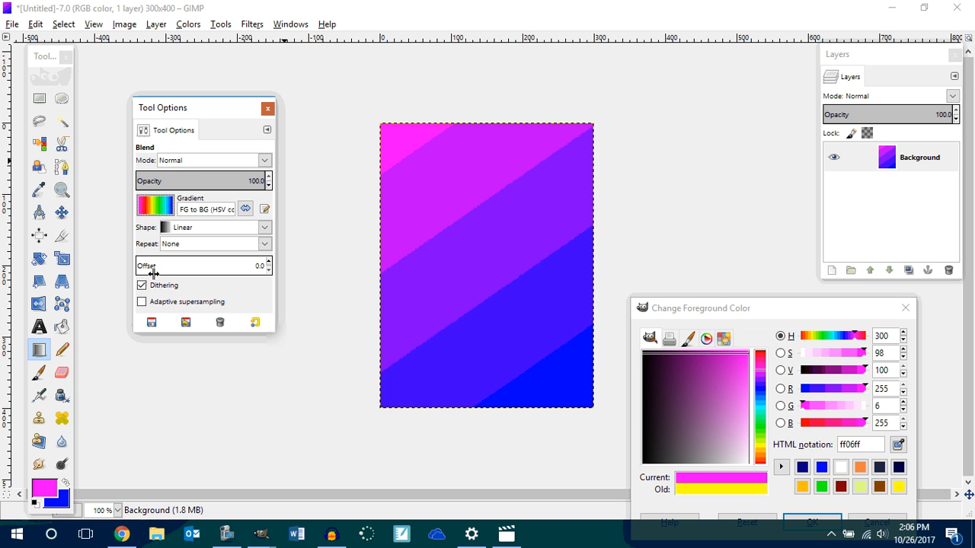
left_click_drag(384, 124, 577, 389)
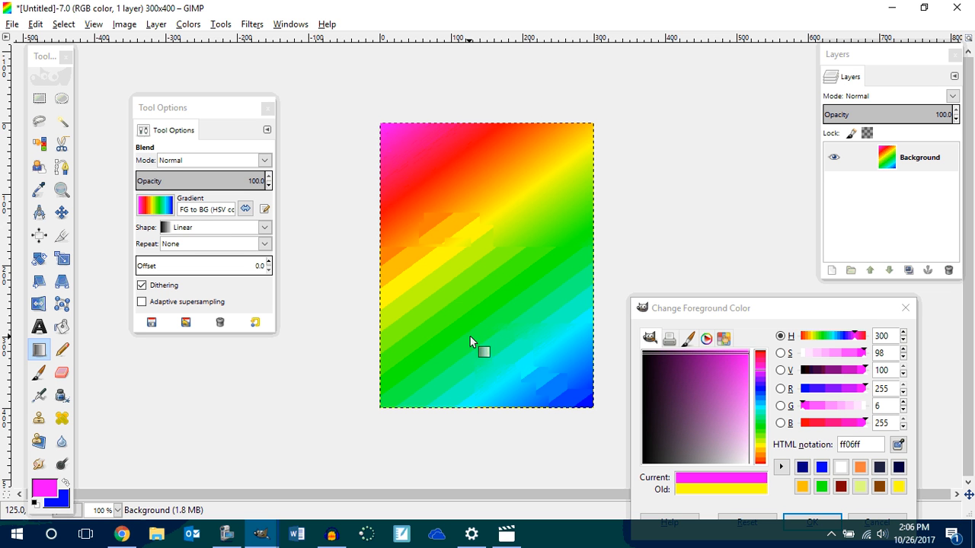
mouse_move(169, 74)
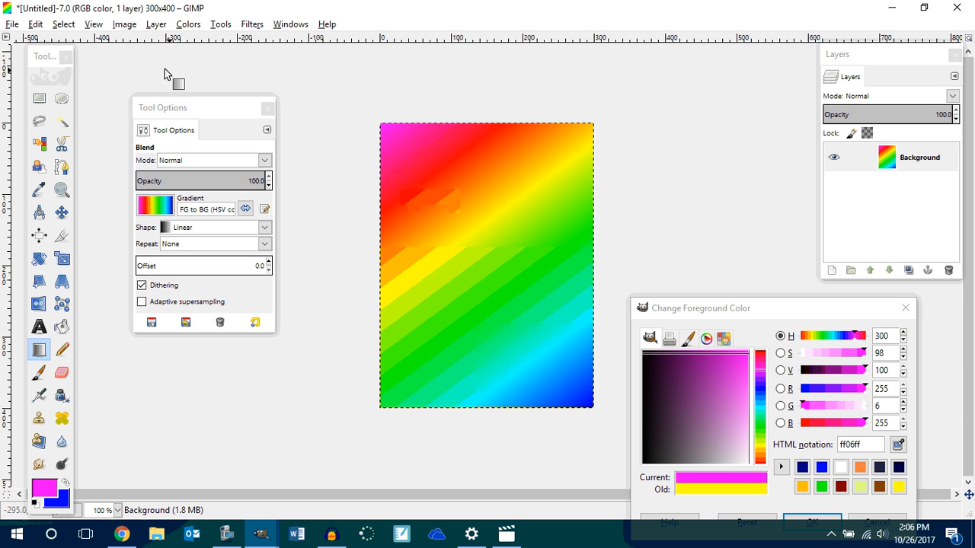
left_click(12, 24)
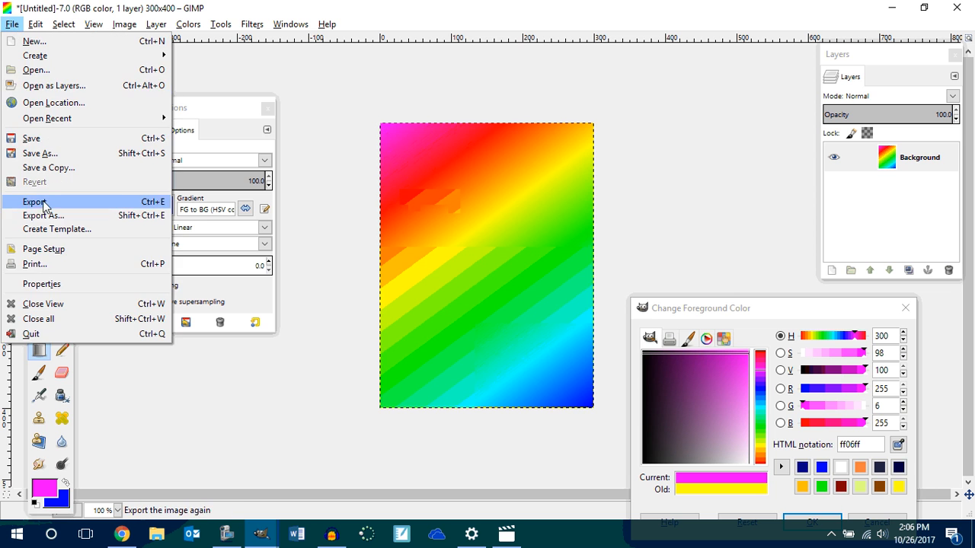
Step: Export the gradient image as a PNG into the PacAttack folder
left_click(35, 201)
type("backgeround.png")
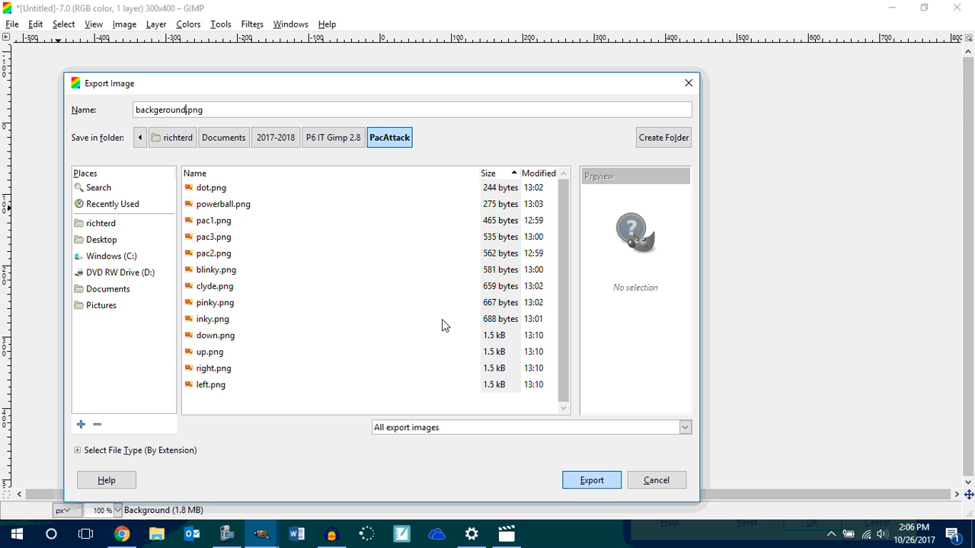
left_click(591, 479)
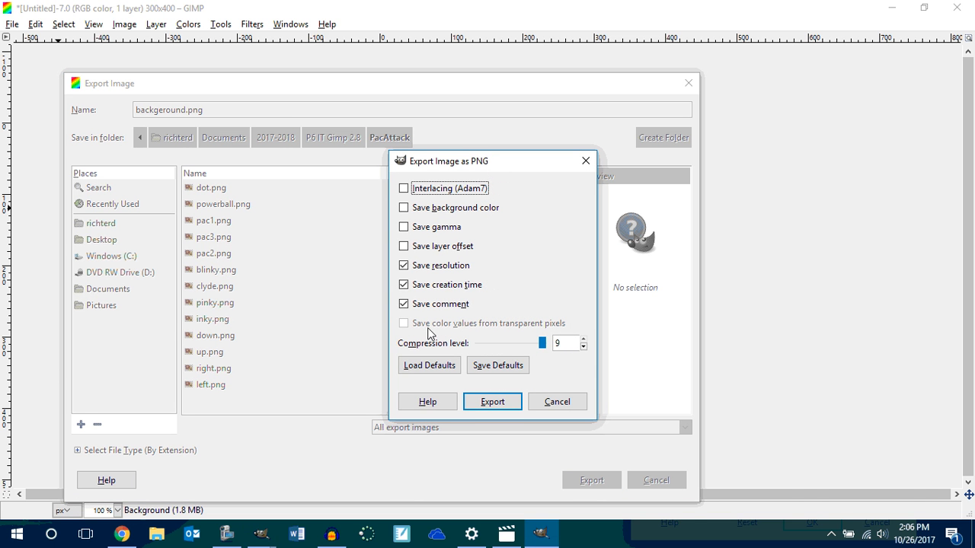
left_click(492, 401)
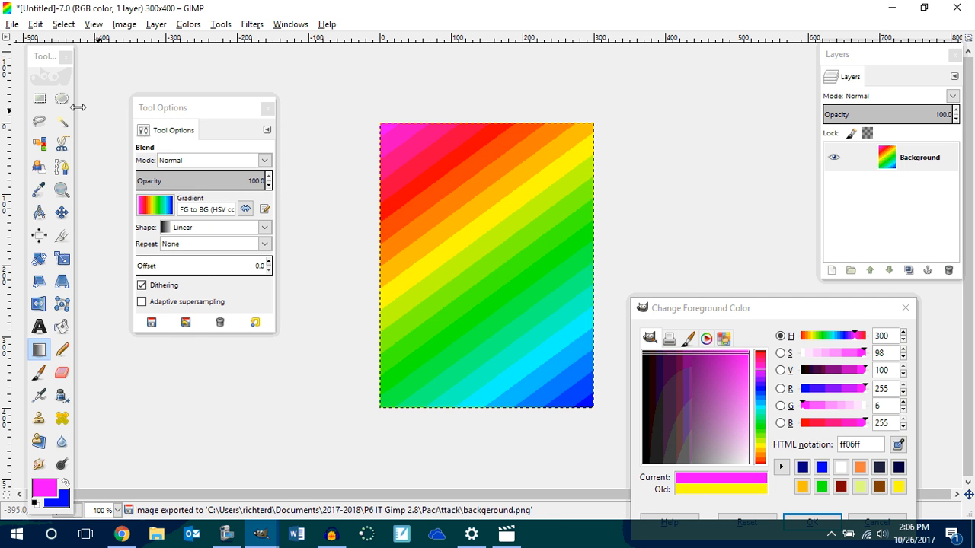
Step: Re-export the image with the corrected name background.png, then minimize GIMP
left_click(12, 23)
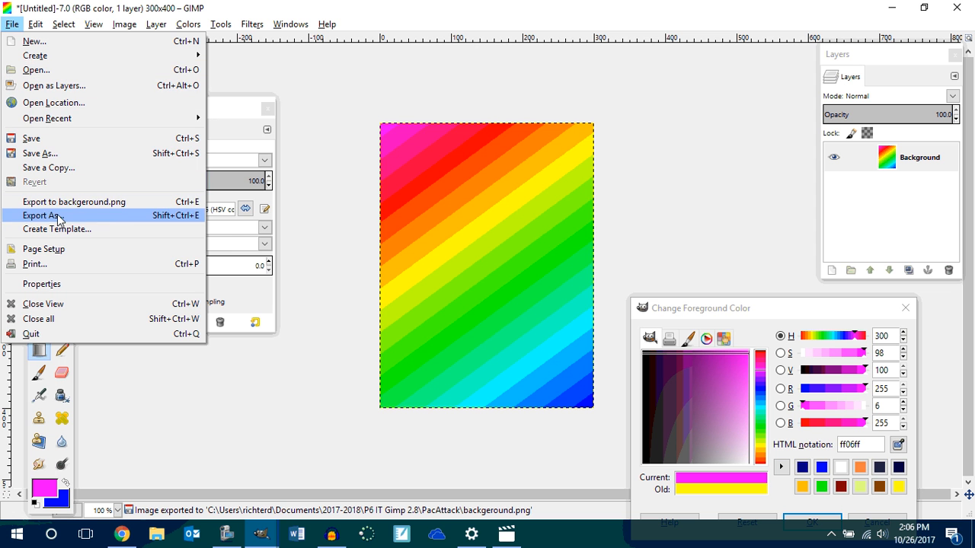
mouse_move(74, 201)
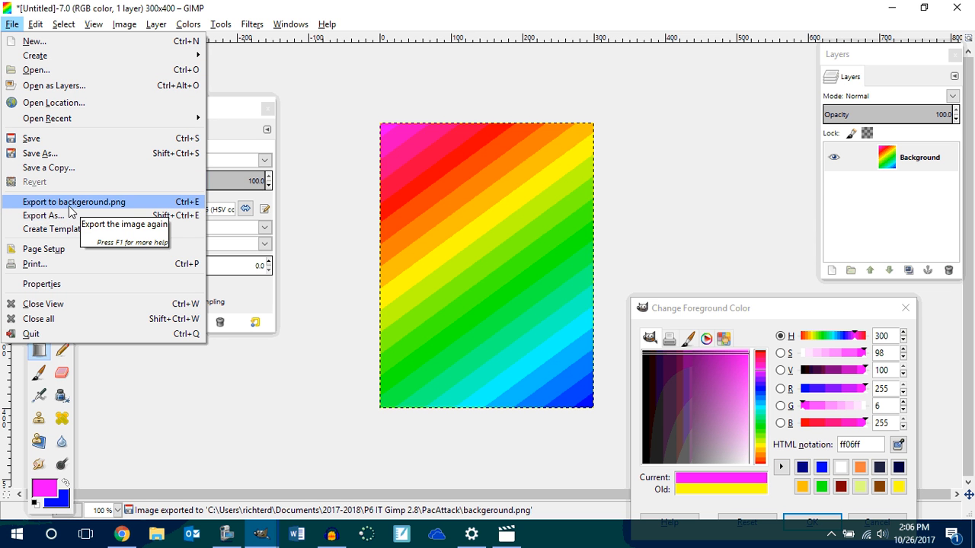
left_click(44, 215)
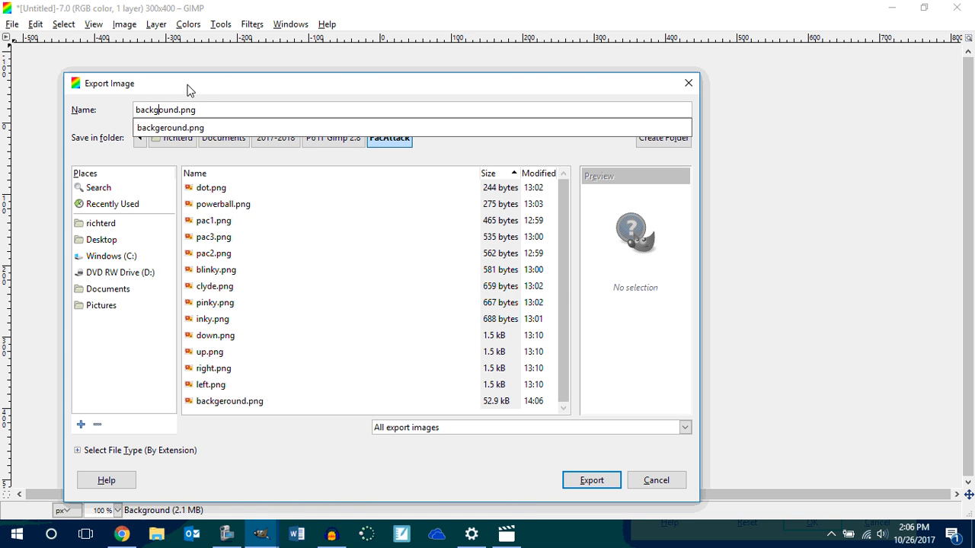
left_click(592, 480)
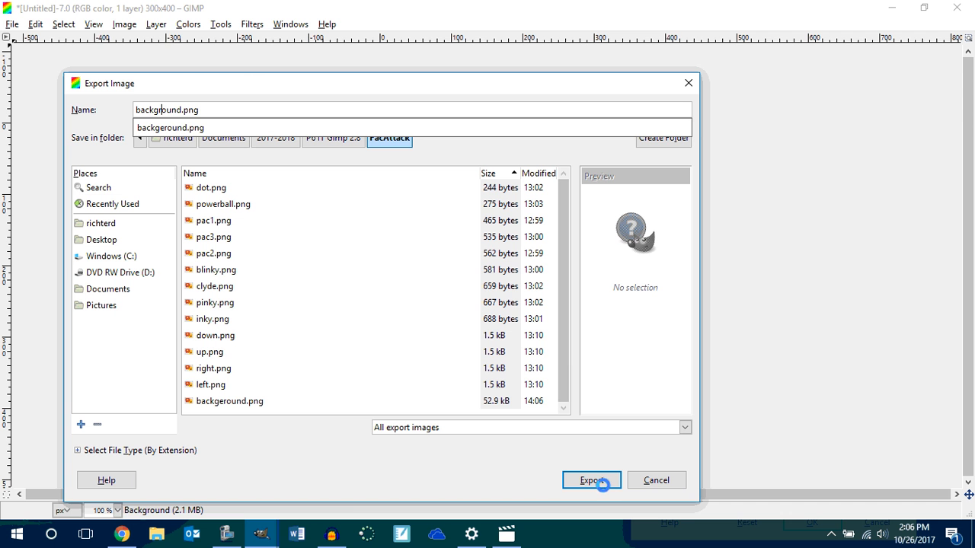
left_click(592, 480)
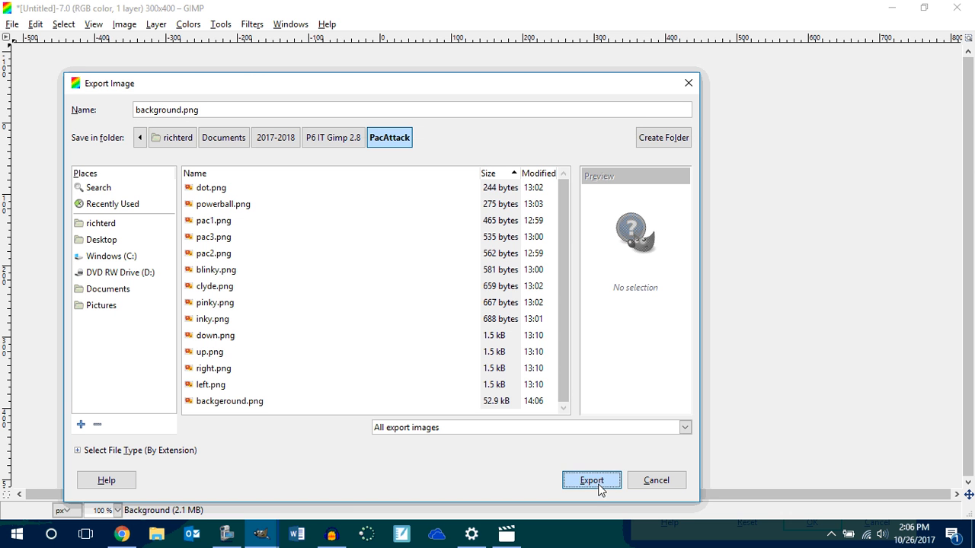
left_click(592, 480)
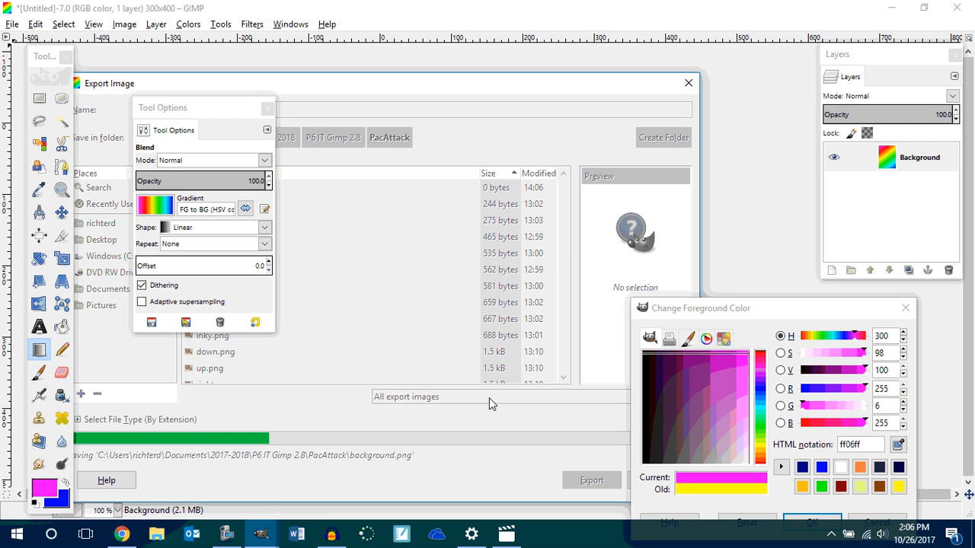
left_click(592, 479)
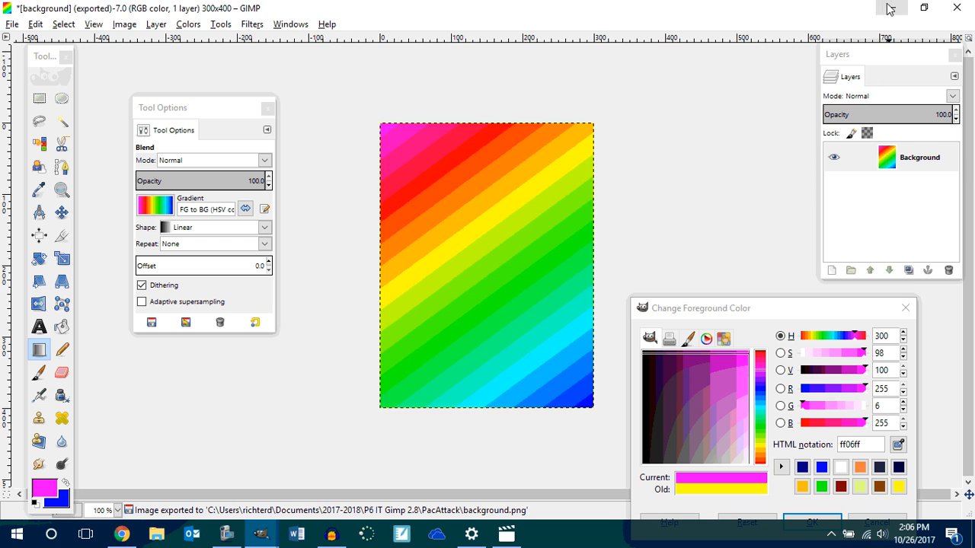
left_click(122, 533)
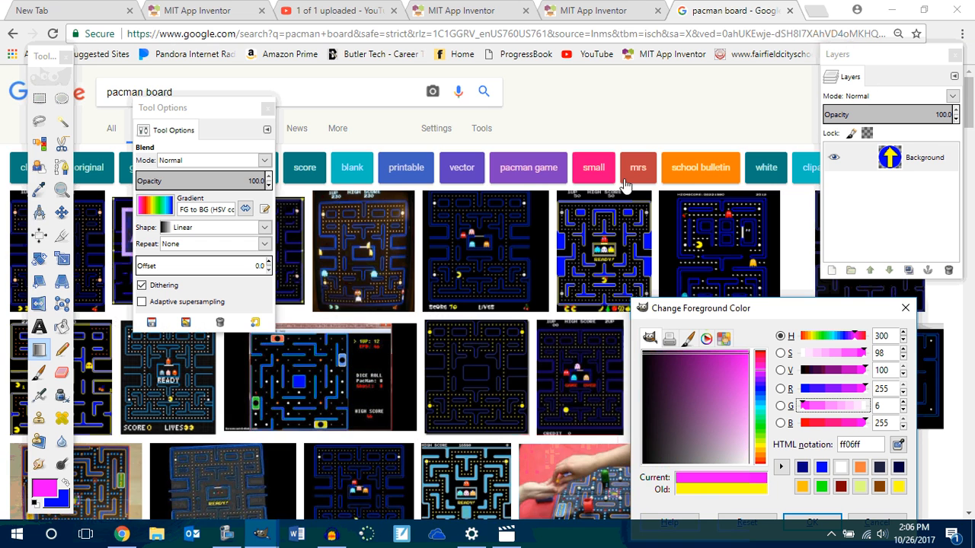
Step: Scroll through the Google Images results for pacman board
scroll("down", 3)
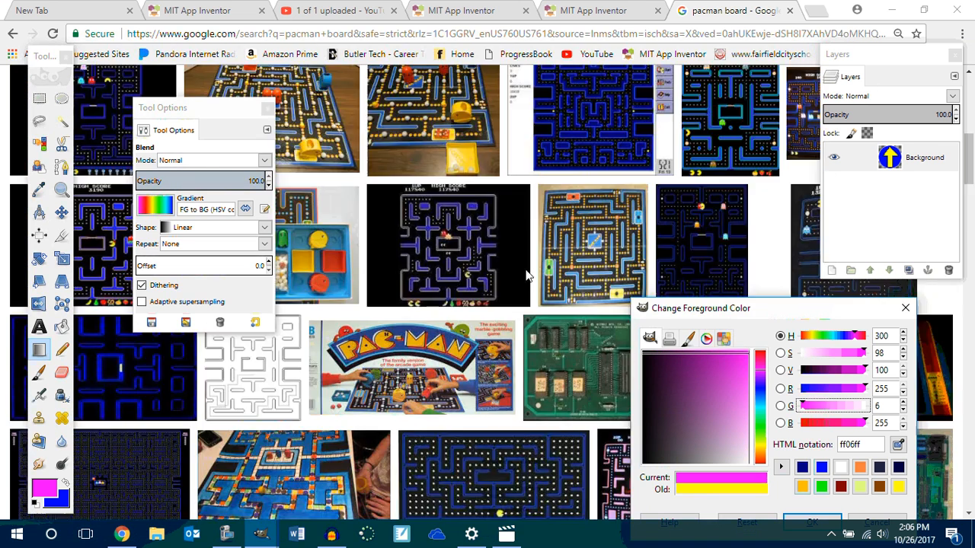
scroll("down", 3)
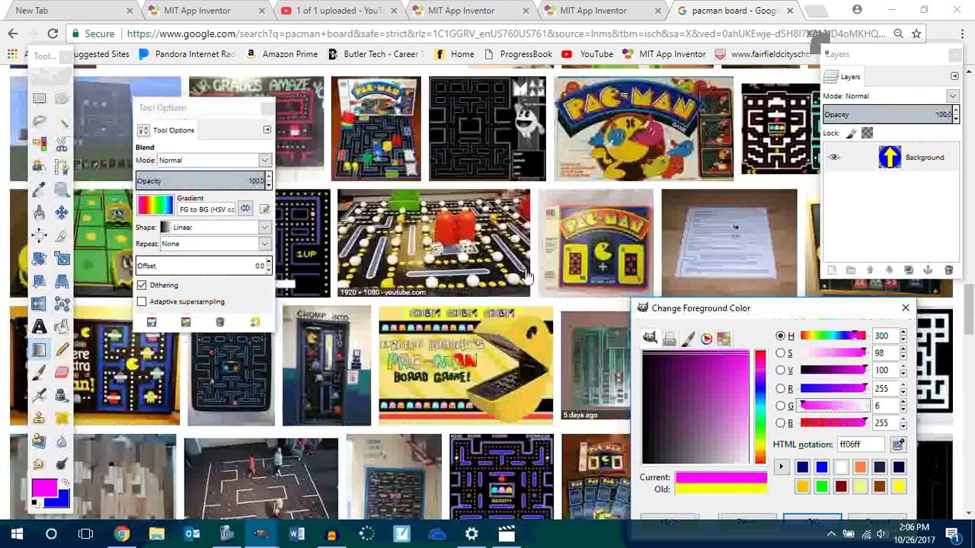
scroll("down", 3)
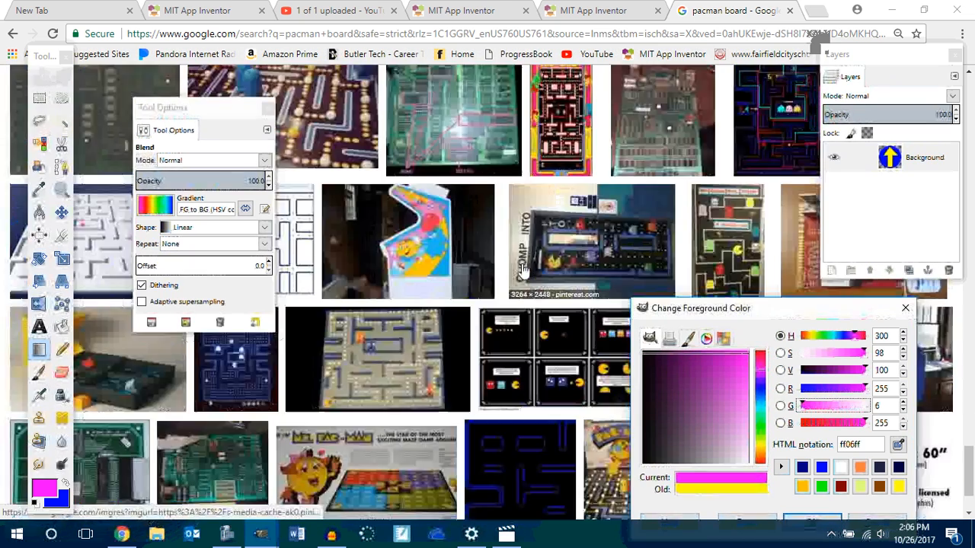
scroll("down", 3)
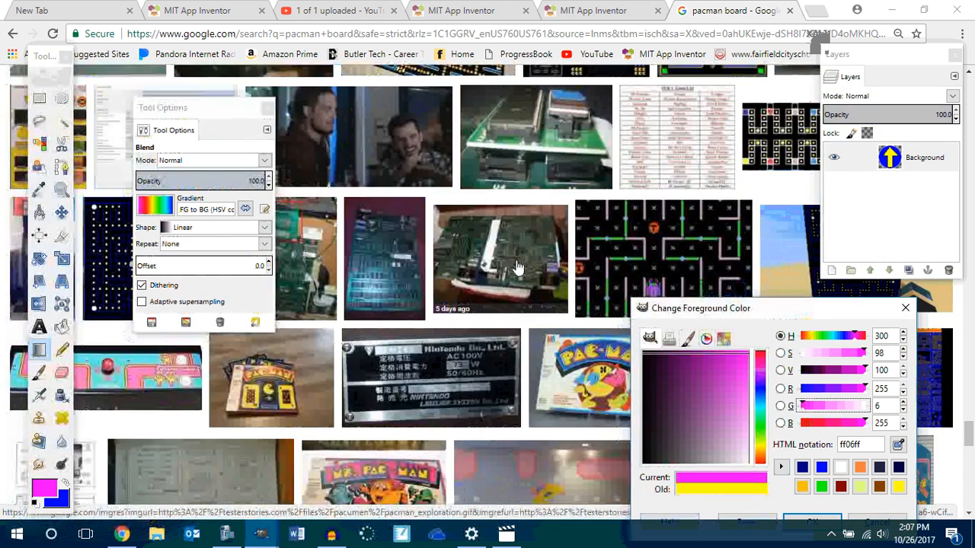
scroll("down", 3)
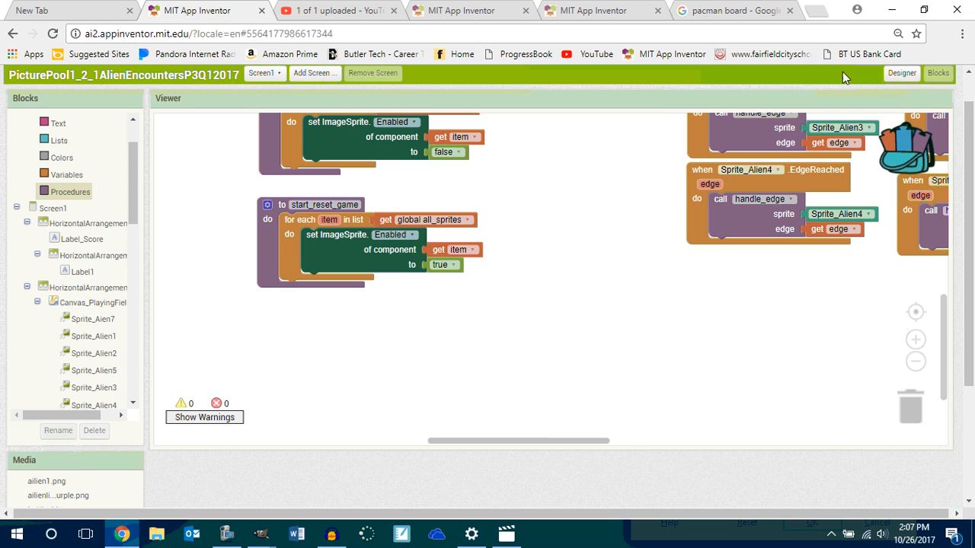
Step: In the Pac-Man designer, start uploading a BackgroundImage for CanvasGameBoard
left_click(901, 73)
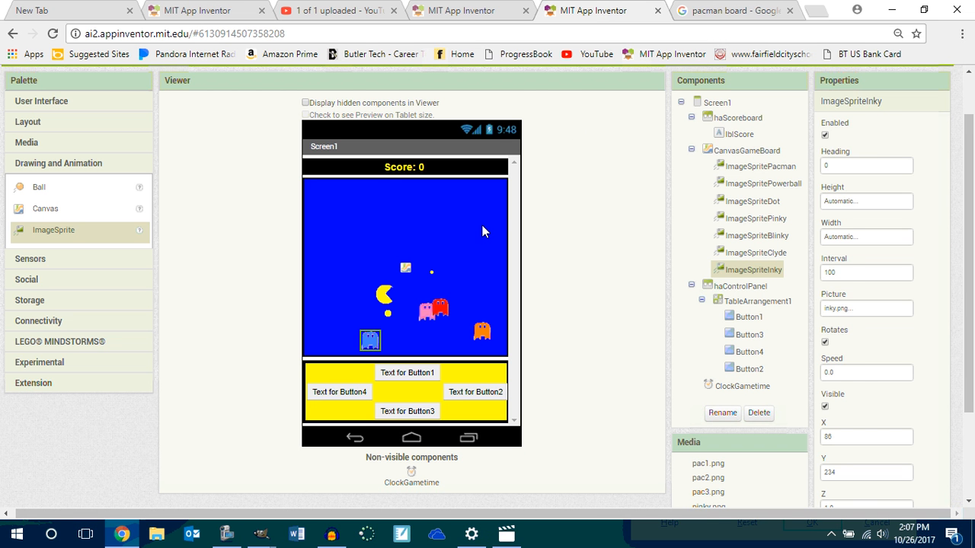
left_click(747, 150)
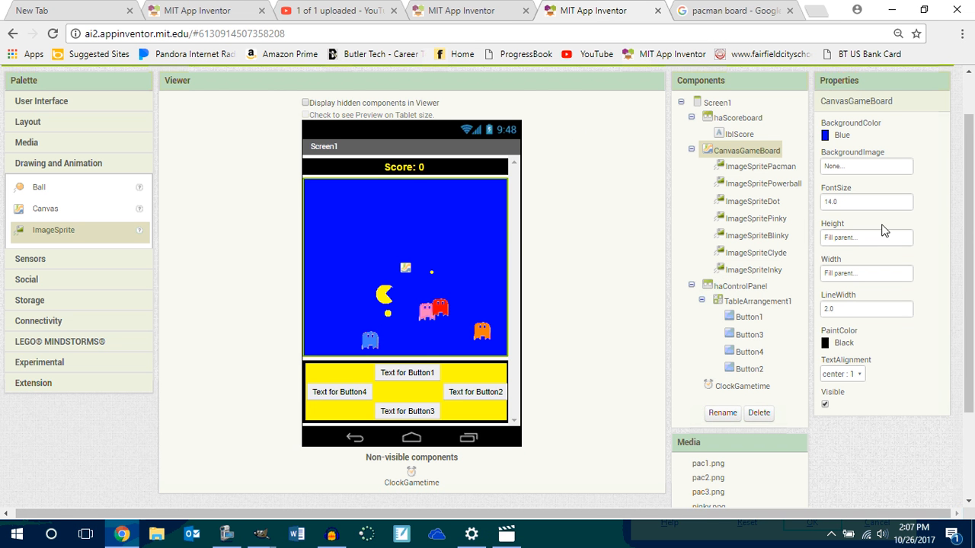
mouse_move(492, 202)
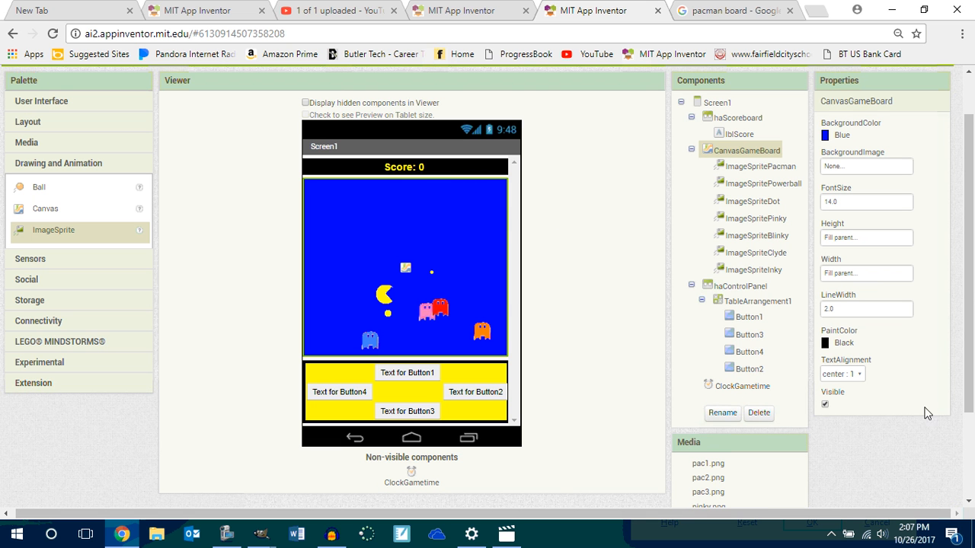
mouse_move(786, 174)
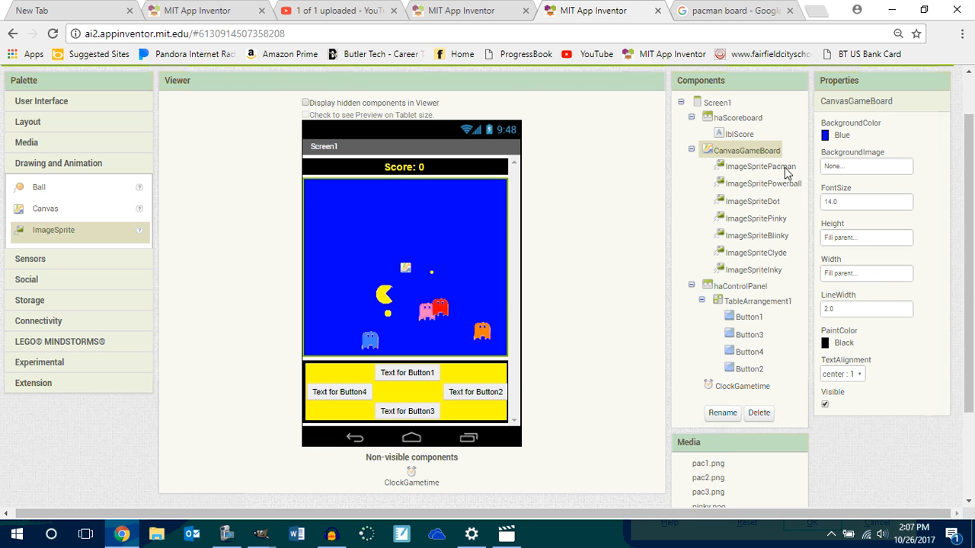
left_click(866, 166)
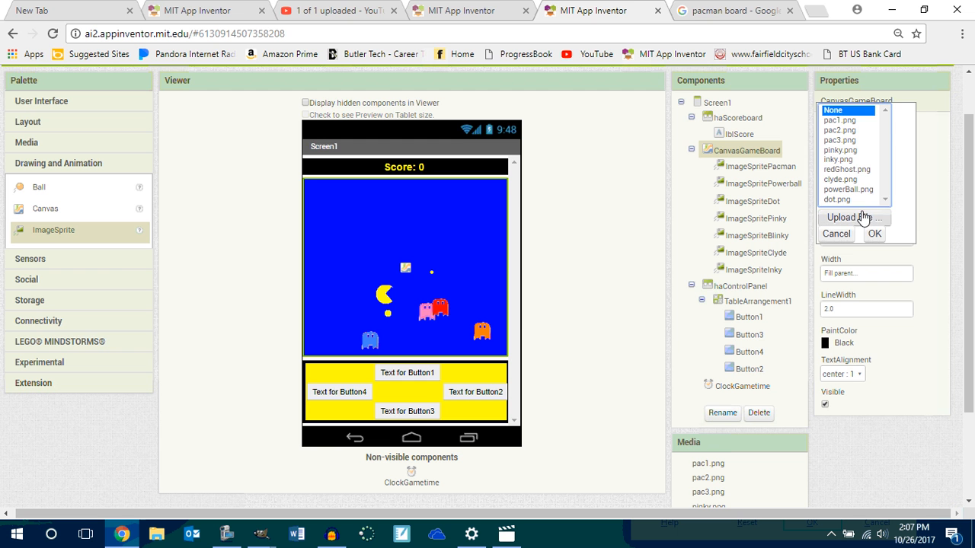
left_click(853, 217)
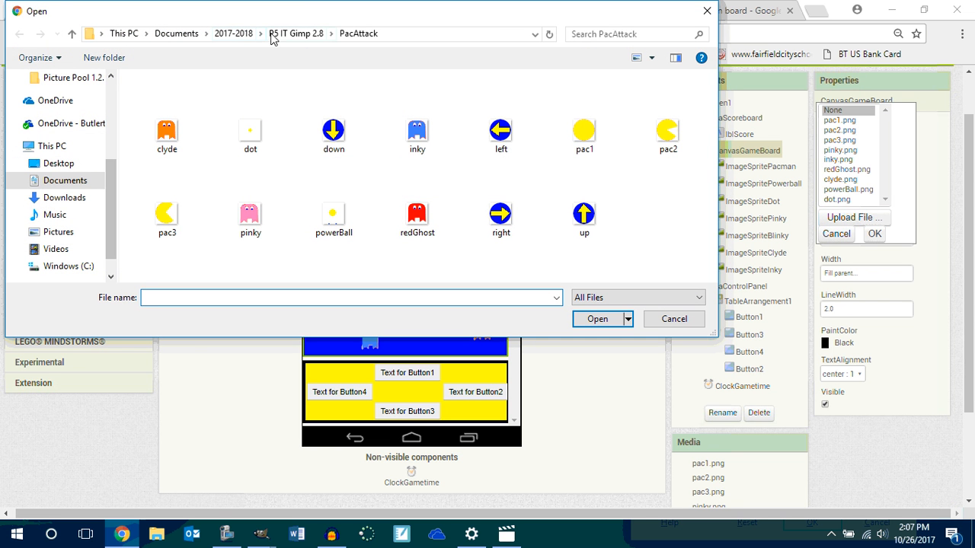
Step: Upload the rainbow image from the P6 IT Gimp 2.8 folder, then end the outdated session
left_click(233, 33)
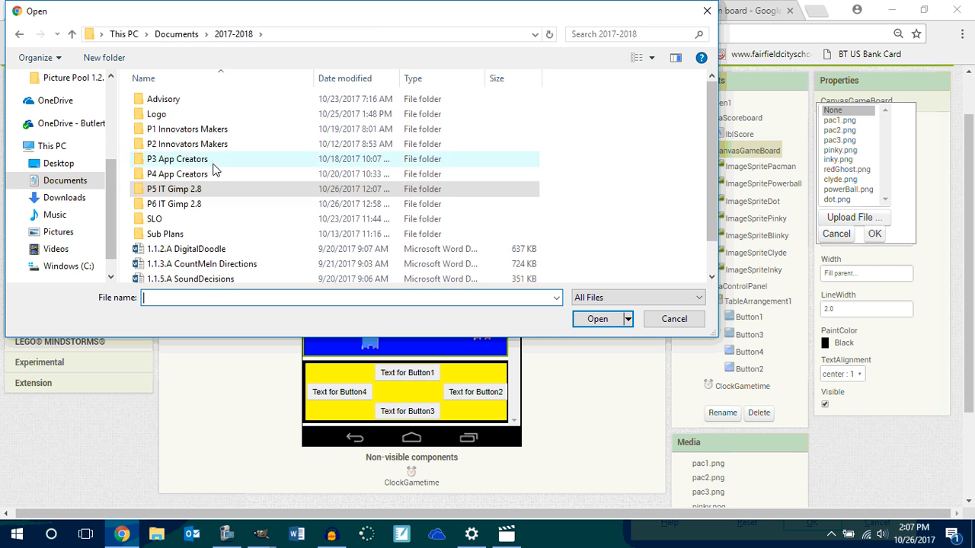
double_click(173, 203)
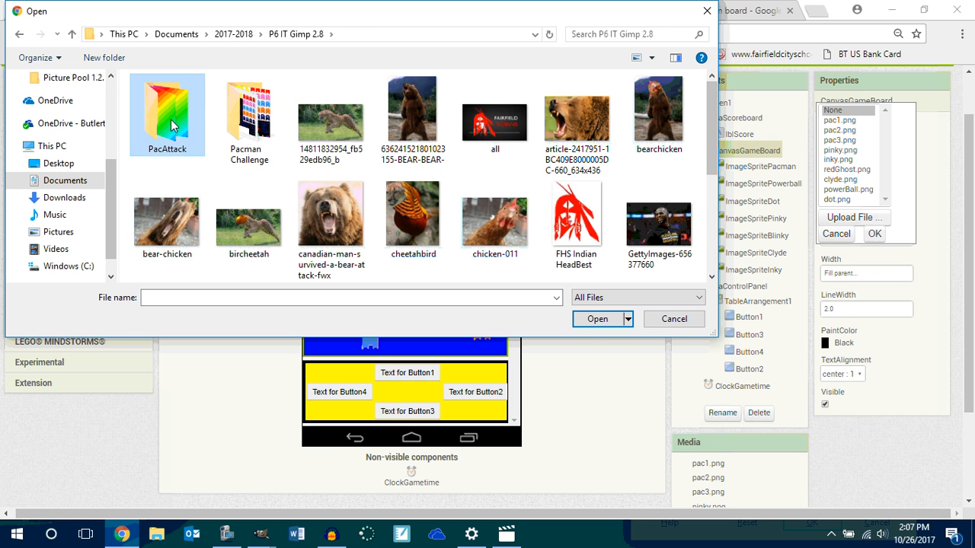
left_click(601, 318)
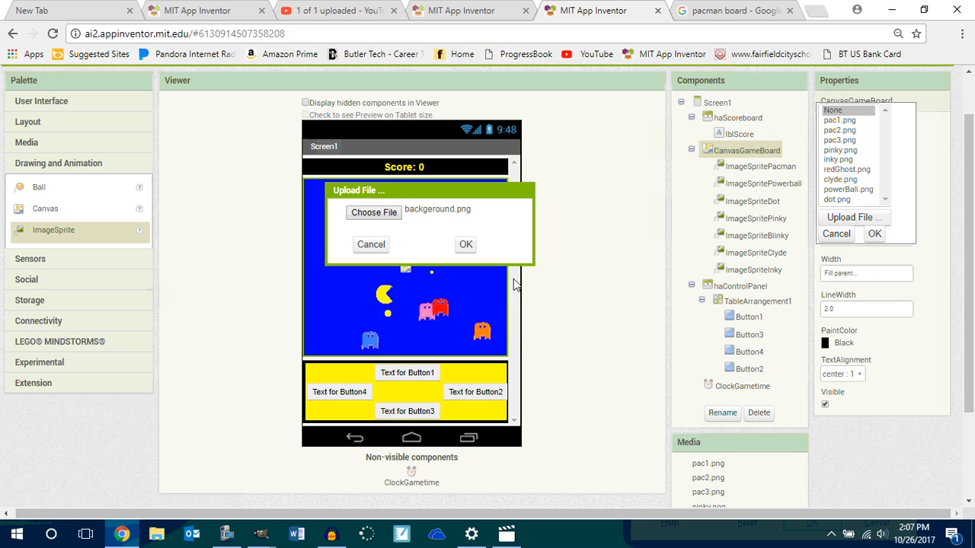
left_click(466, 244)
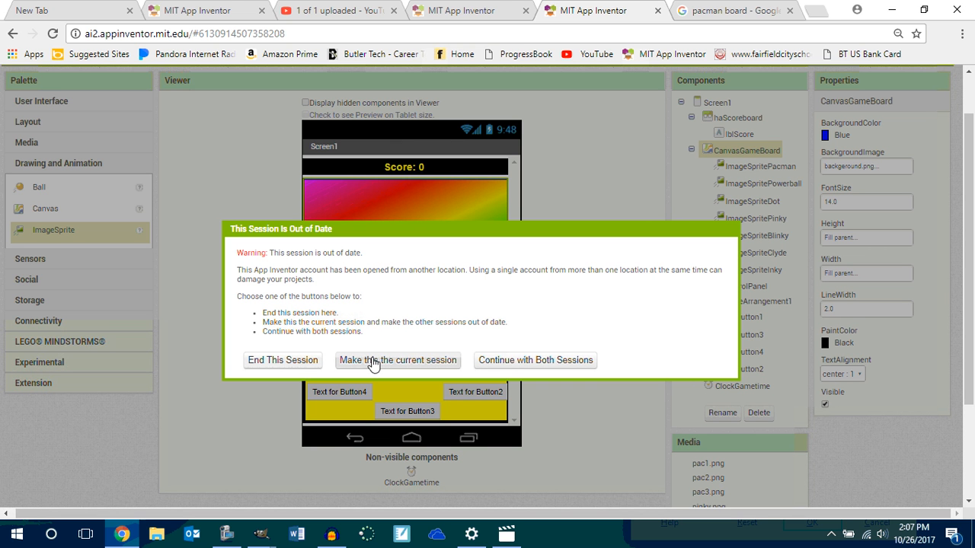
mouse_move(282, 361)
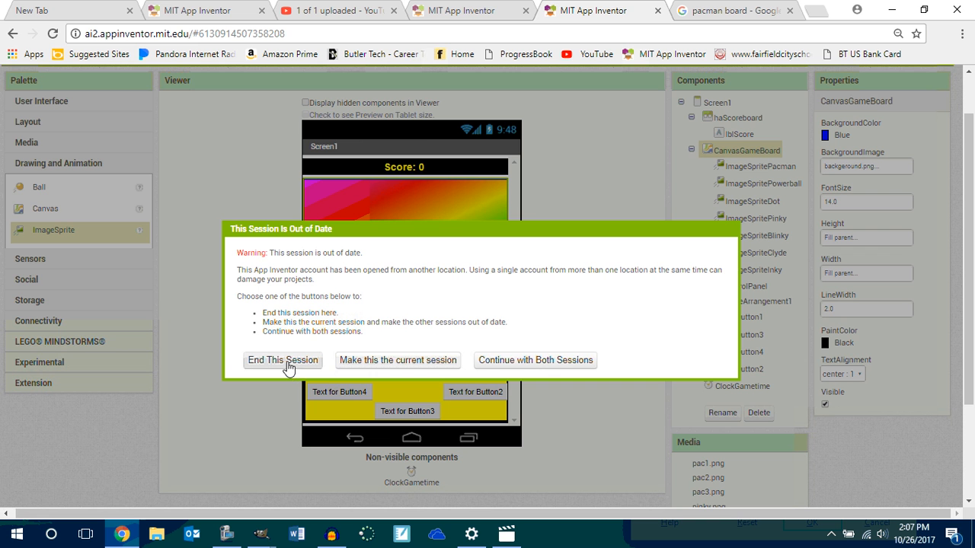
left_click(283, 361)
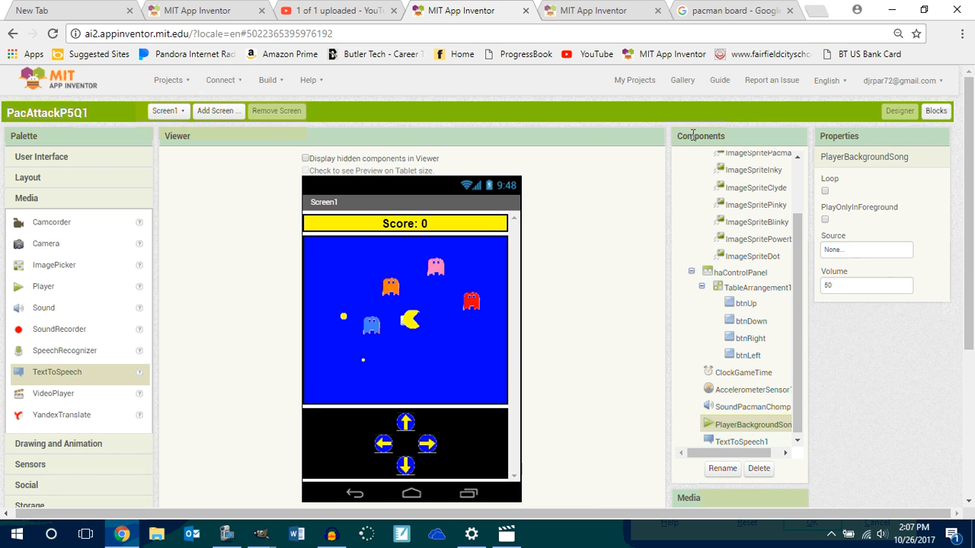
Step: Upload background.png as Screen1's BackgroundImage and set haScoreBoard's BackgroundColor to None
left_click(719, 158)
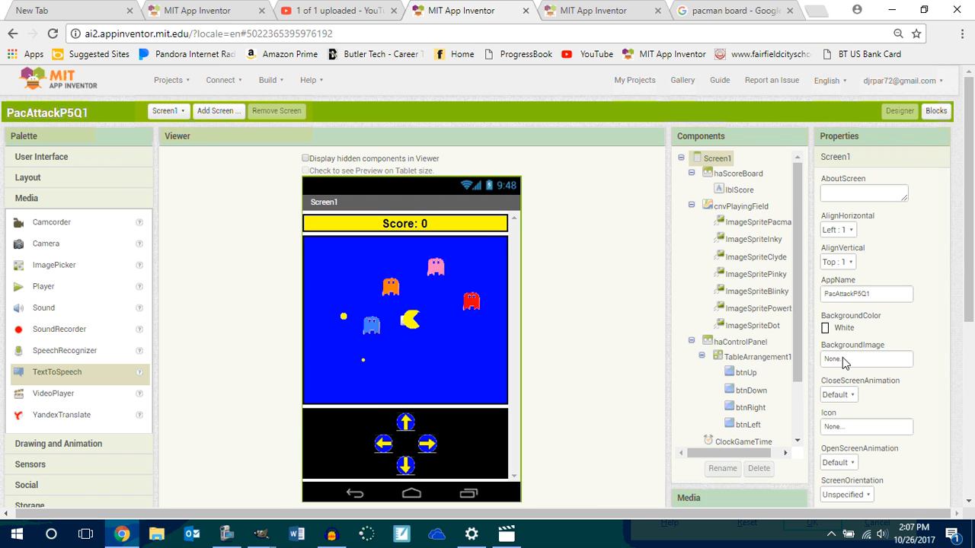
left_click(865, 359)
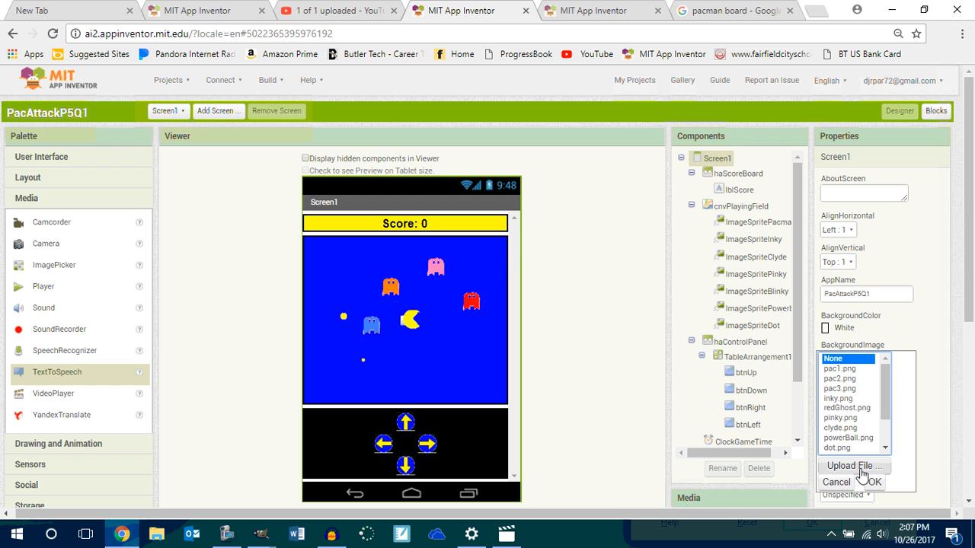
left_click(853, 465)
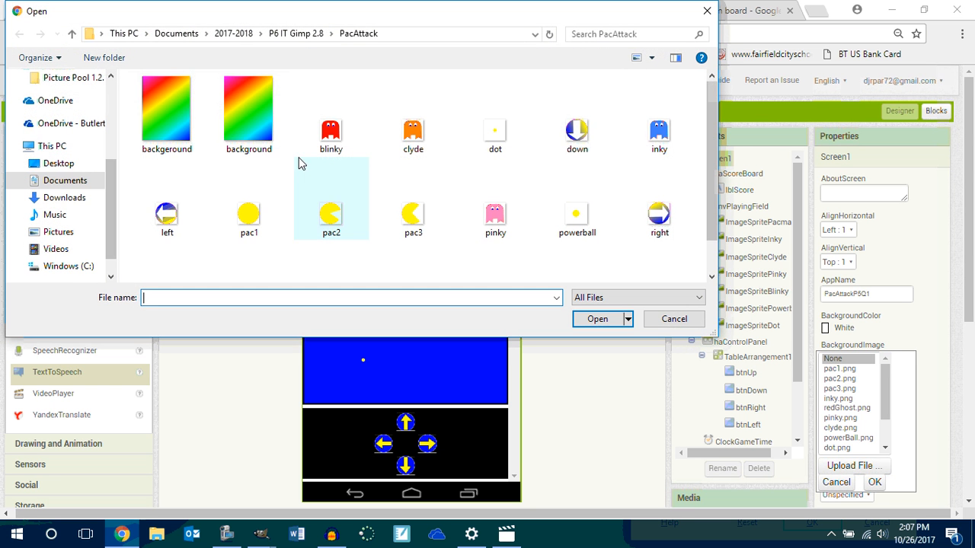
left_click(249, 107)
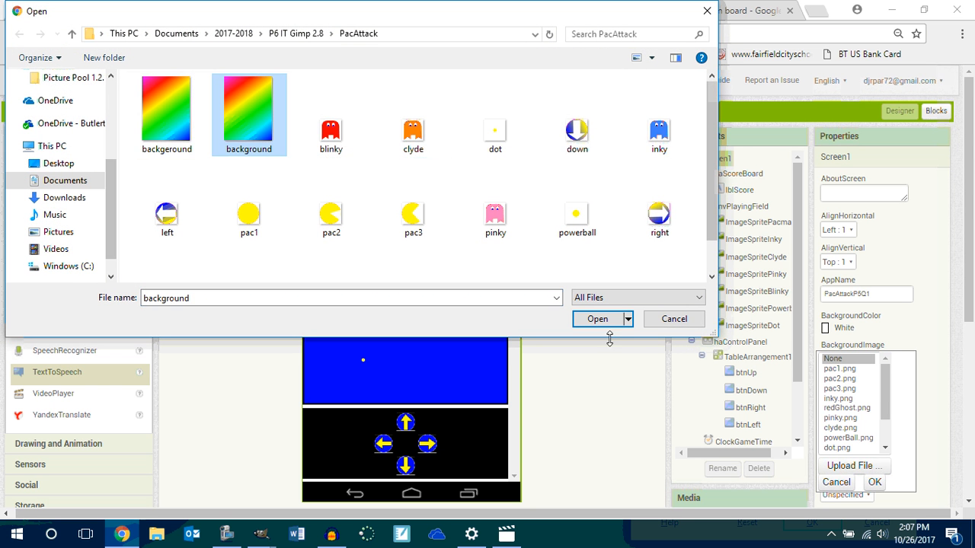
left_click(597, 319)
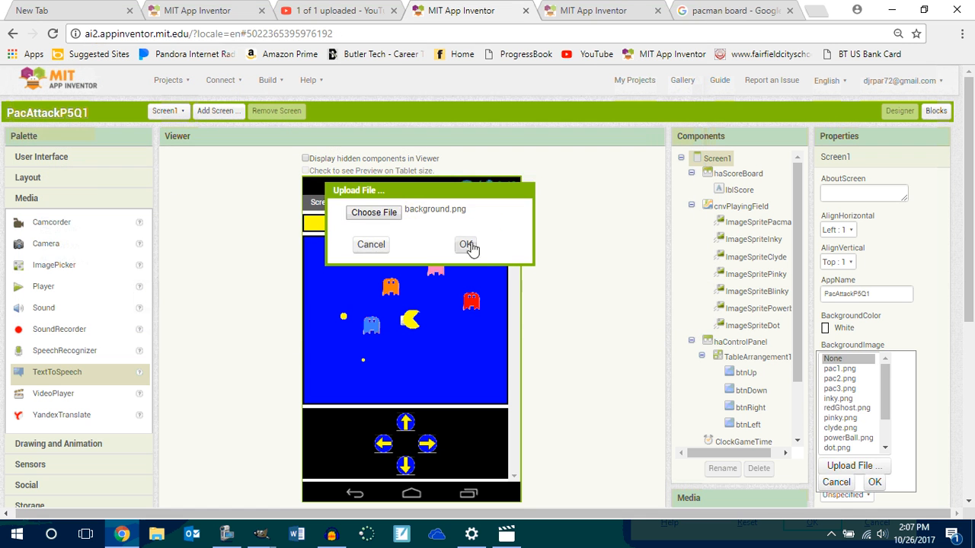
left_click(467, 244)
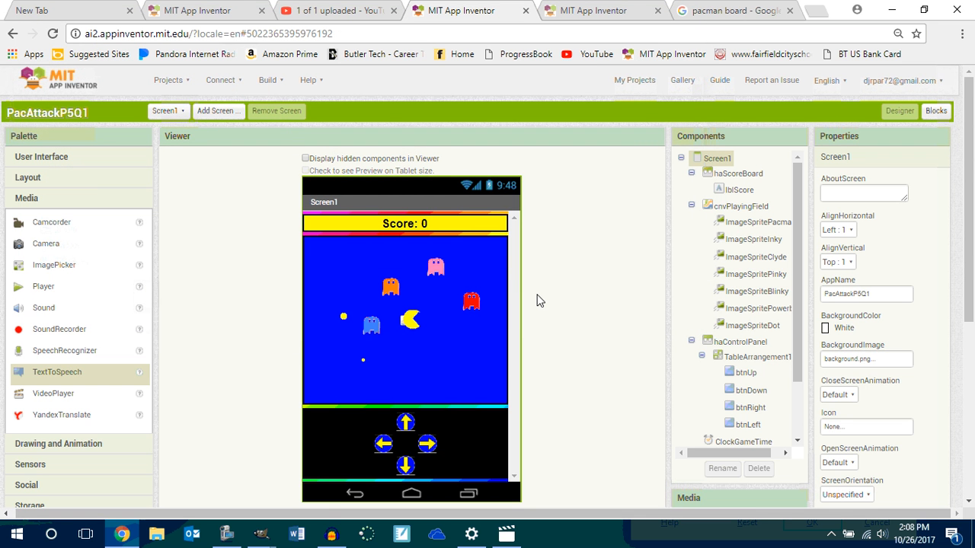
left_click(737, 173)
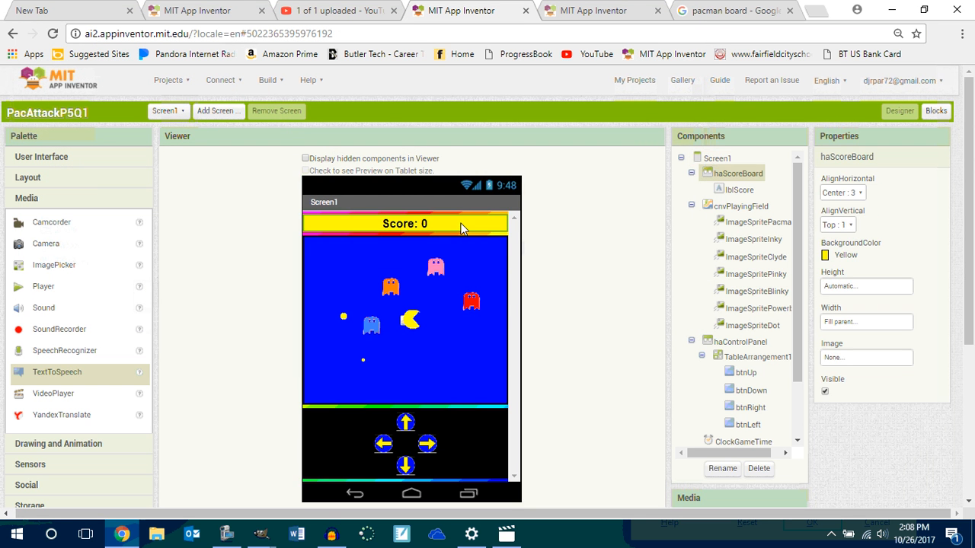
left_click(865, 256)
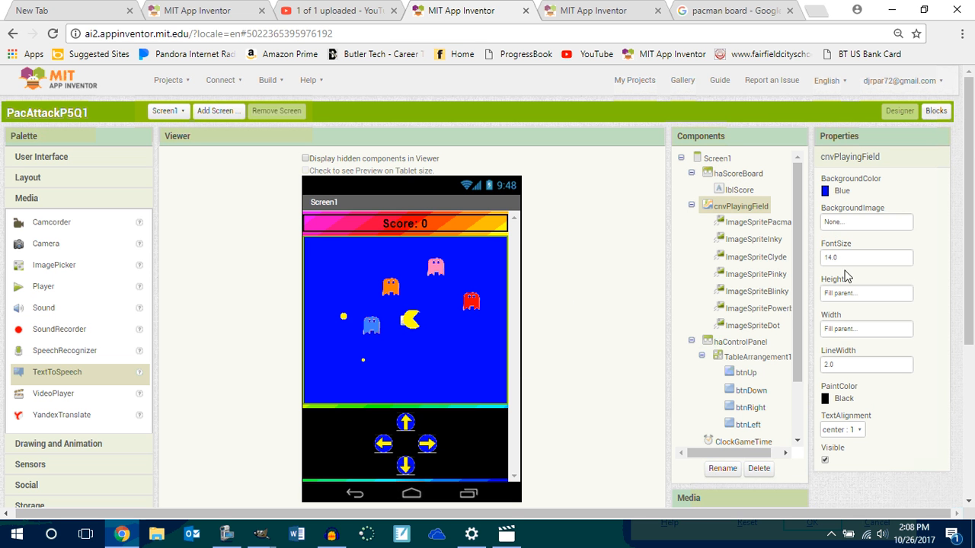
mouse_move(842, 198)
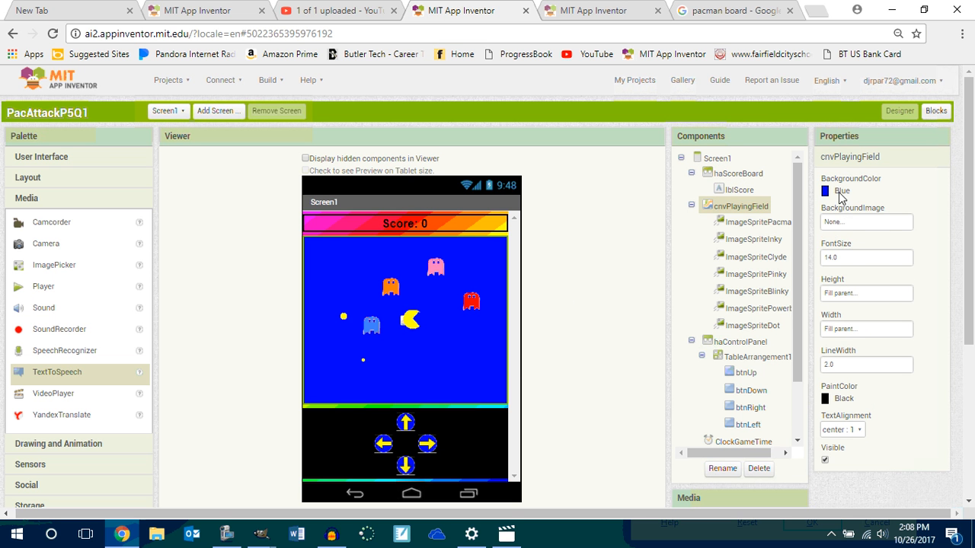
Step: Set BackgroundColor to None on cnvPlayingField and haControlPanel, then scroll to check the layout
left_click(825, 190)
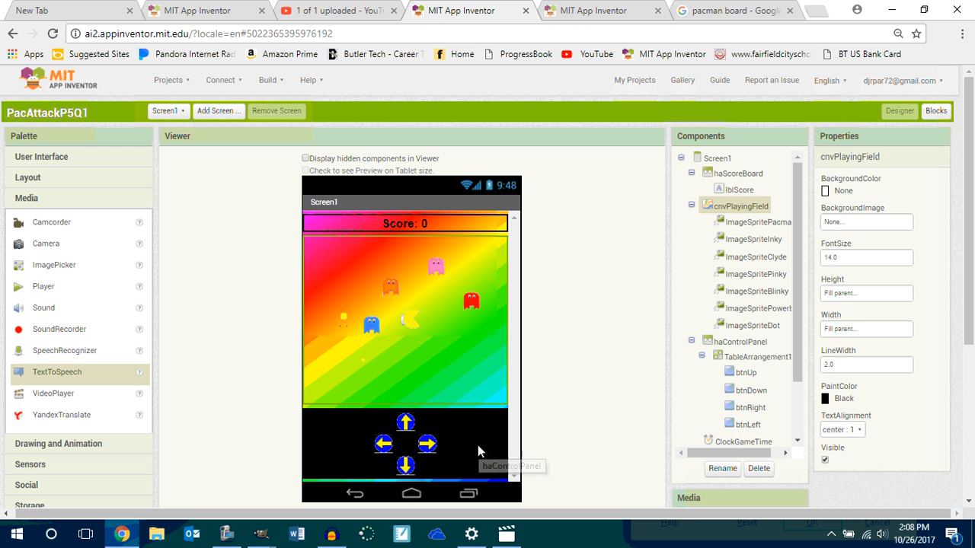
left_click(734, 341)
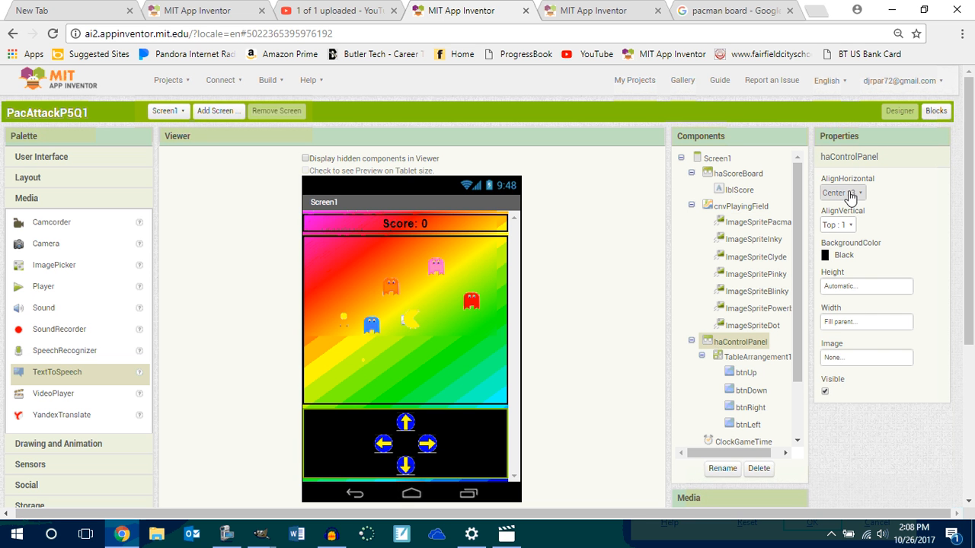
left_click(865, 255)
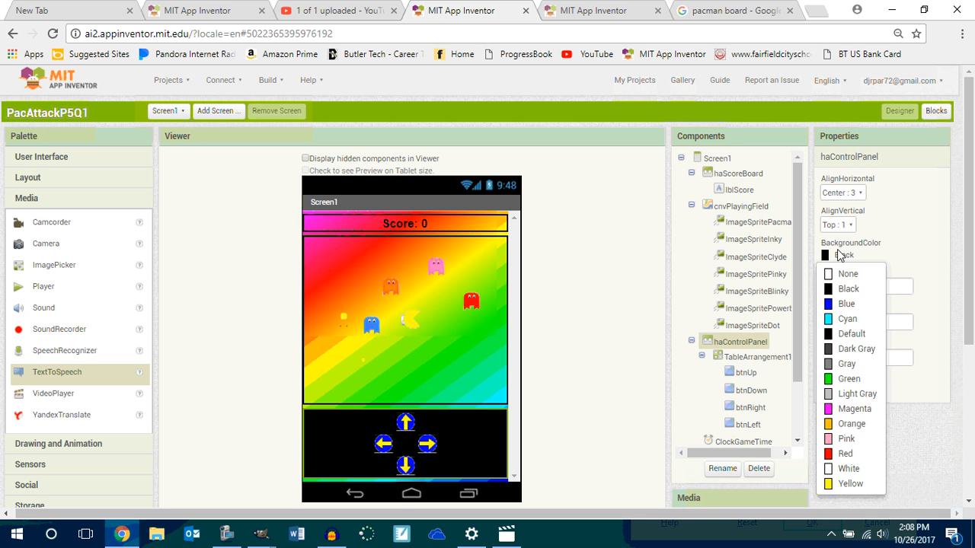
left_click(848, 274)
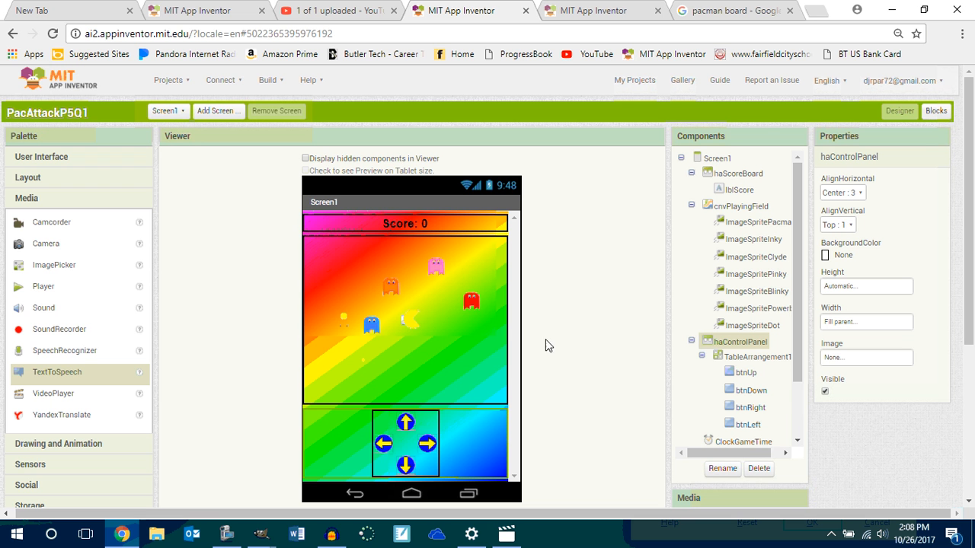
mouse_move(587, 312)
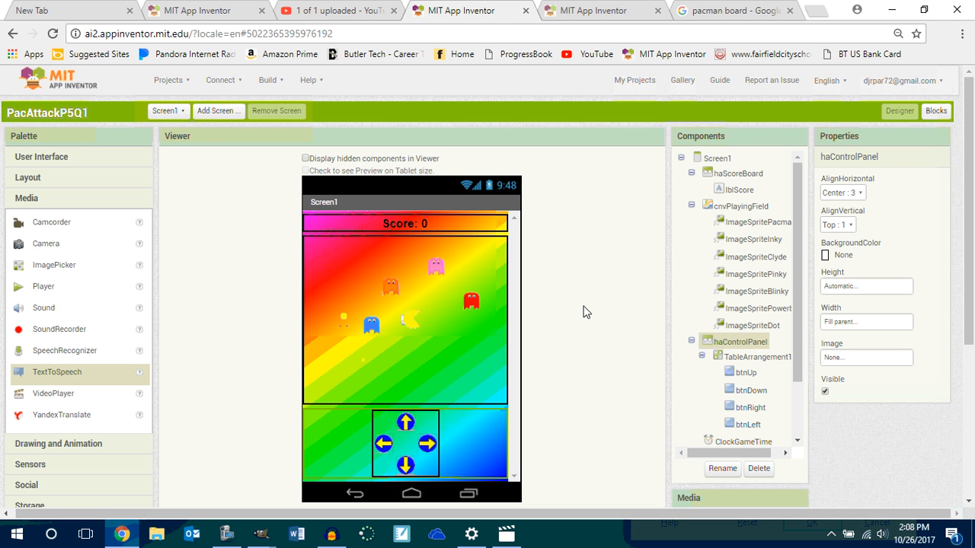
mouse_move(638, 363)
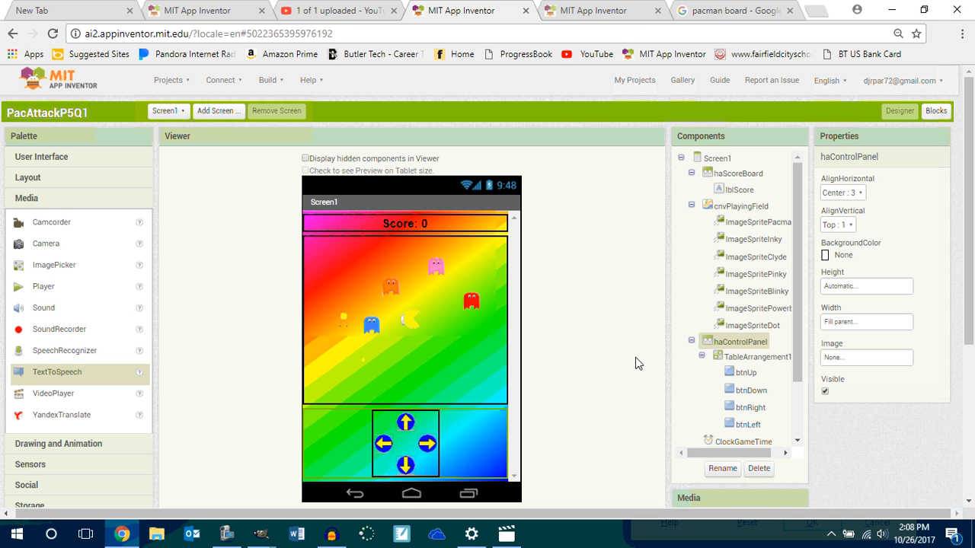
scroll("down", 3)
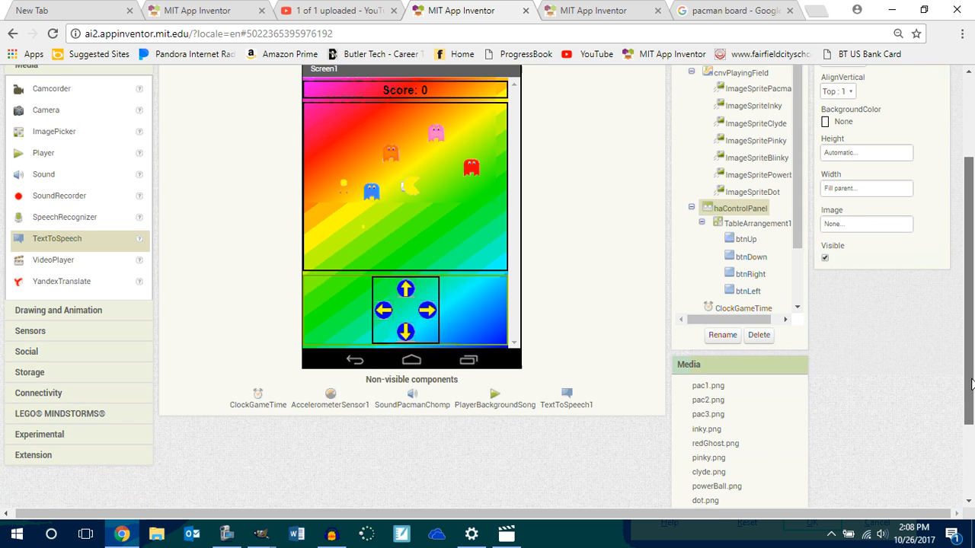
scroll("up", 3)
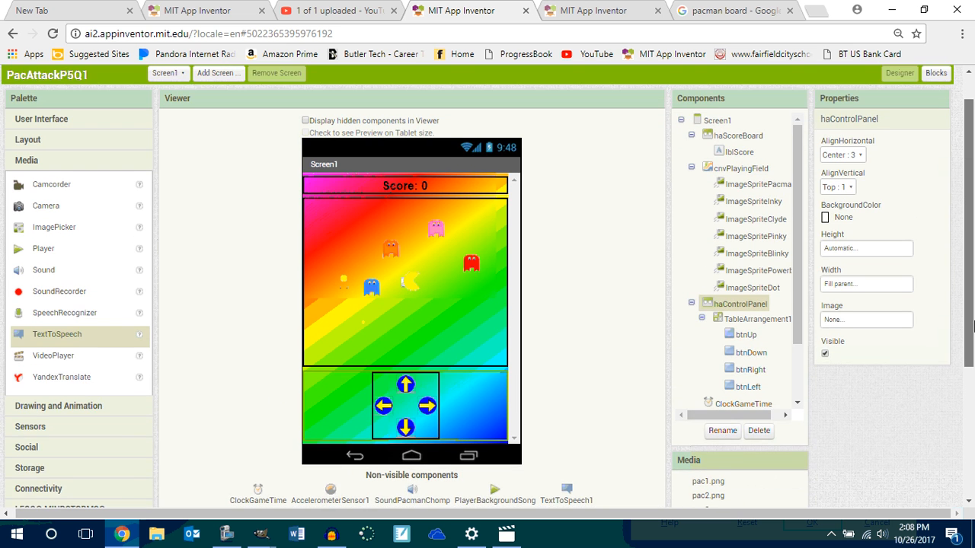